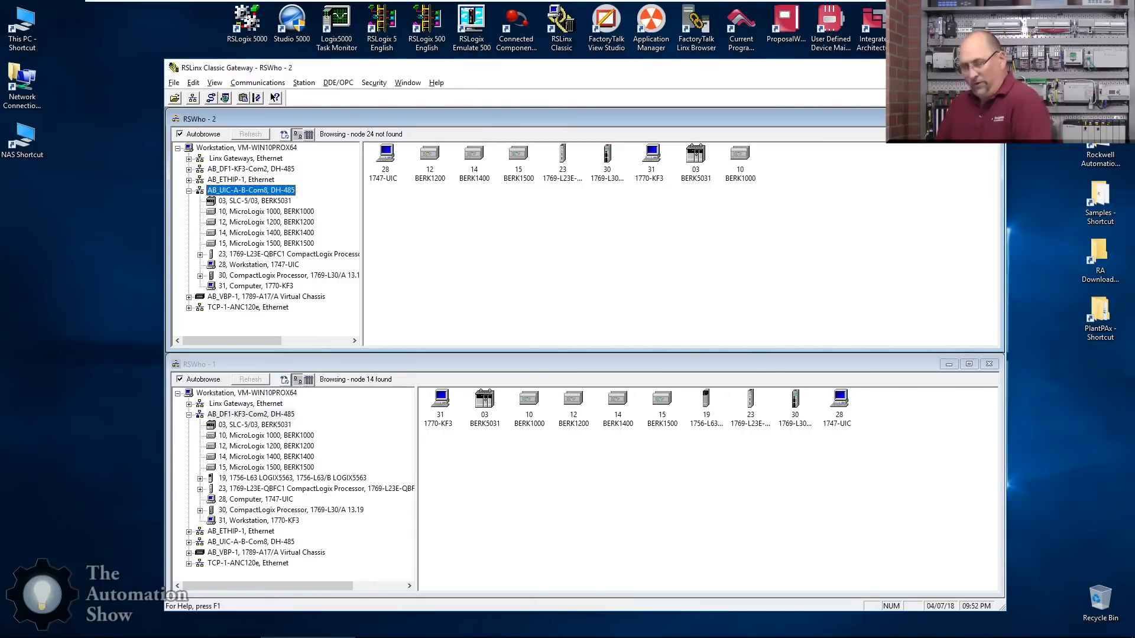
# Step: Switch from RSLinx Classic to Connected Components Workbench's Start Page
pyautogui.press('alt+tab')
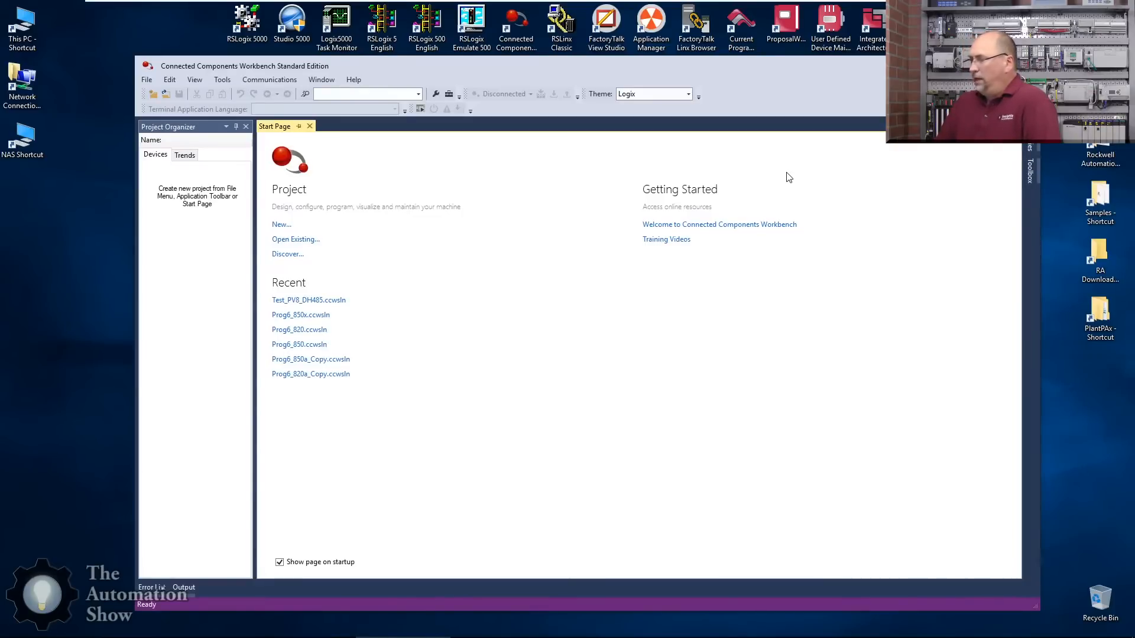
# Step: Create a new project named PV8_DH485 from the Start Page
pyautogui.click(147, 79)
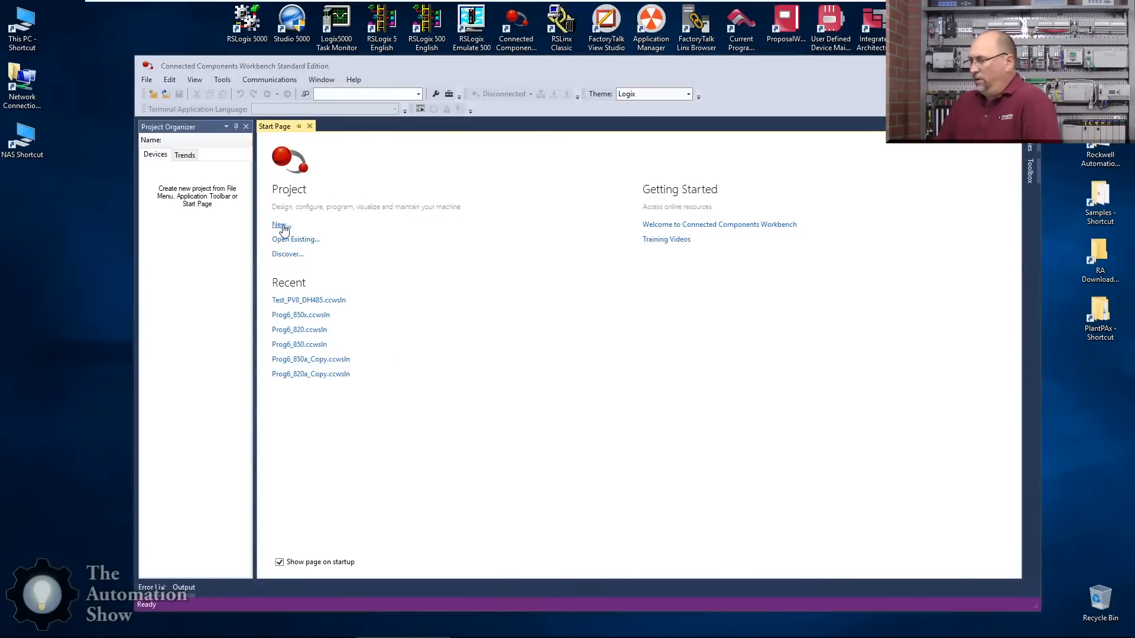
pyautogui.click(279, 224)
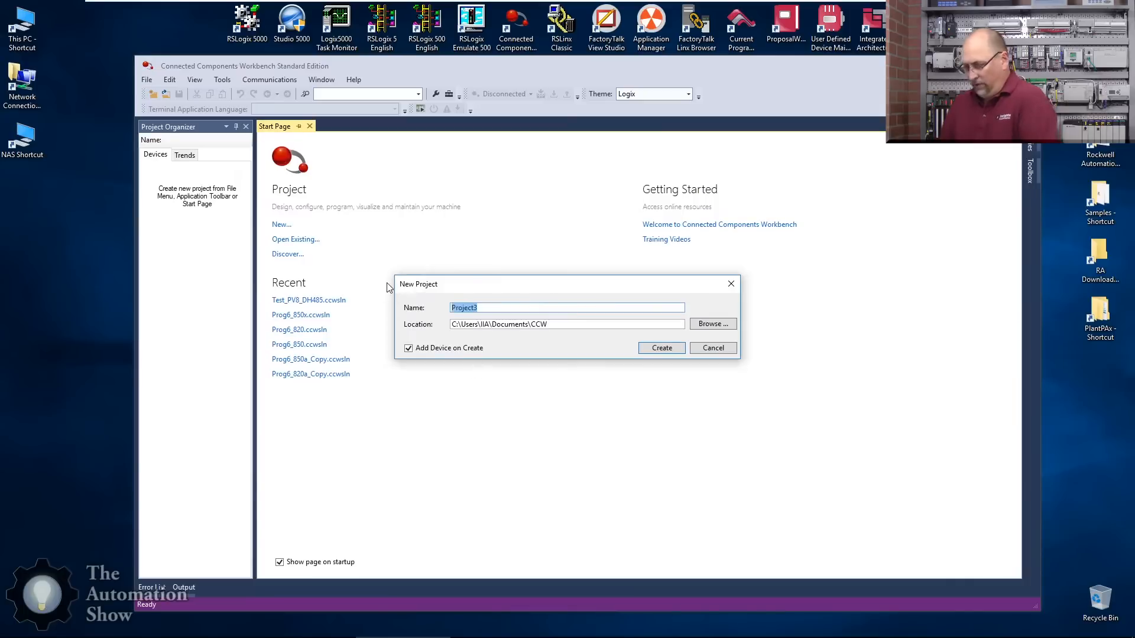
pyautogui.write('PV8')
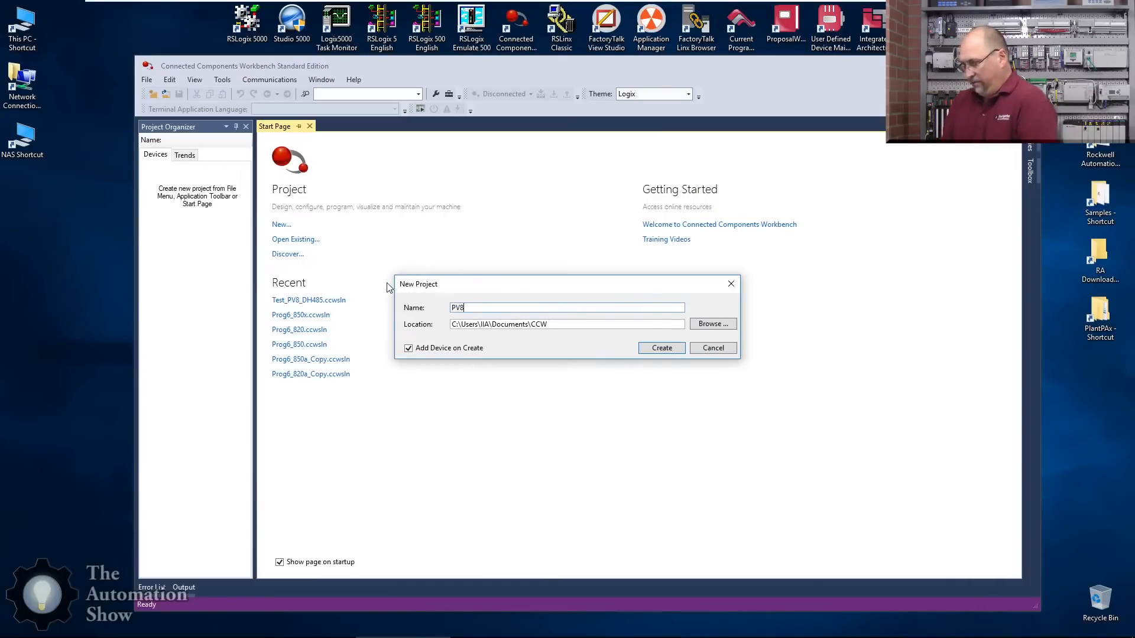
pyautogui.write('_DH')
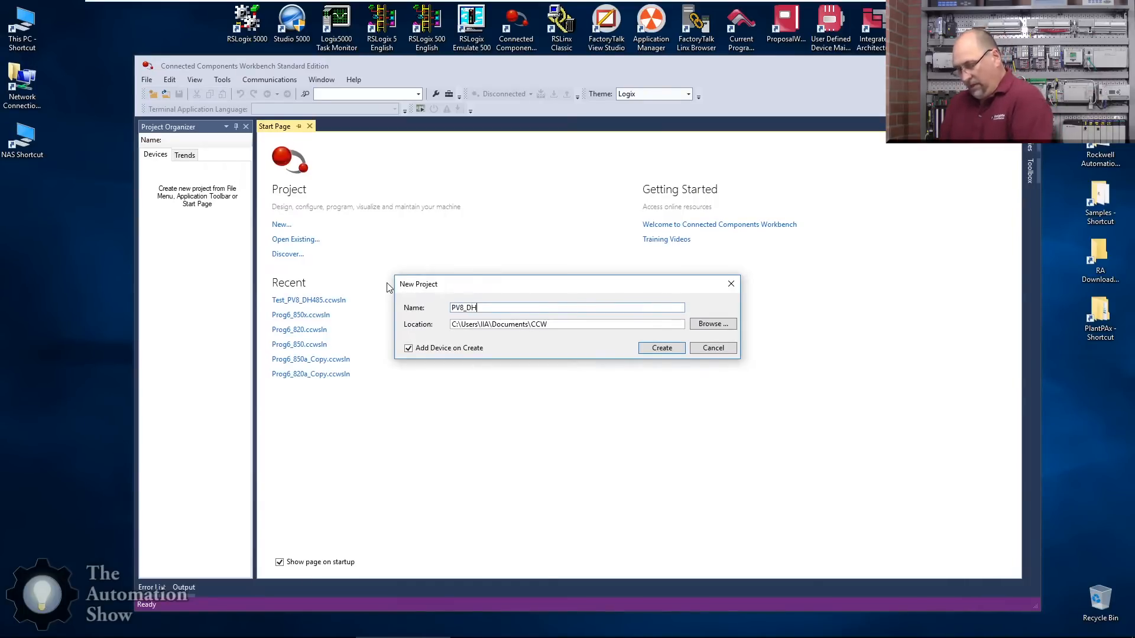
pyautogui.write('48')
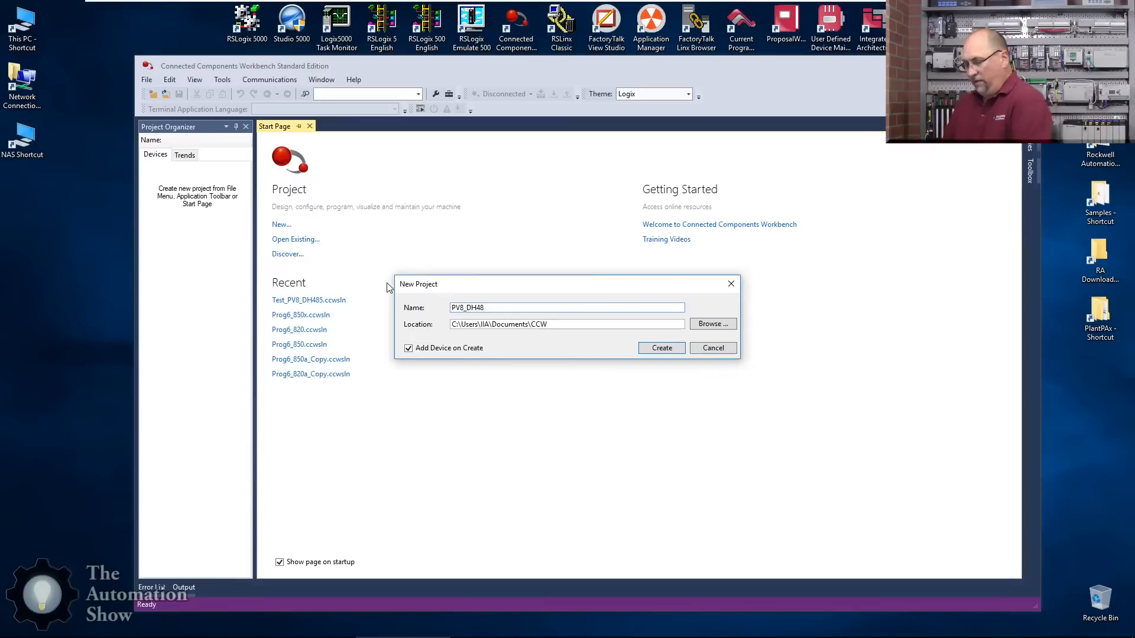
pyautogui.write('5')
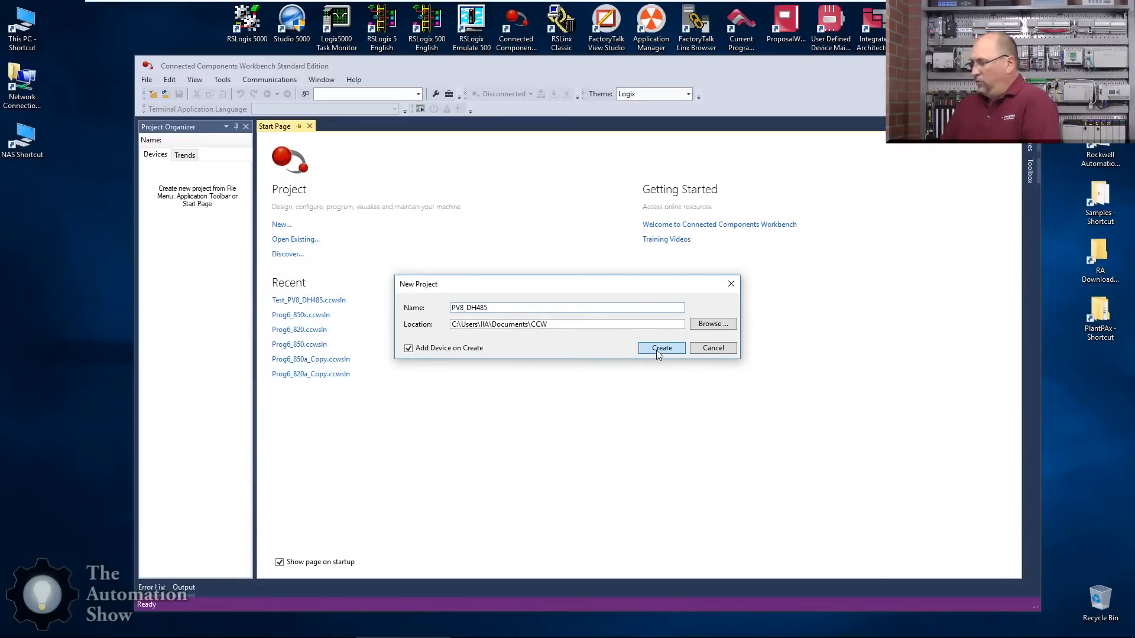
pyautogui.click(660, 348)
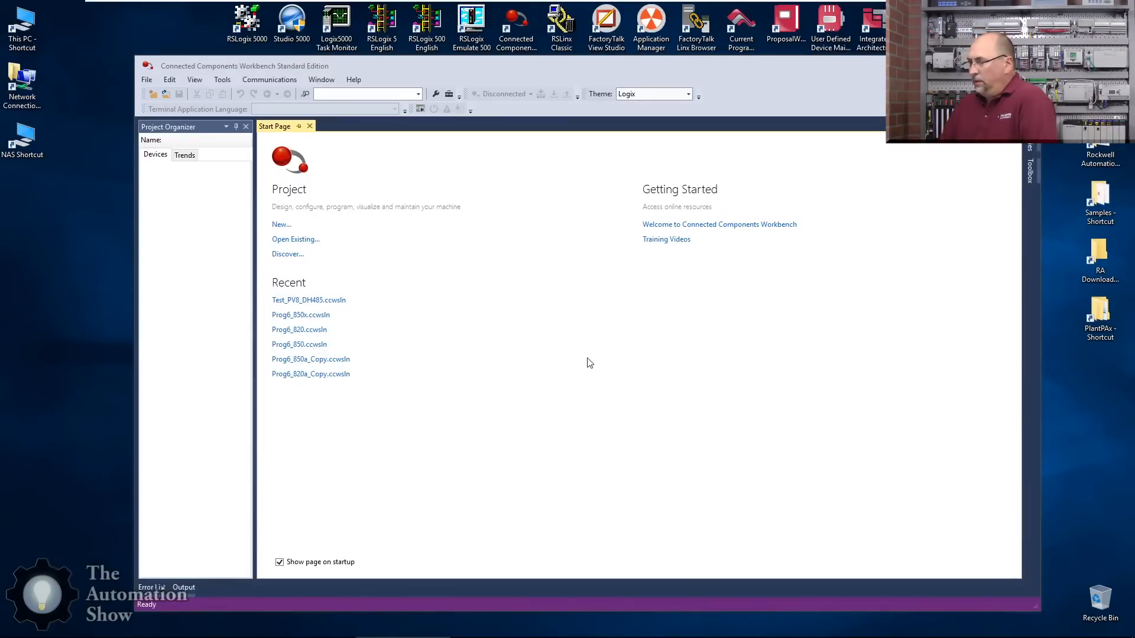
# Step: Add a 2711R-T4T PanelView 800 terminal and open PV800_App1's settings
pyautogui.click(192, 260)
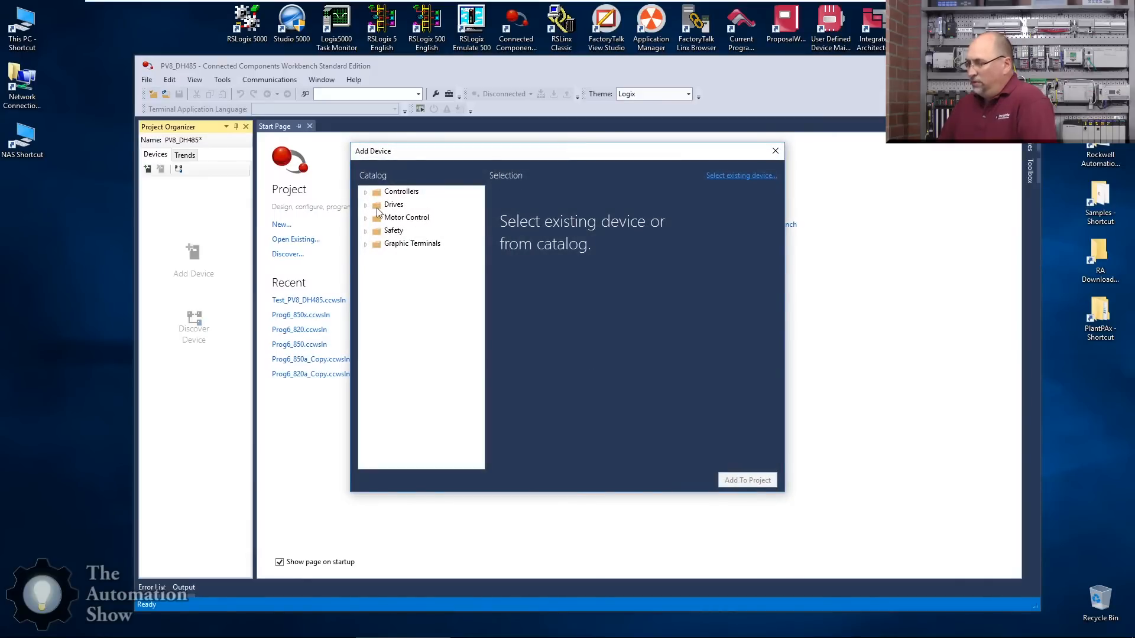
pyautogui.click(365, 244)
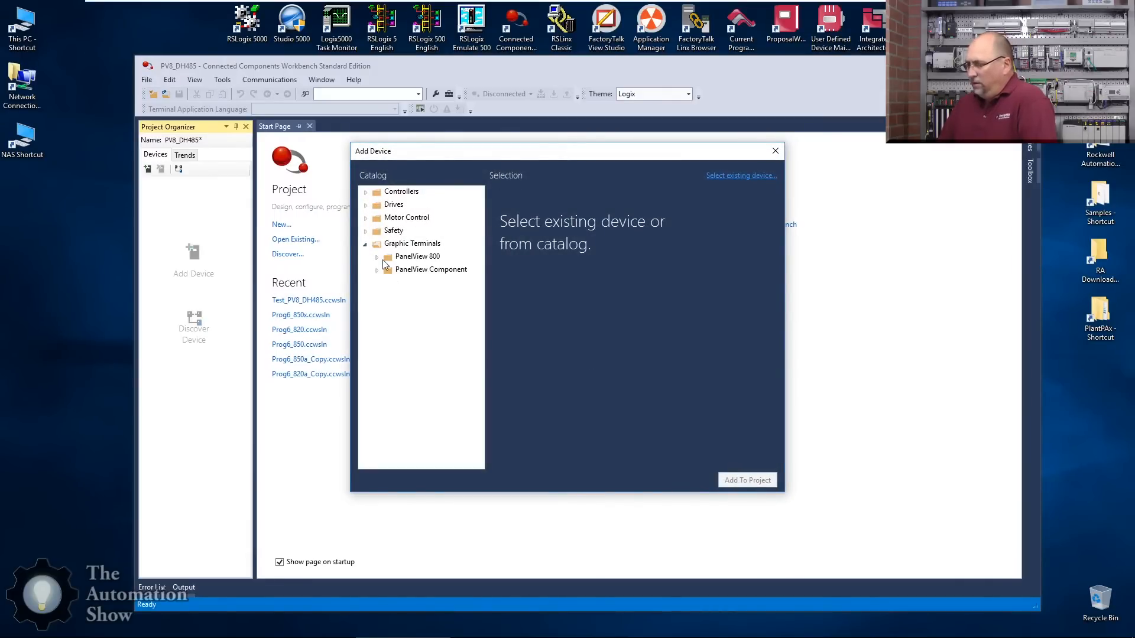
pyautogui.click(422, 296)
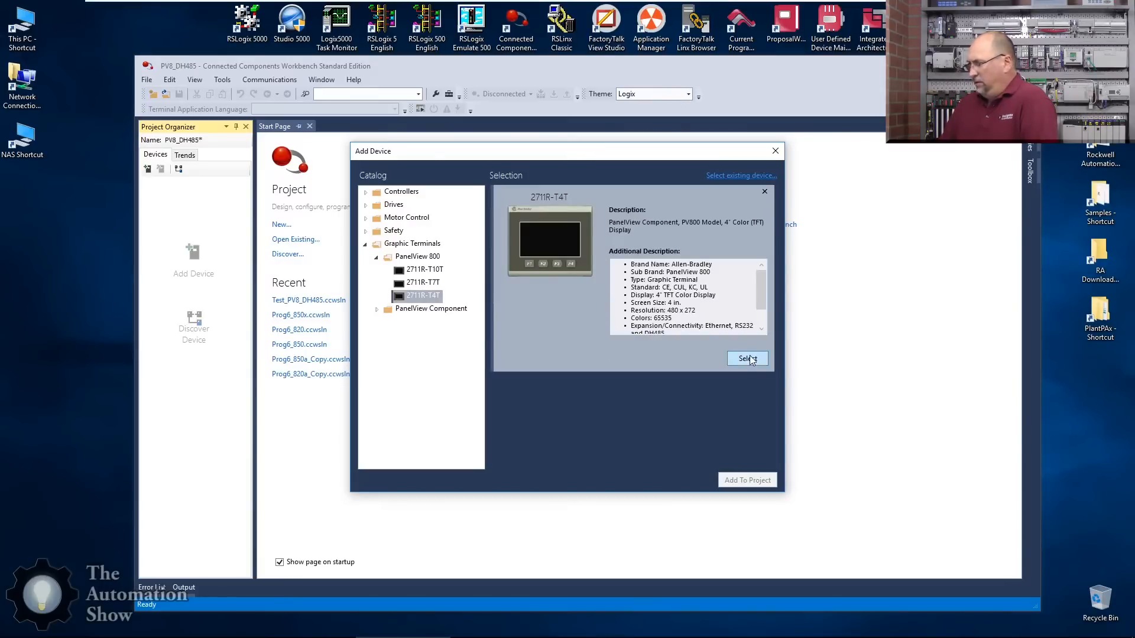
pyautogui.click(746, 358)
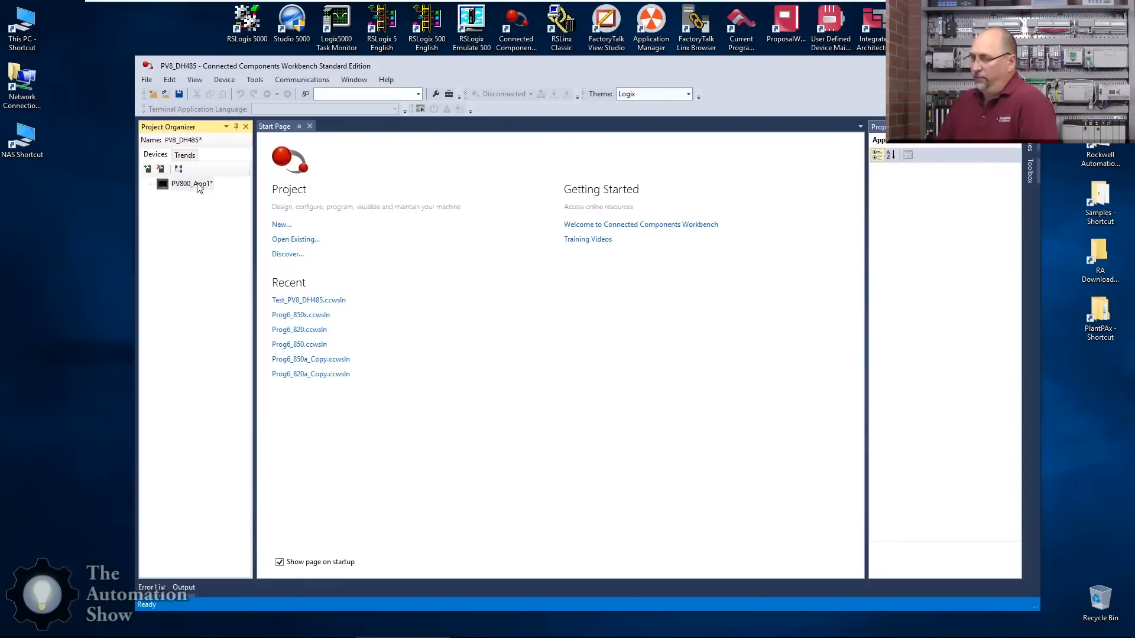
pyautogui.doubleClick(191, 184)
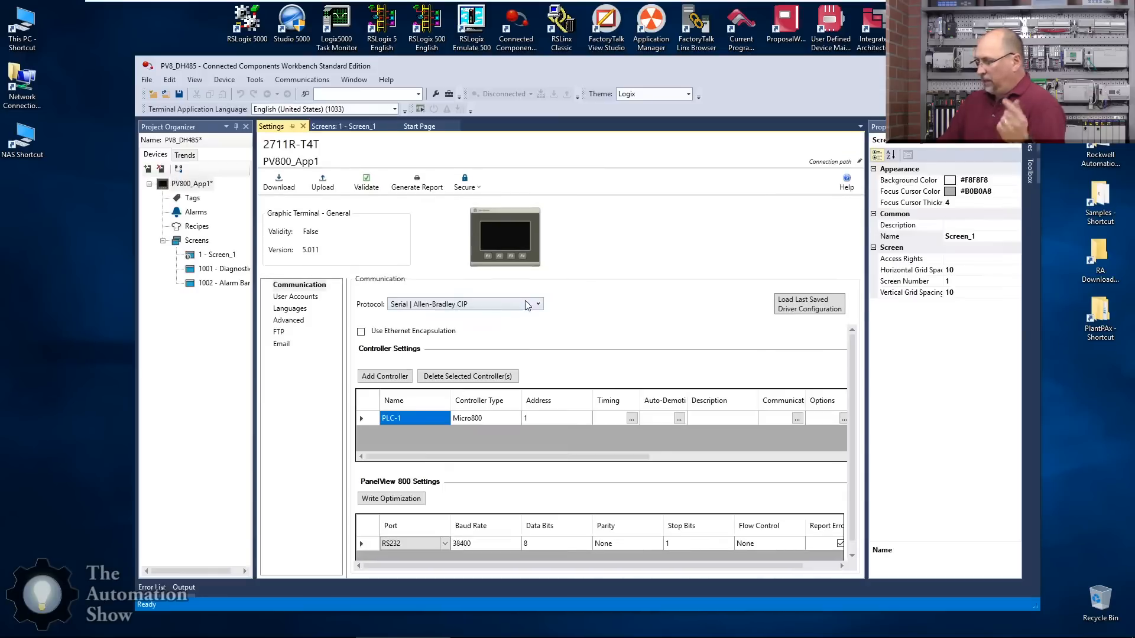
# Step: Set the protocol to Serial DH485 and review PLC-1's controller type options
pyautogui.click(536, 304)
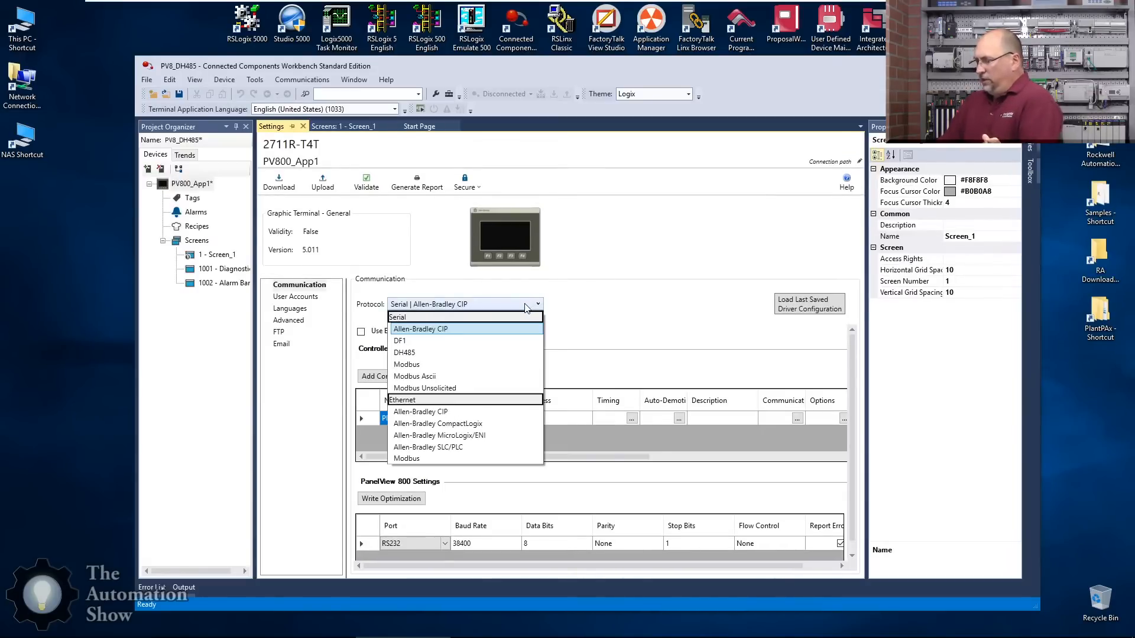
pyautogui.moveTo(423, 353)
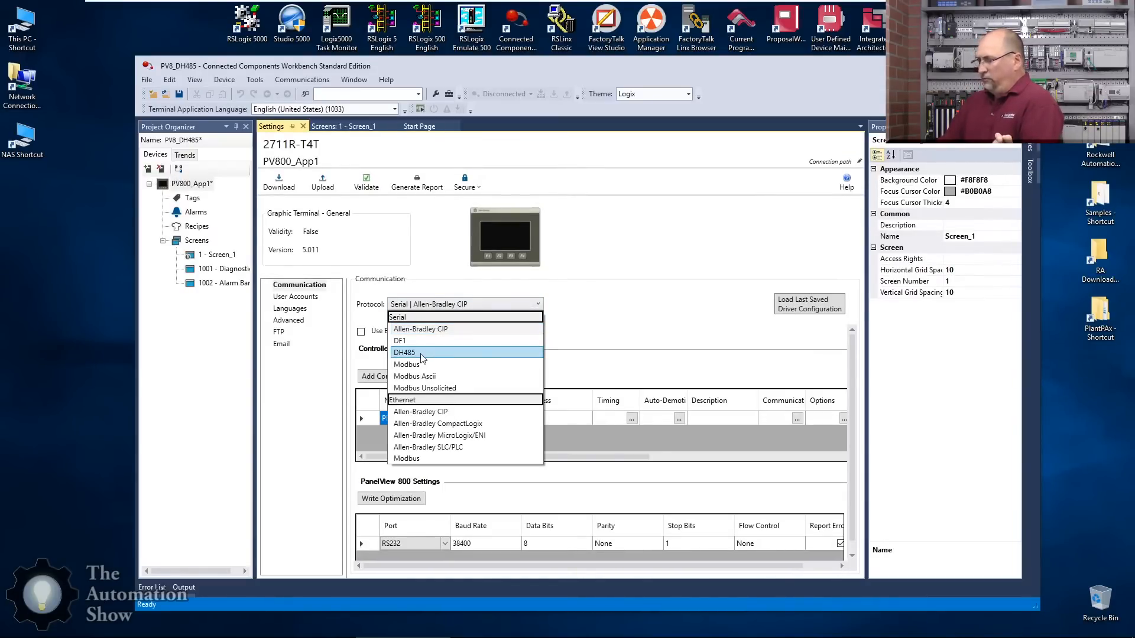
pyautogui.click(404, 353)
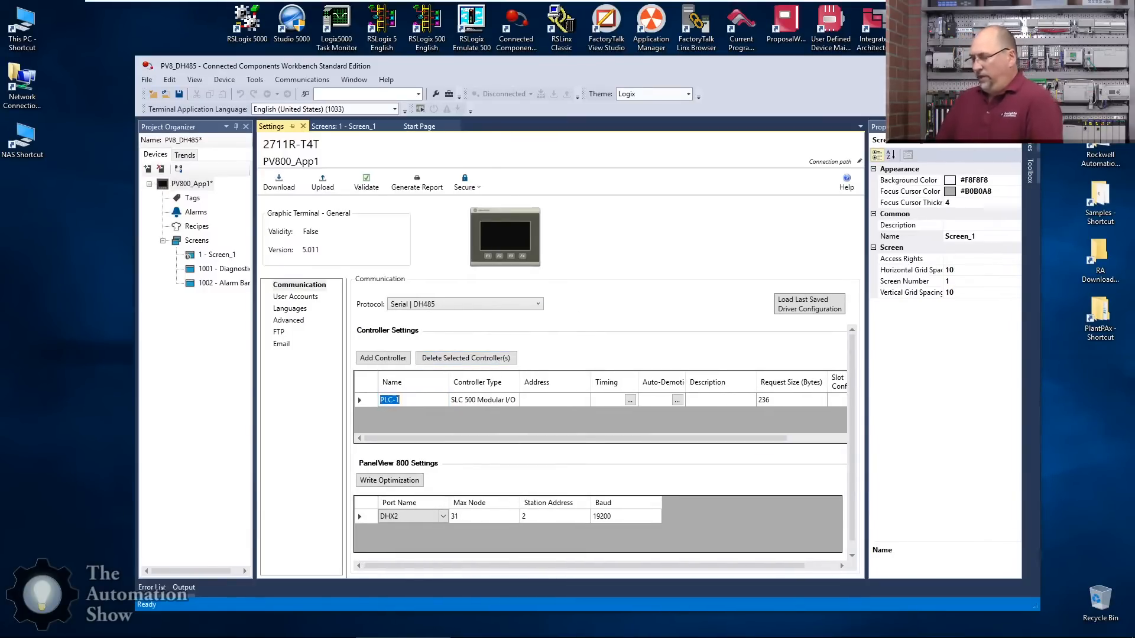
pyautogui.click(481, 400)
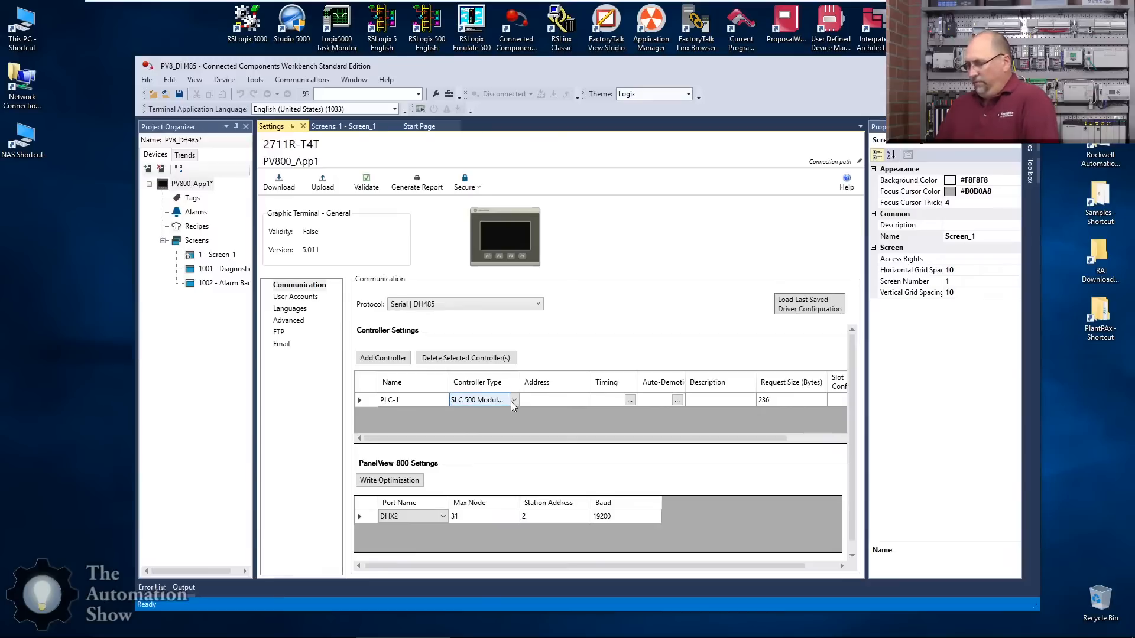
pyautogui.click(513, 400)
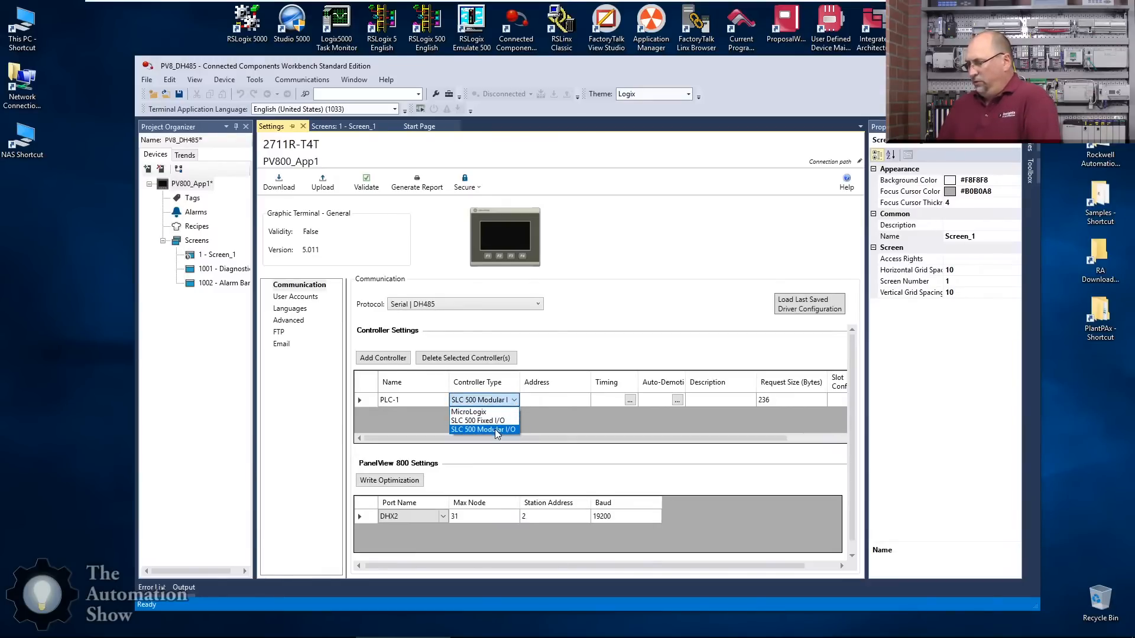
pyautogui.moveTo(481, 411)
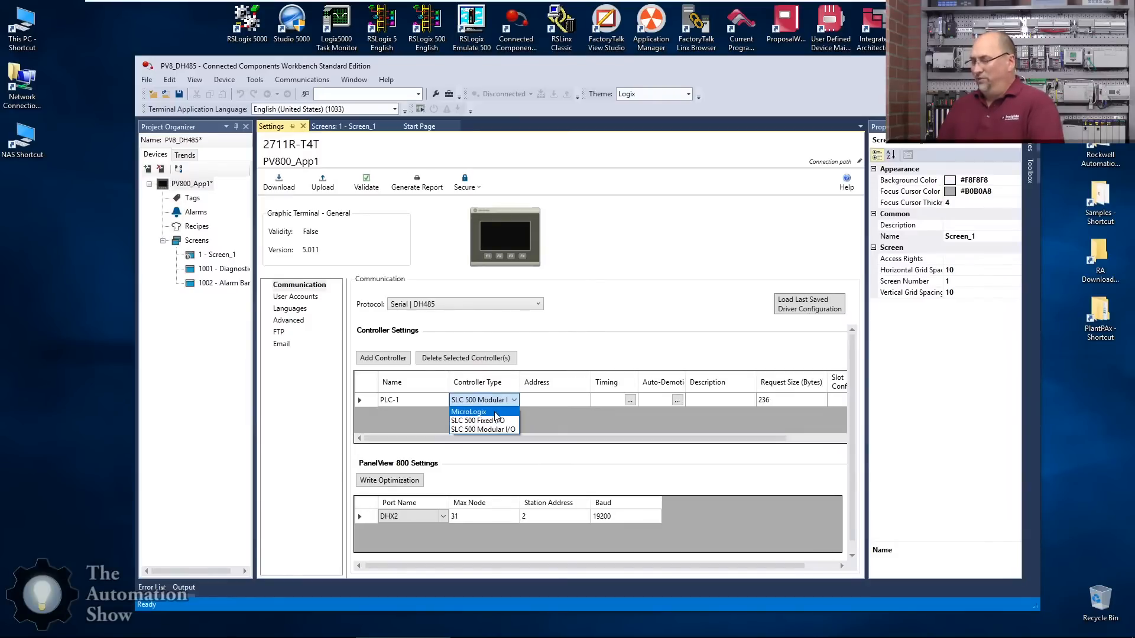
pyautogui.moveTo(590, 332)
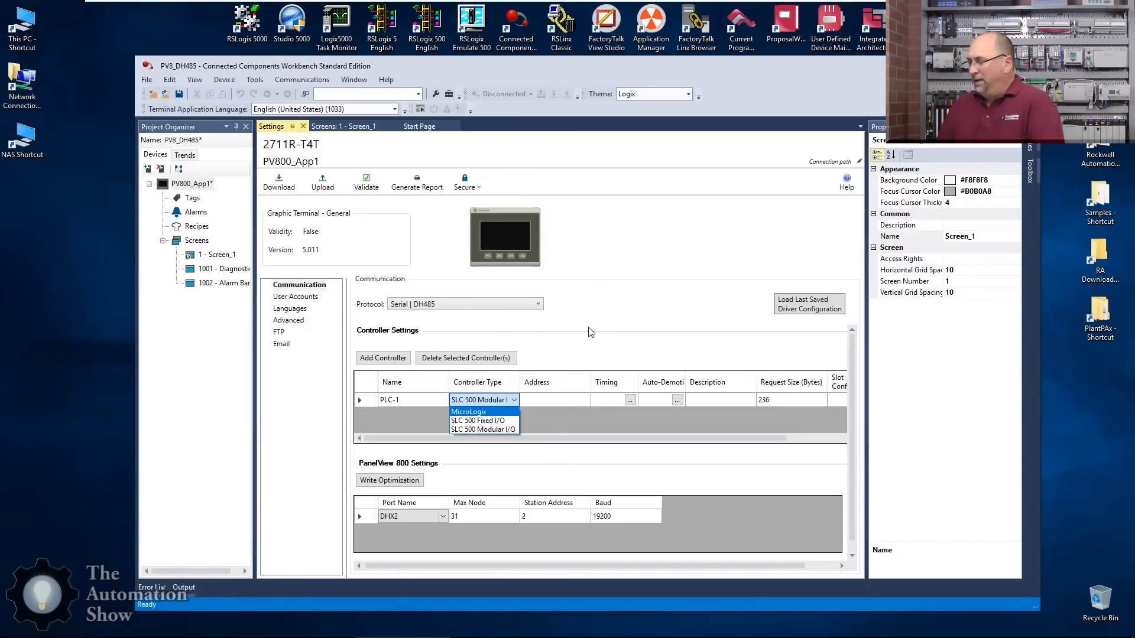
# Step: Rename the first controller to SLC504 and add ML1200 as a MicroLogix controller
pyautogui.click(482, 429)
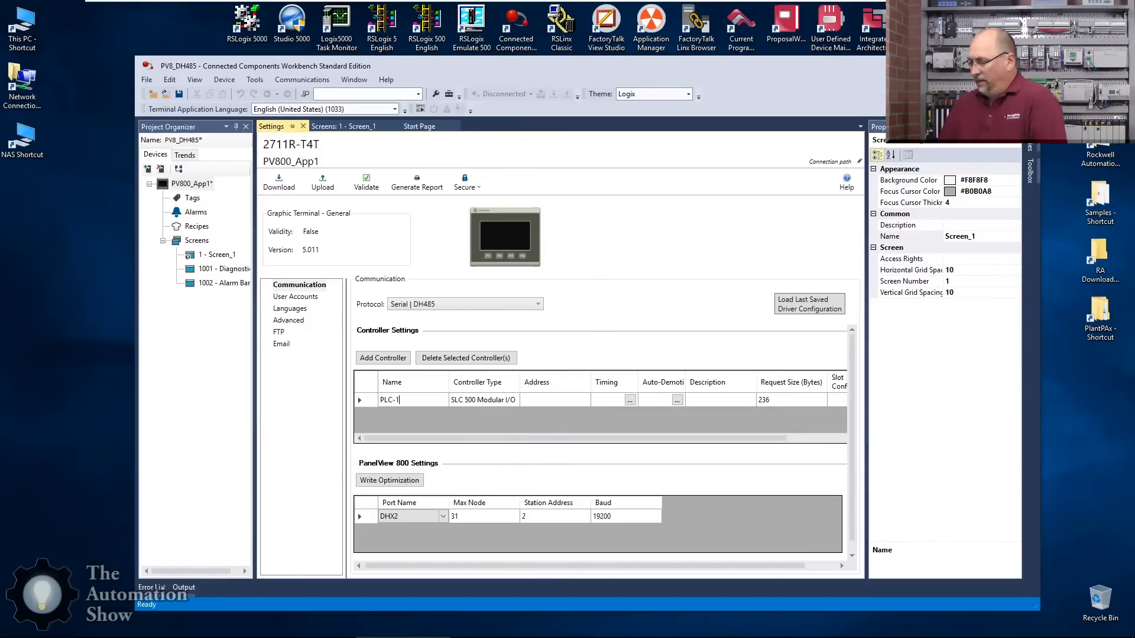
pyautogui.press('BackSpace')
pyautogui.write('SLC')
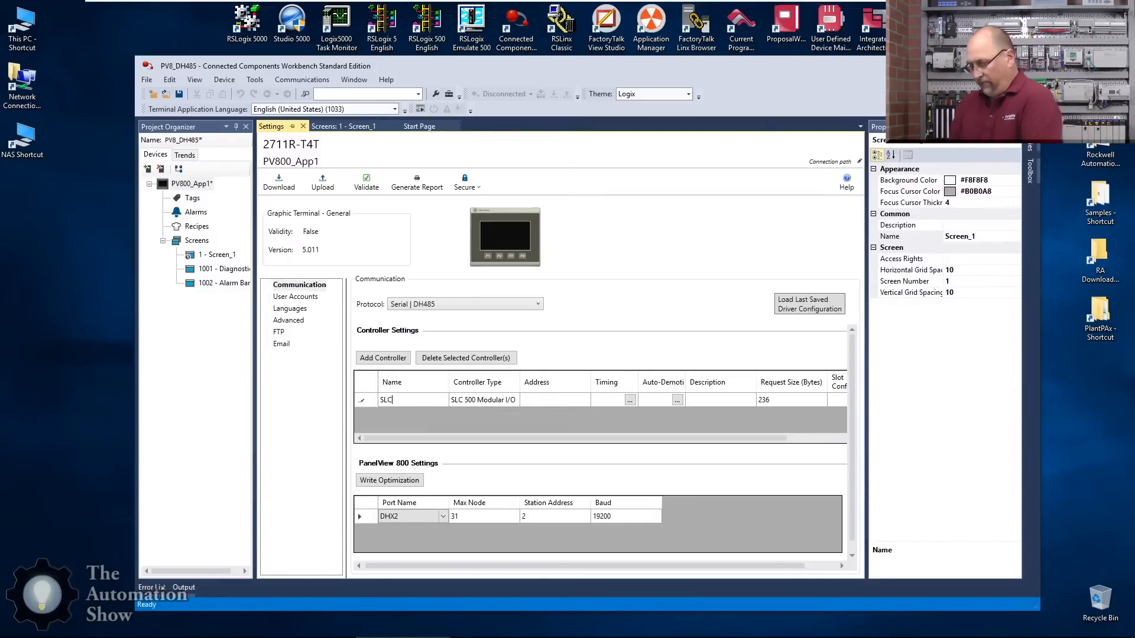
pyautogui.write('504')
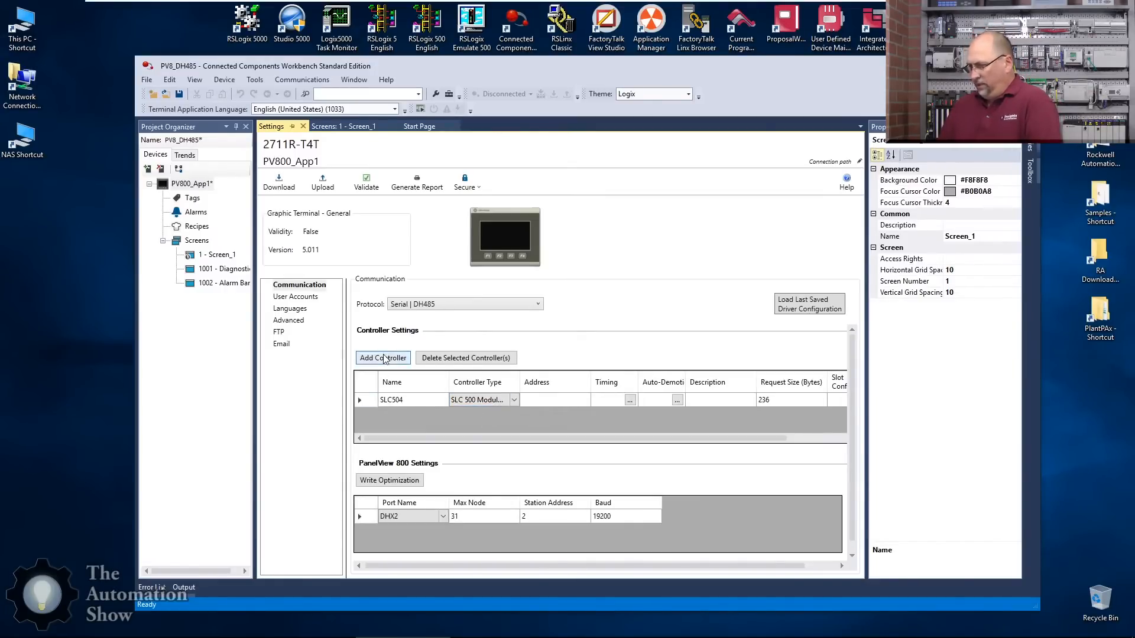
pyautogui.click(382, 357)
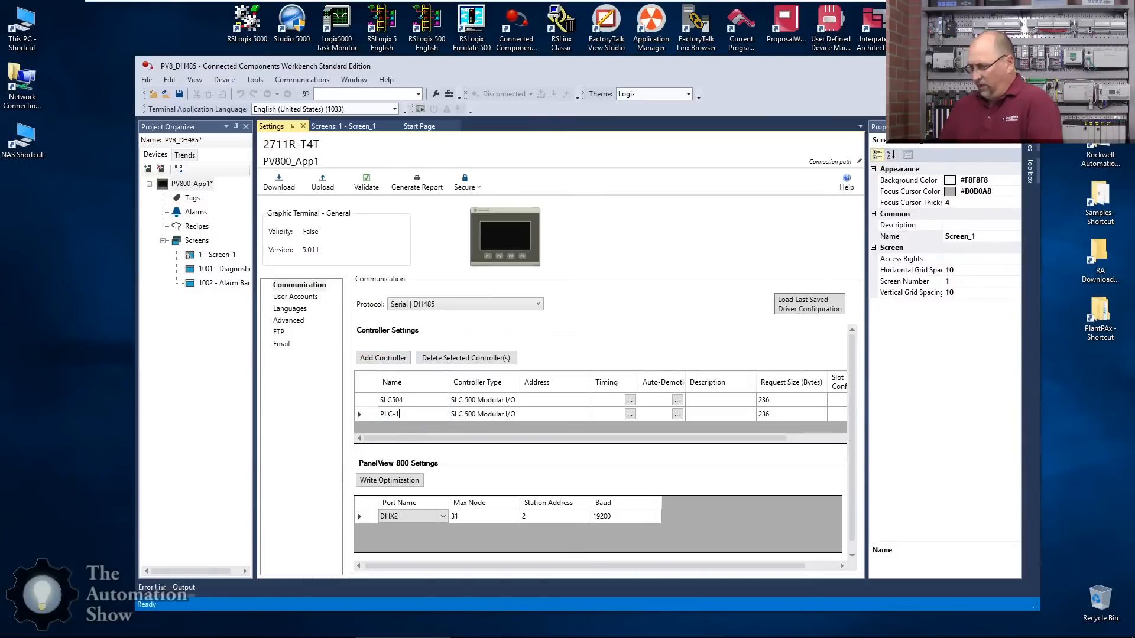
pyautogui.write('M')
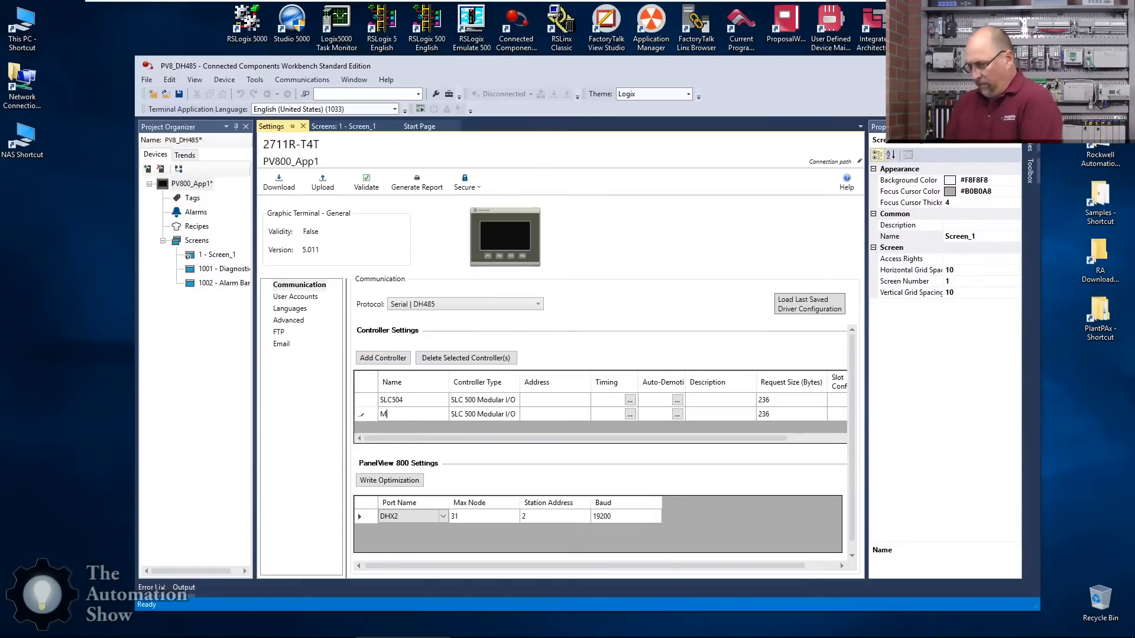
pyautogui.write('L1200')
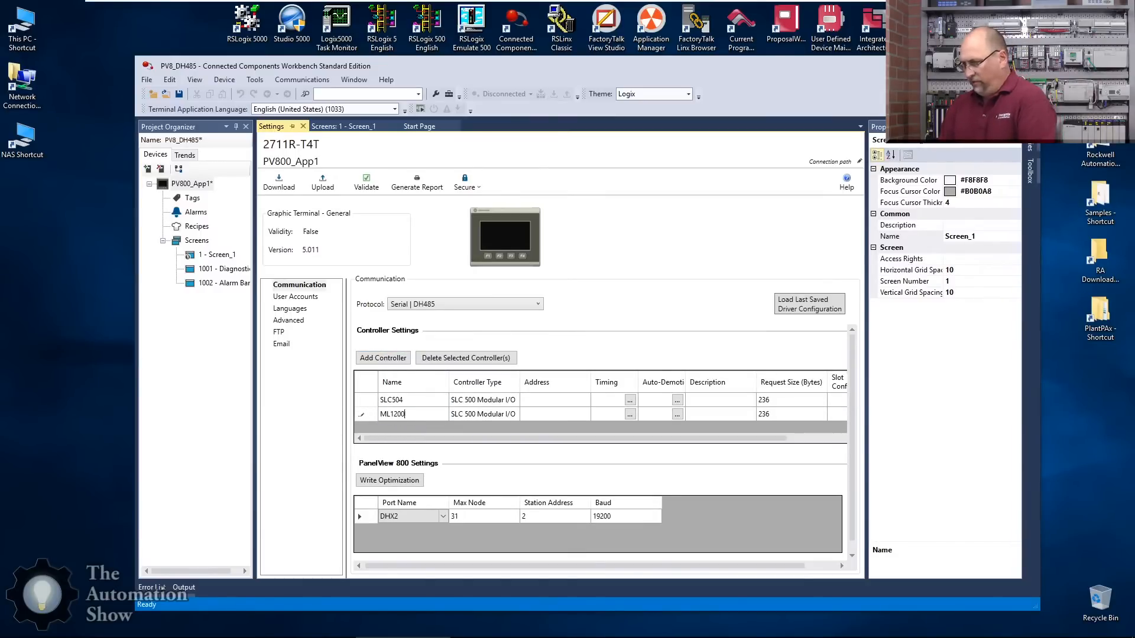
pyautogui.click(483, 414)
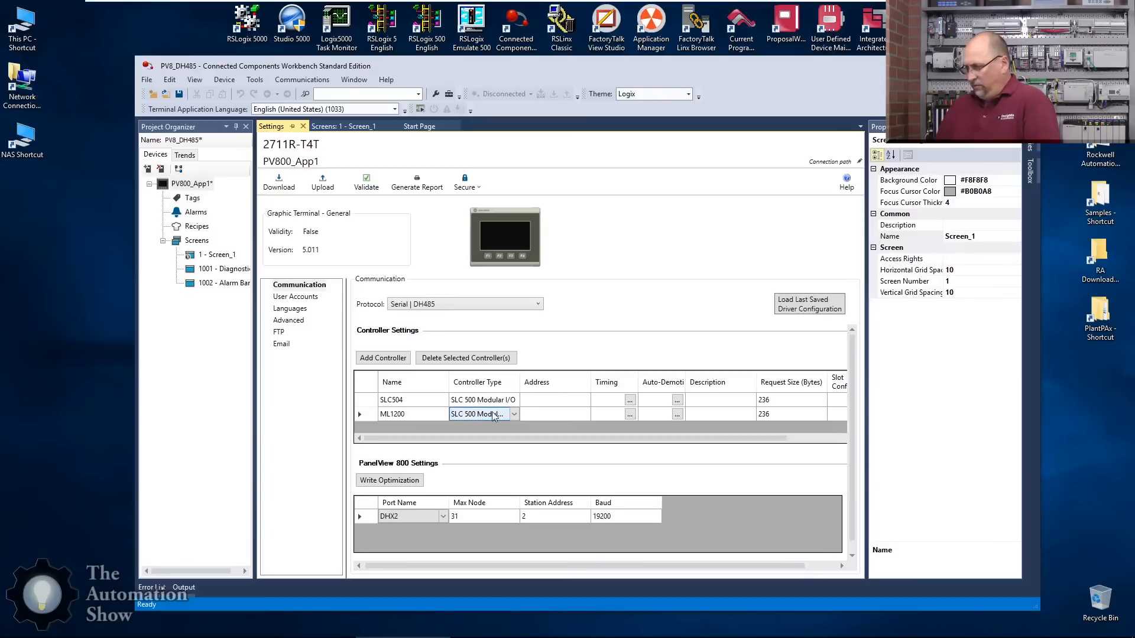
pyautogui.click(481, 414)
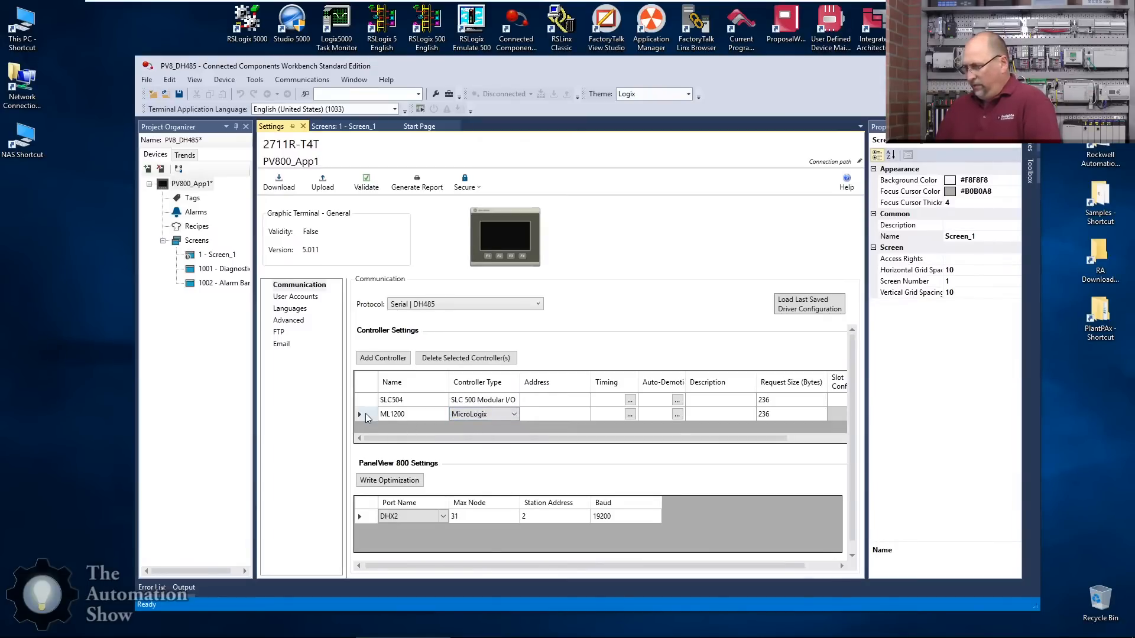
# Step: Add a third controller L23E of type SLC 500 Modular I/O
pyautogui.click(382, 357)
pyautogui.write('L')
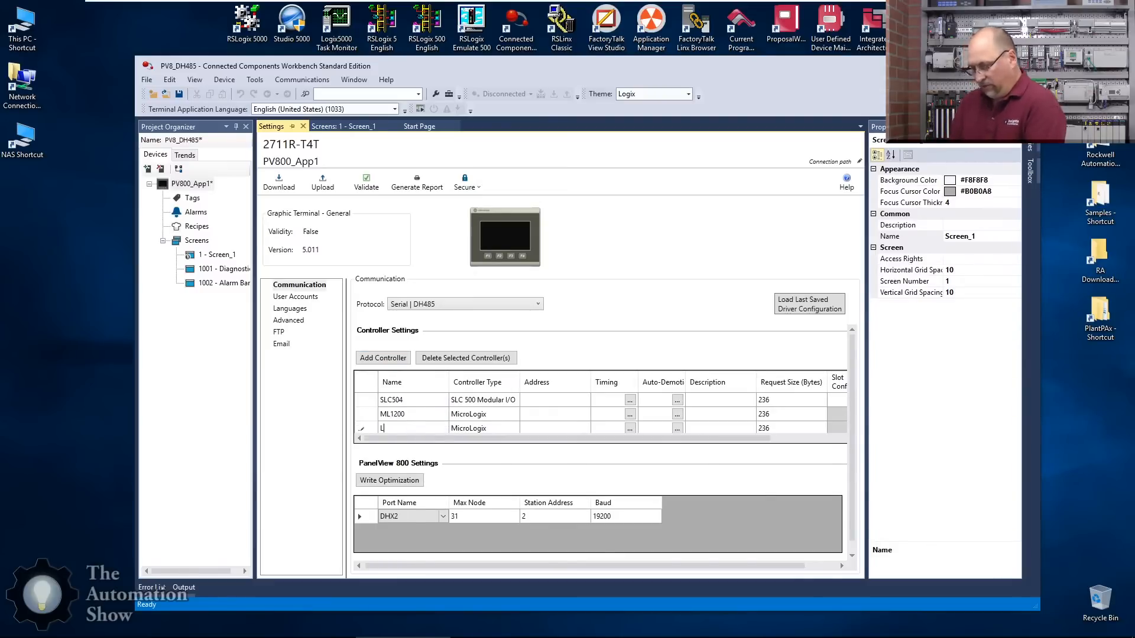
pyautogui.write('23E')
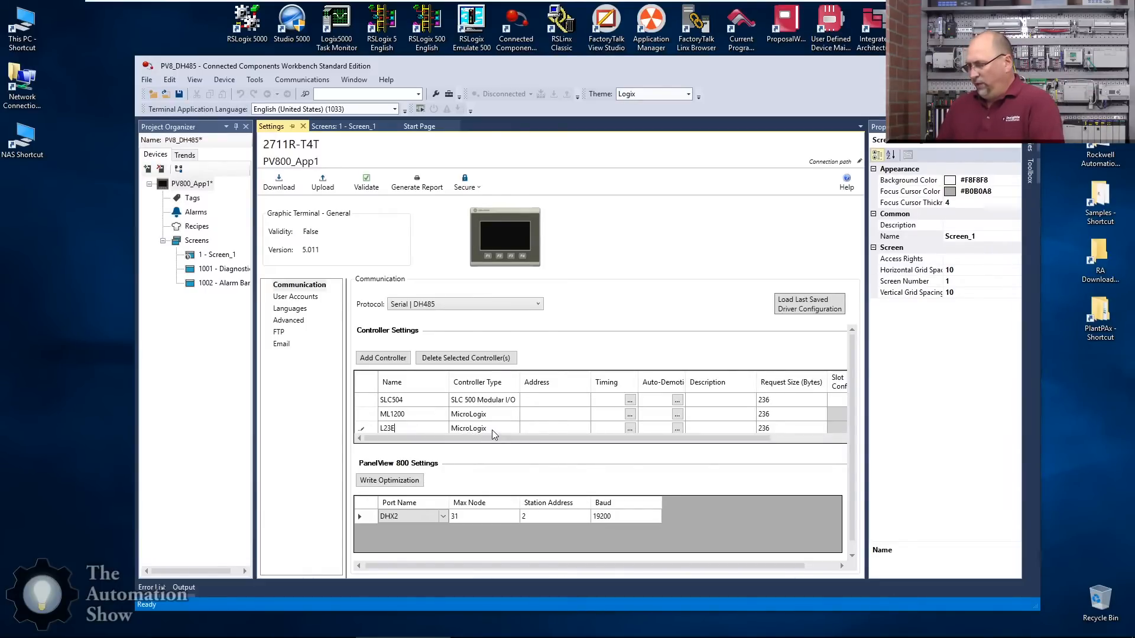
pyautogui.click(513, 428)
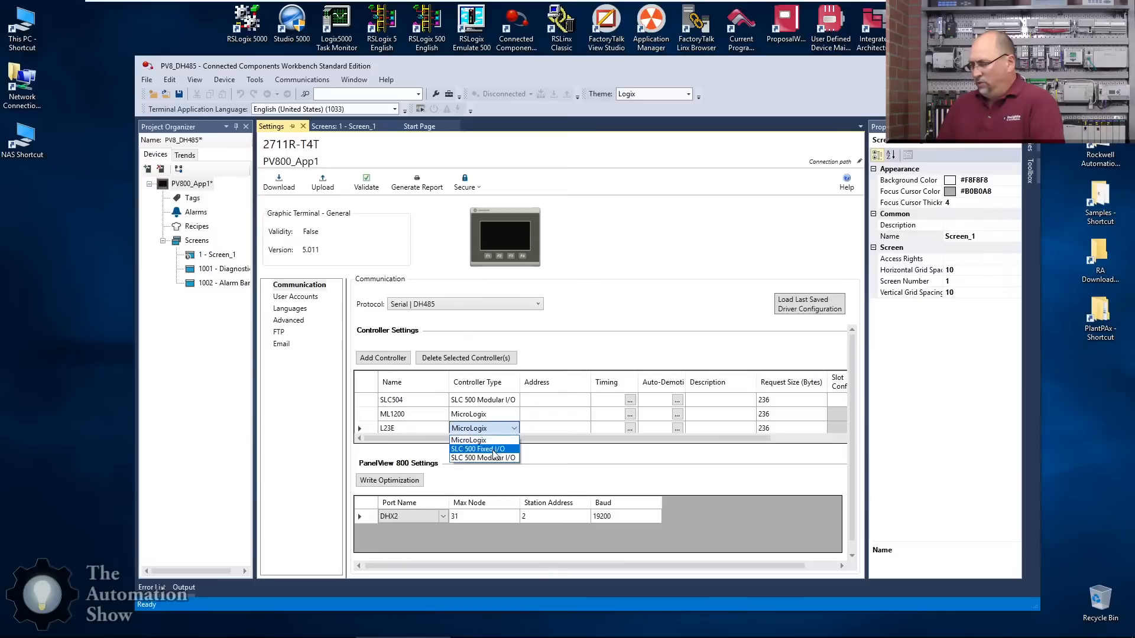
pyautogui.click(468, 440)
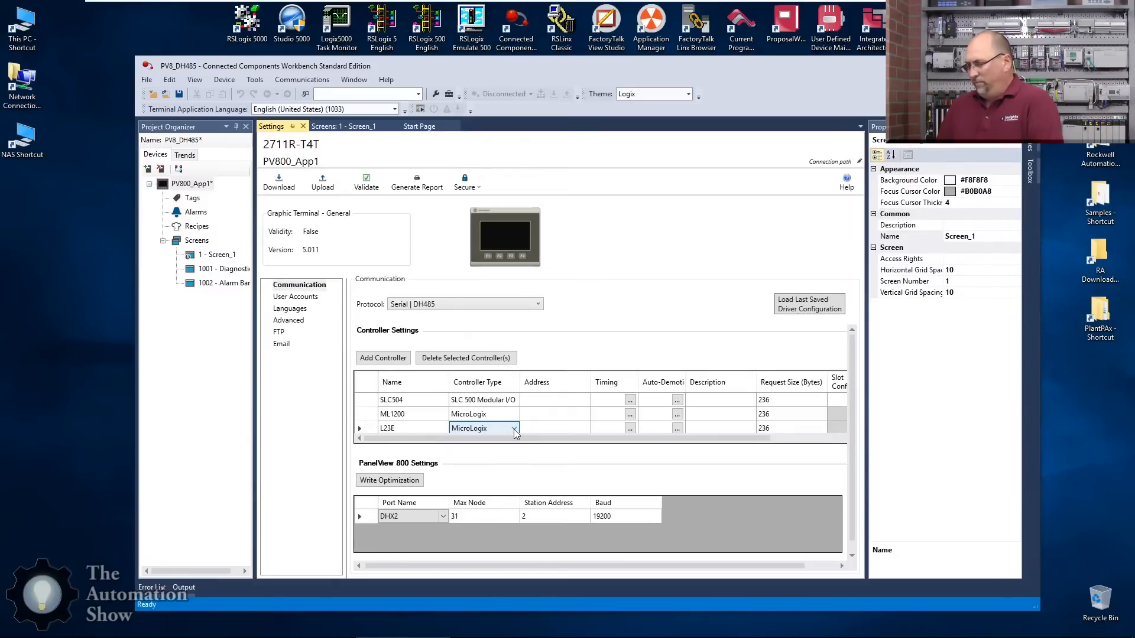
pyautogui.click(482, 428)
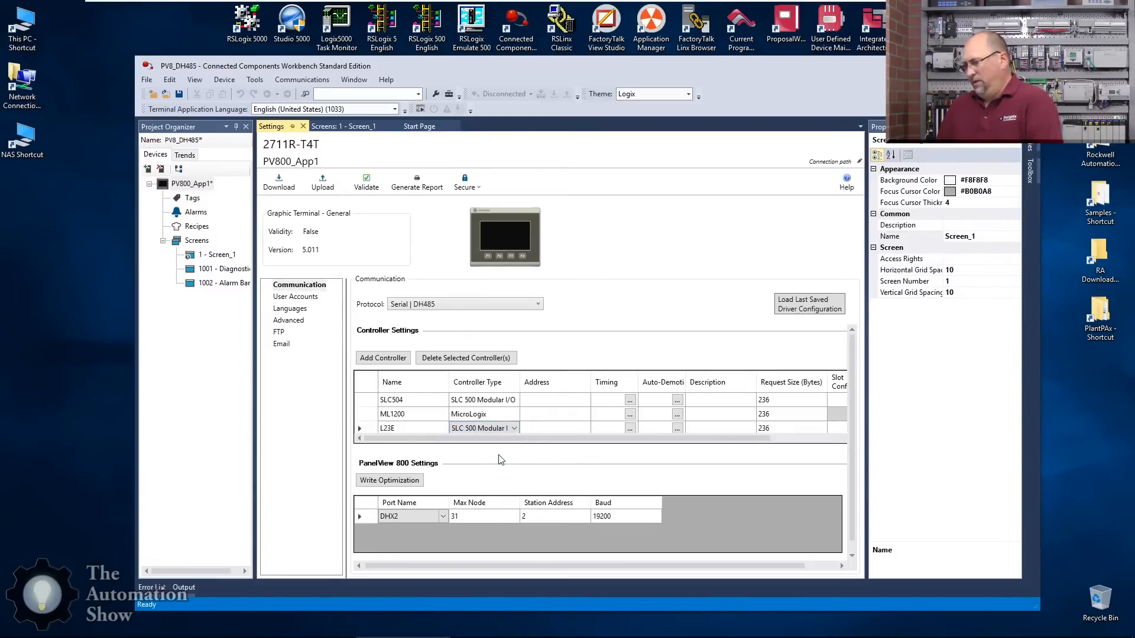
pyautogui.moveTo(478, 448)
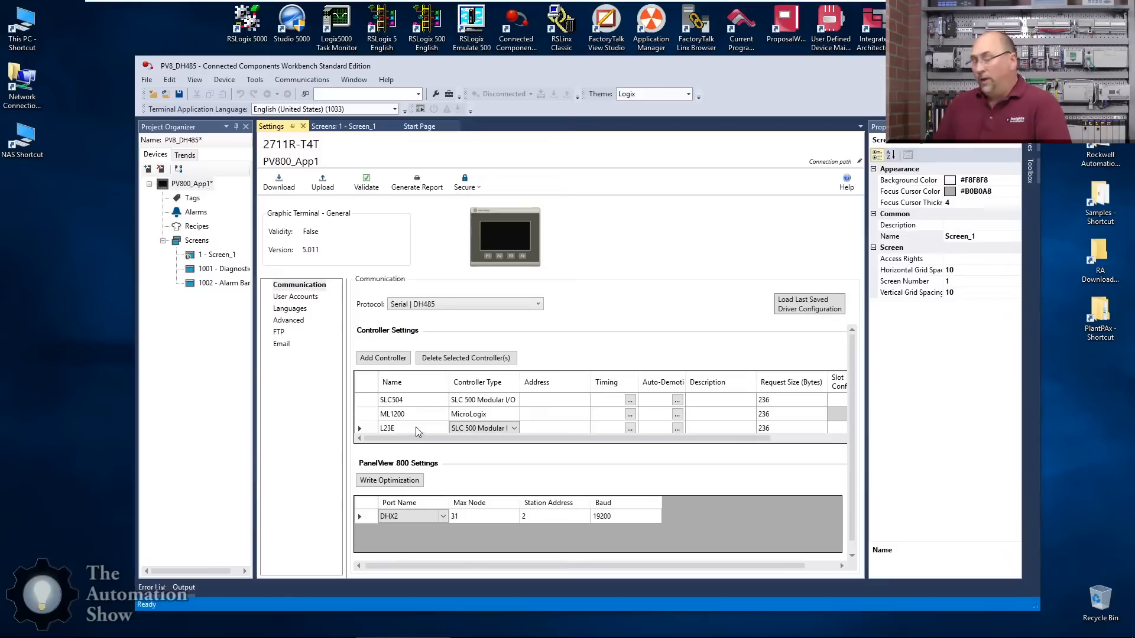
# Step: Rename SLC504 to SLC503 and set addresses 3, 12 and 23 for SLC503, ML1200, L23E
pyautogui.click(554, 399)
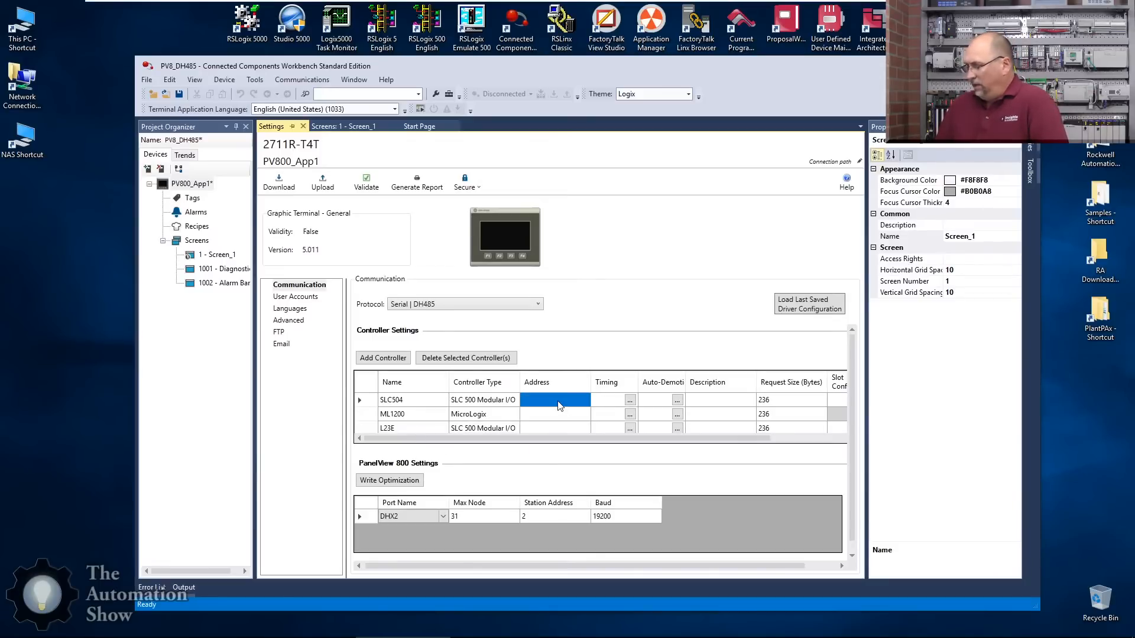
pyautogui.click(554, 400)
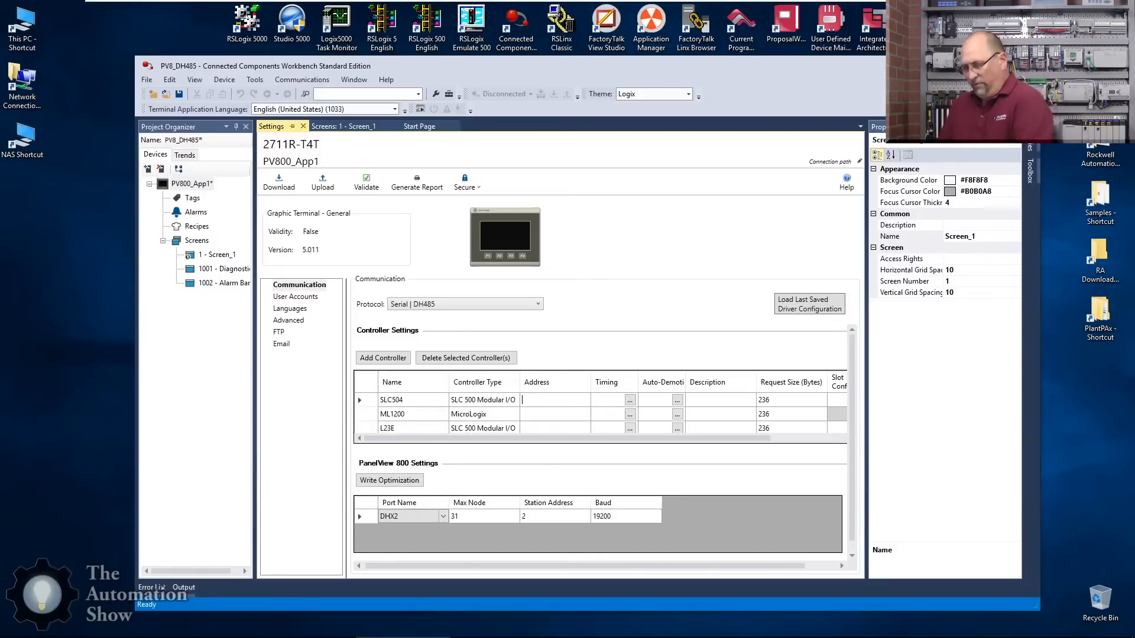
pyautogui.click(402, 400)
pyautogui.write('3')
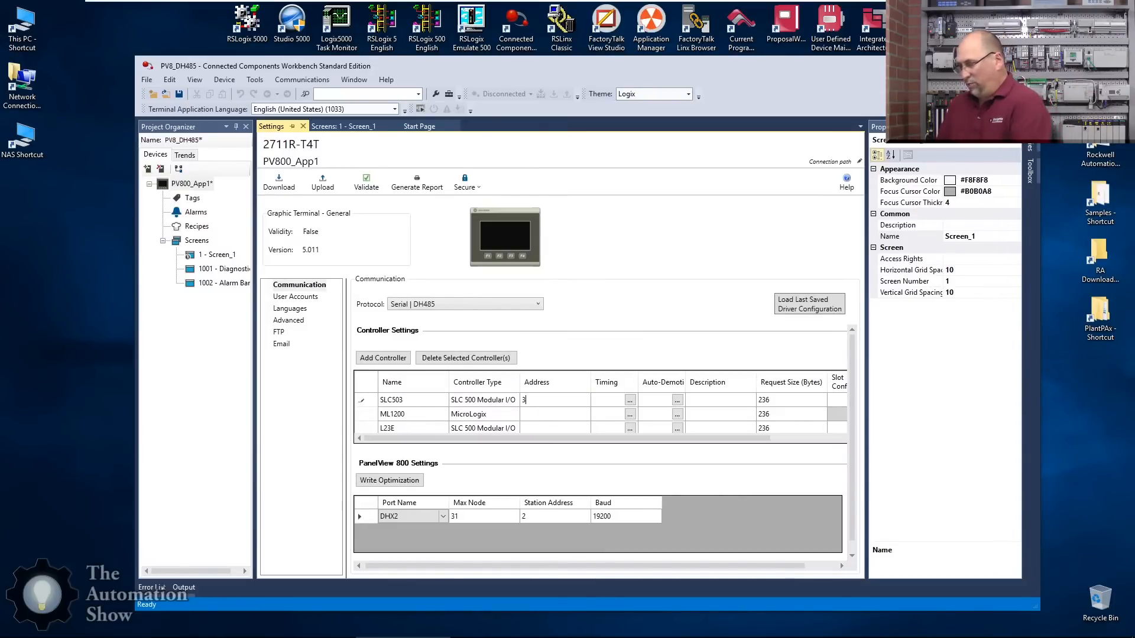
pyautogui.click(554, 414)
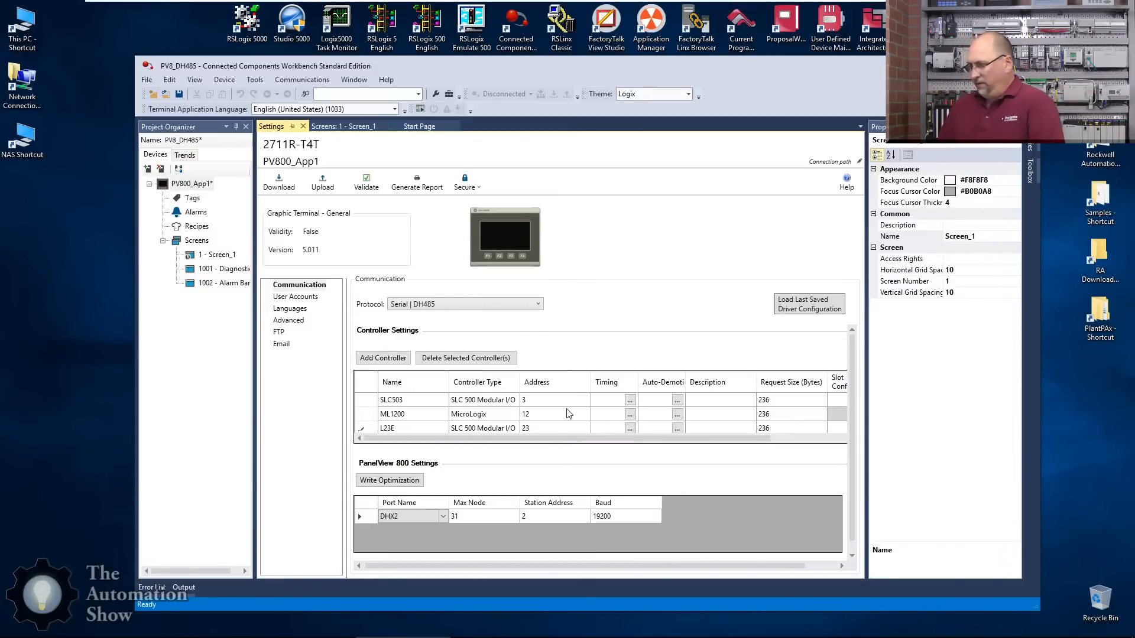
pyautogui.click(629, 413)
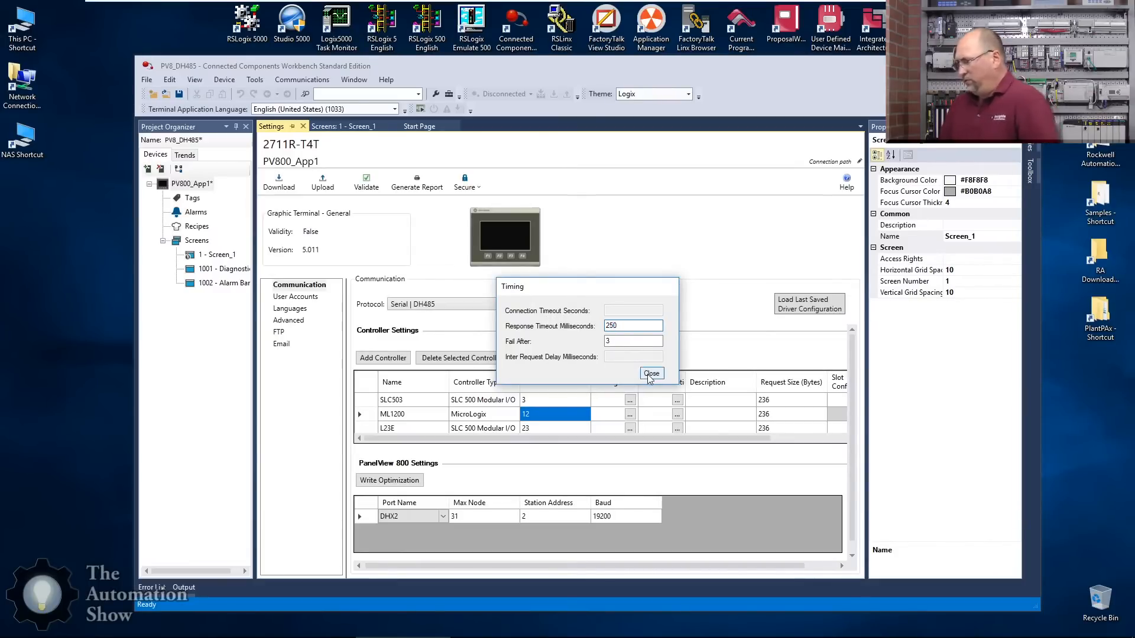
pyautogui.click(651, 373)
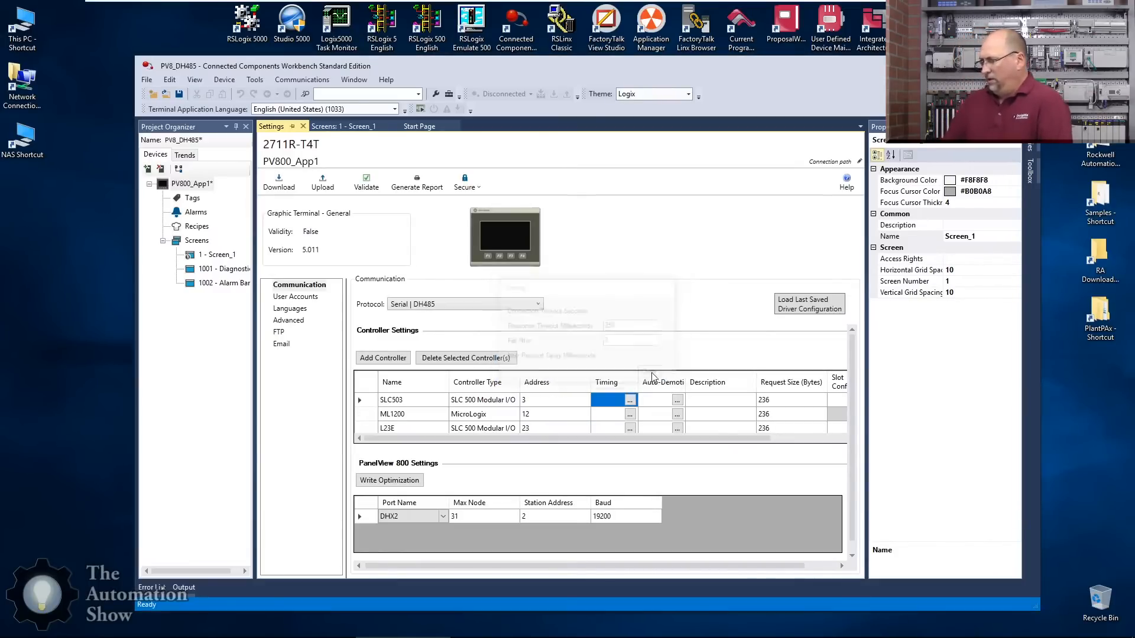
pyautogui.click(628, 400)
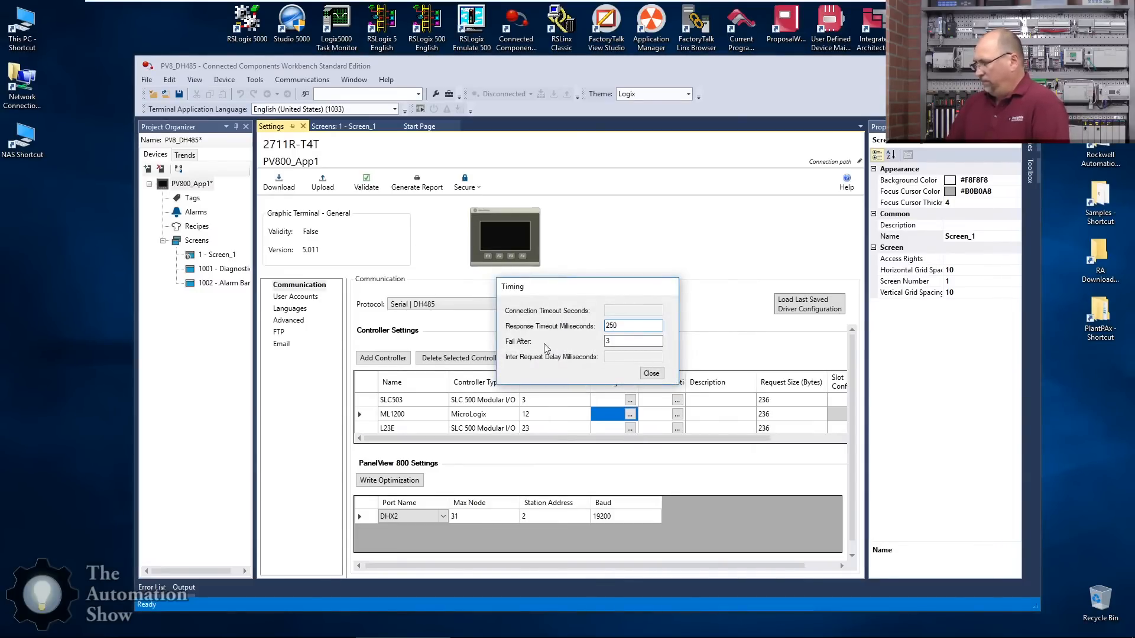
pyautogui.click(650, 372)
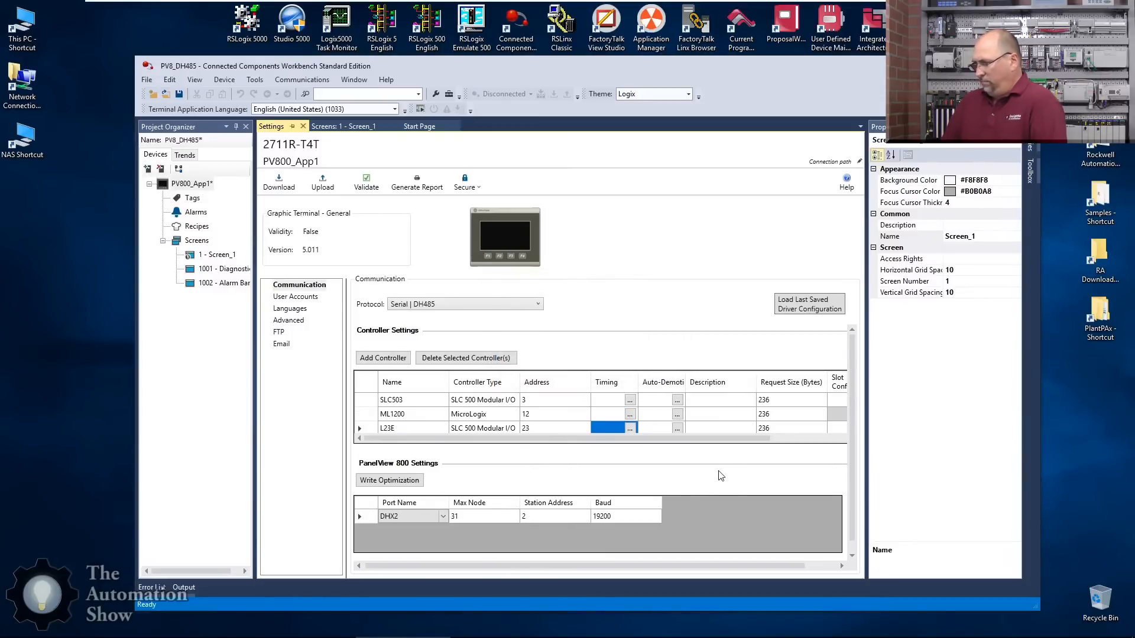
pyautogui.moveTo(420, 433)
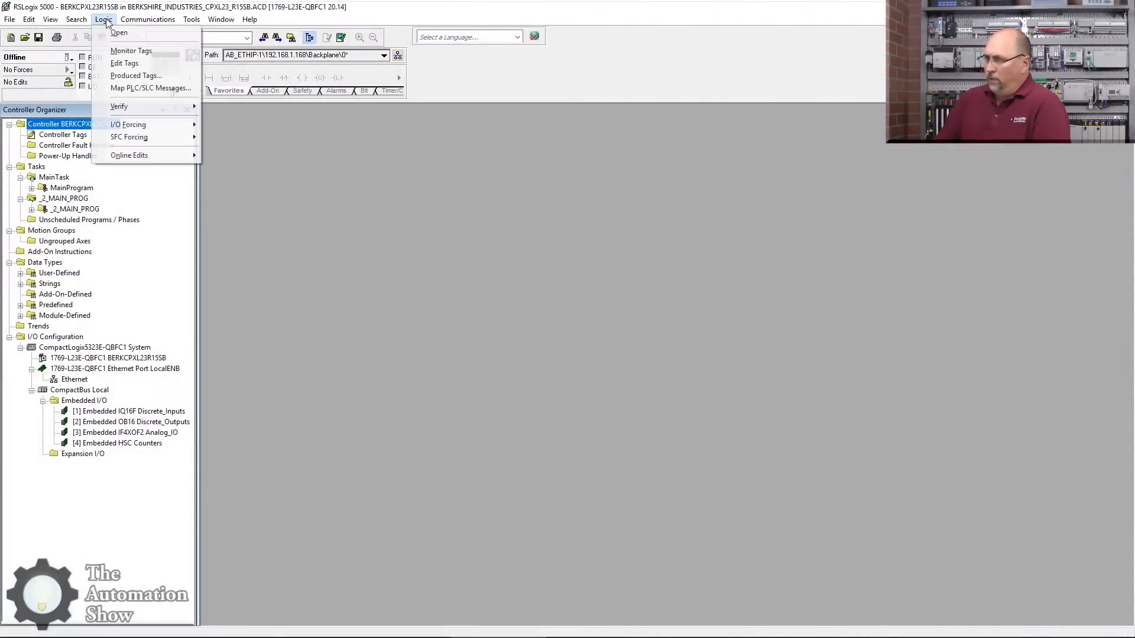
pyautogui.moveTo(150, 88)
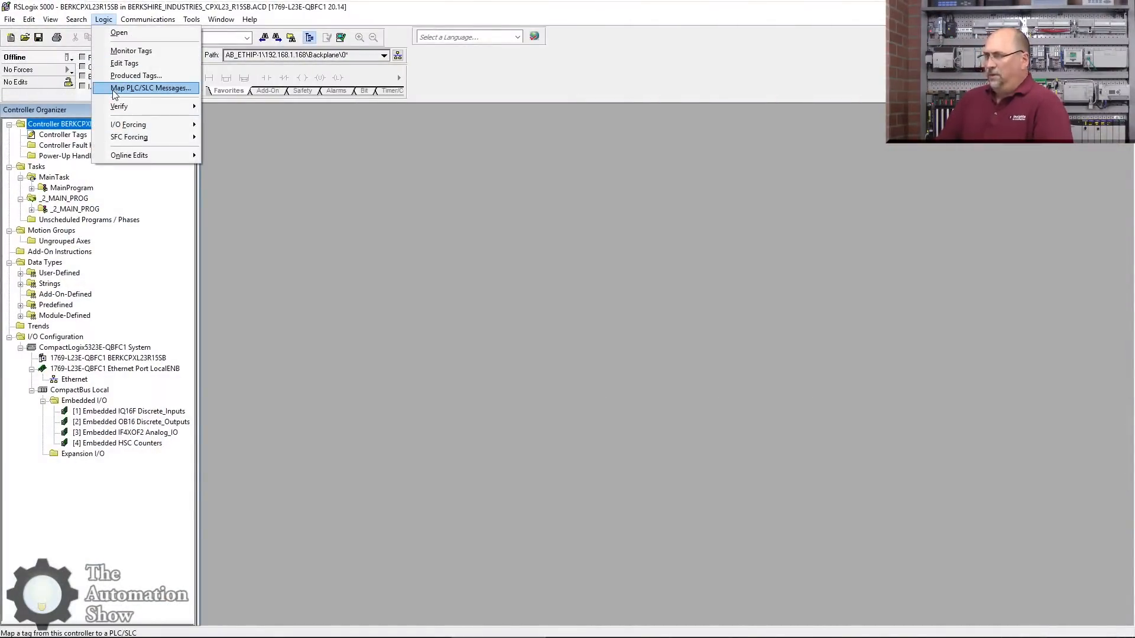
# Step: Map the Molds tag to PLC/SLC file number 7 and confirm
pyautogui.click(150, 88)
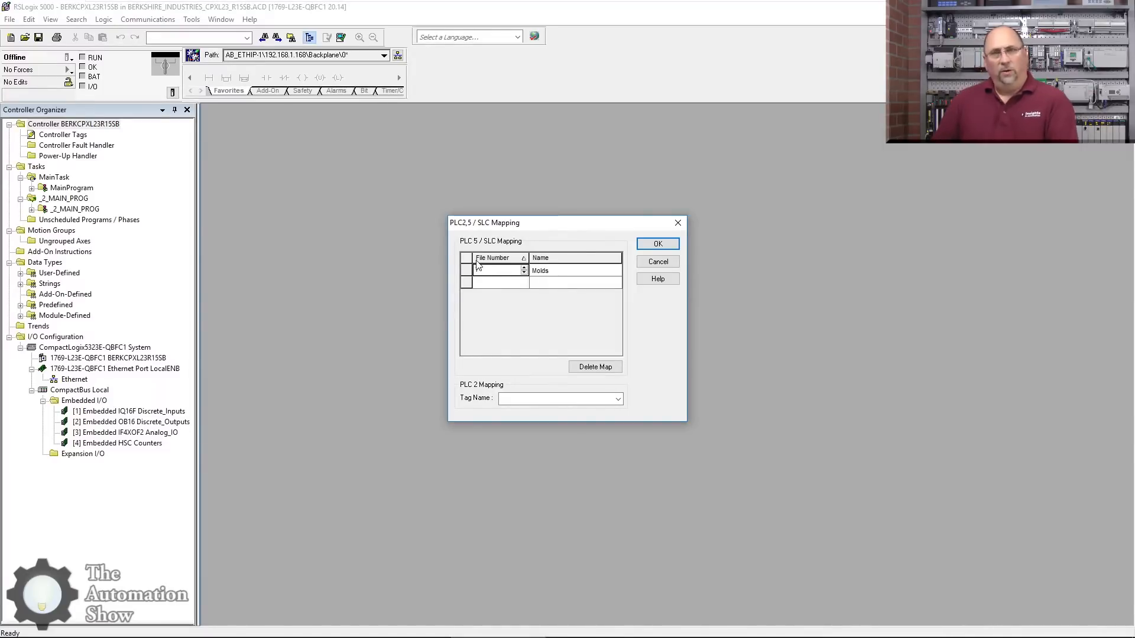
pyautogui.write('7')
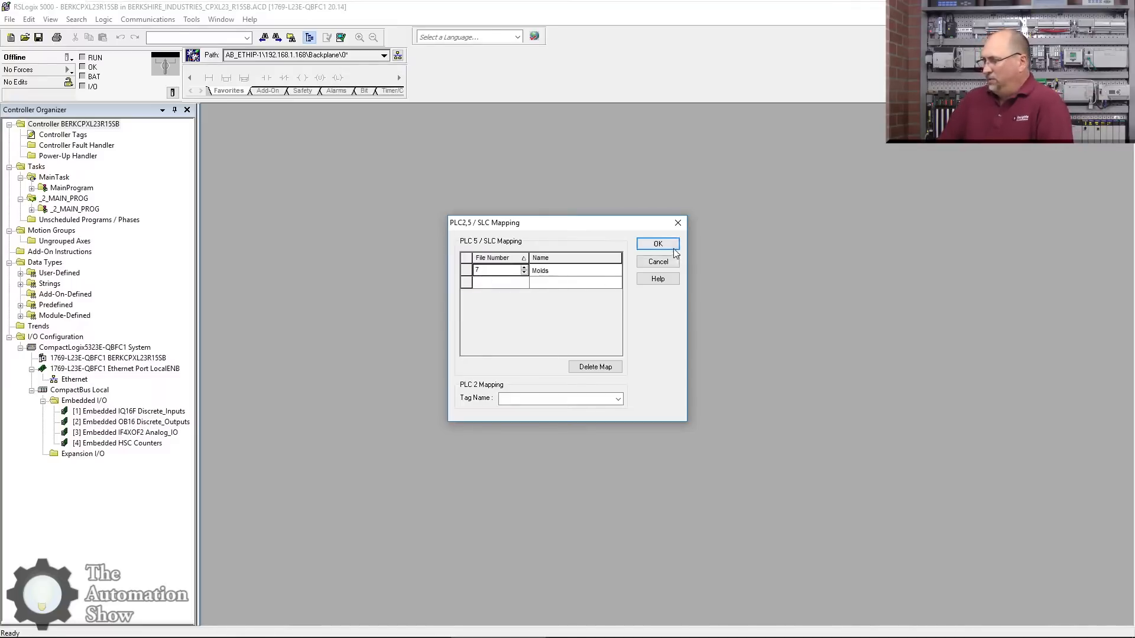
pyautogui.click(656, 244)
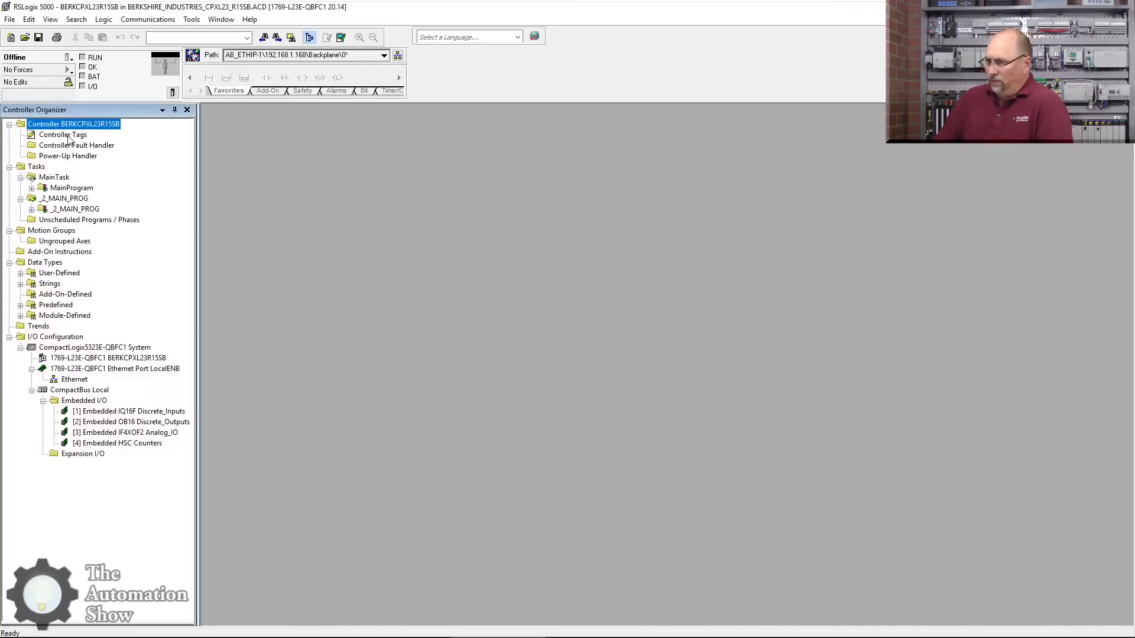
# Step: Browse the controller tags, expanding and collapsing the 50-element Molds INT array
pyautogui.doubleClick(62, 135)
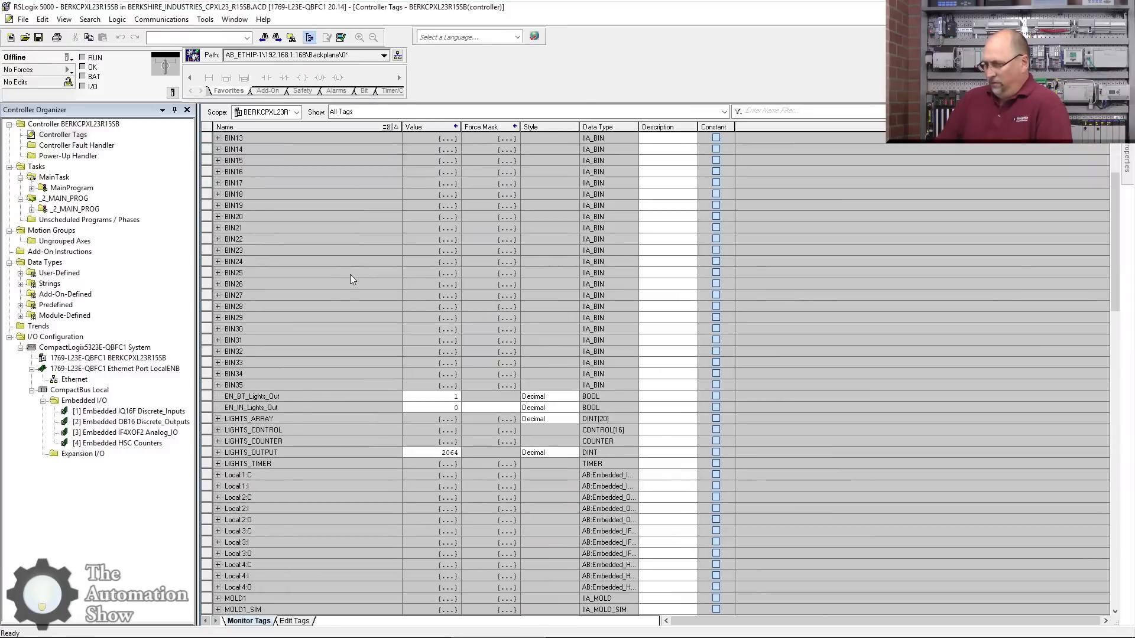
pyautogui.scroll(-3)
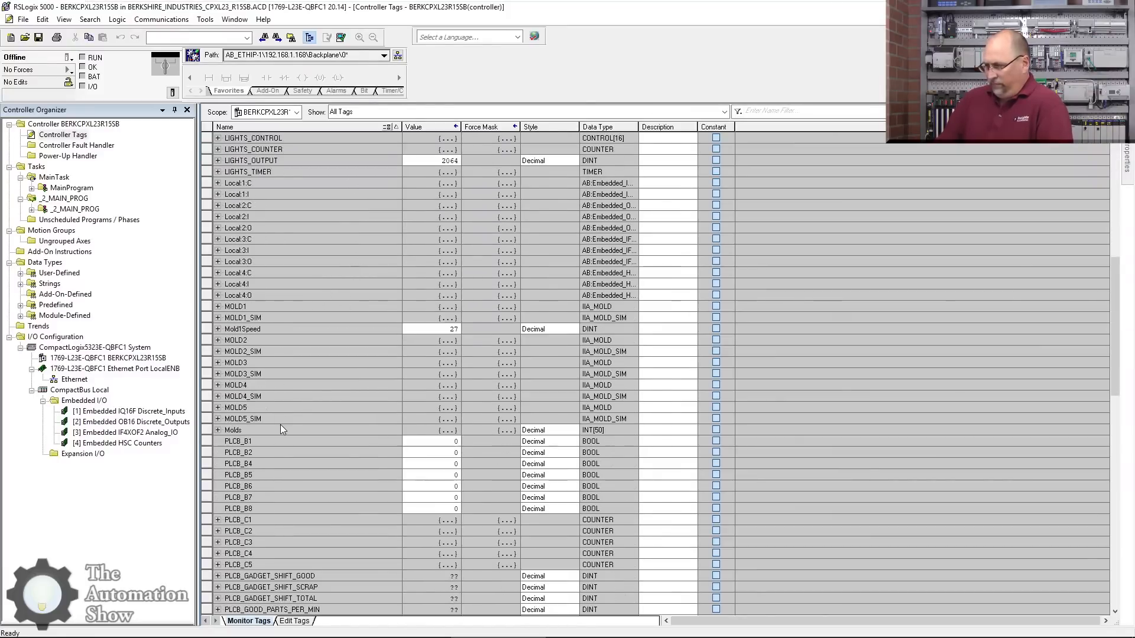
pyautogui.scroll(-3)
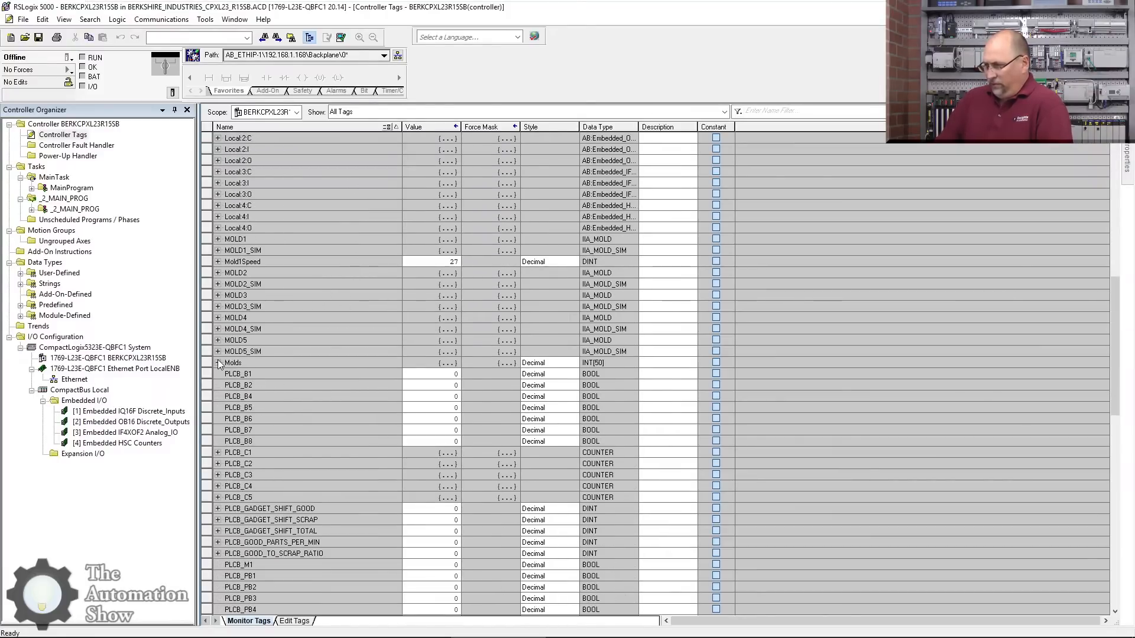
pyautogui.click(217, 363)
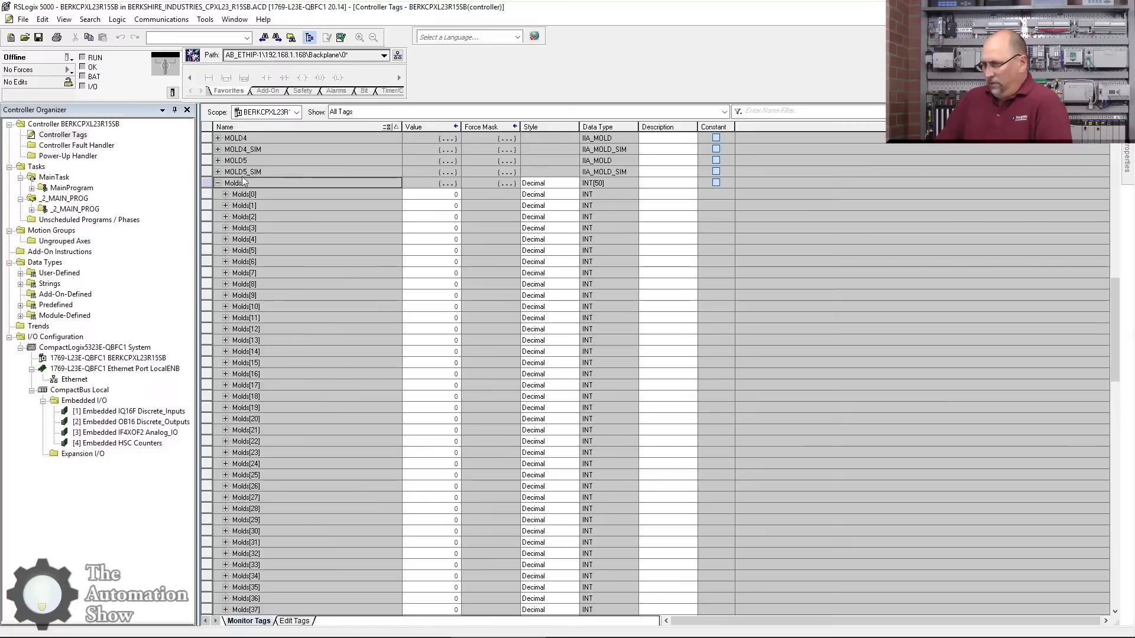
pyautogui.scroll(-3)
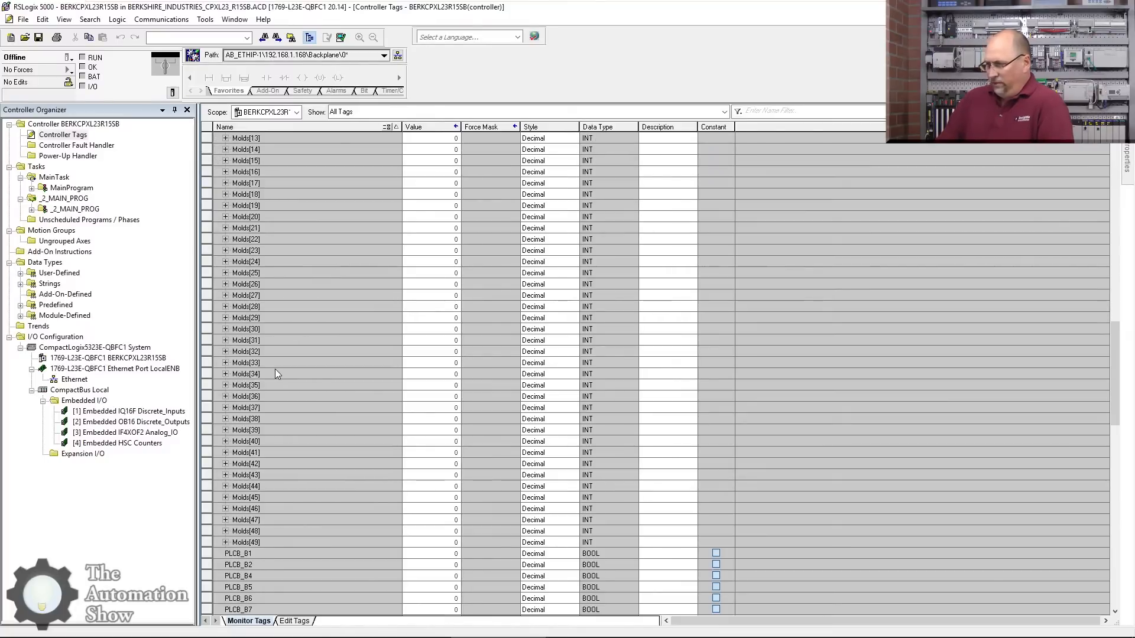
pyautogui.scroll(-3)
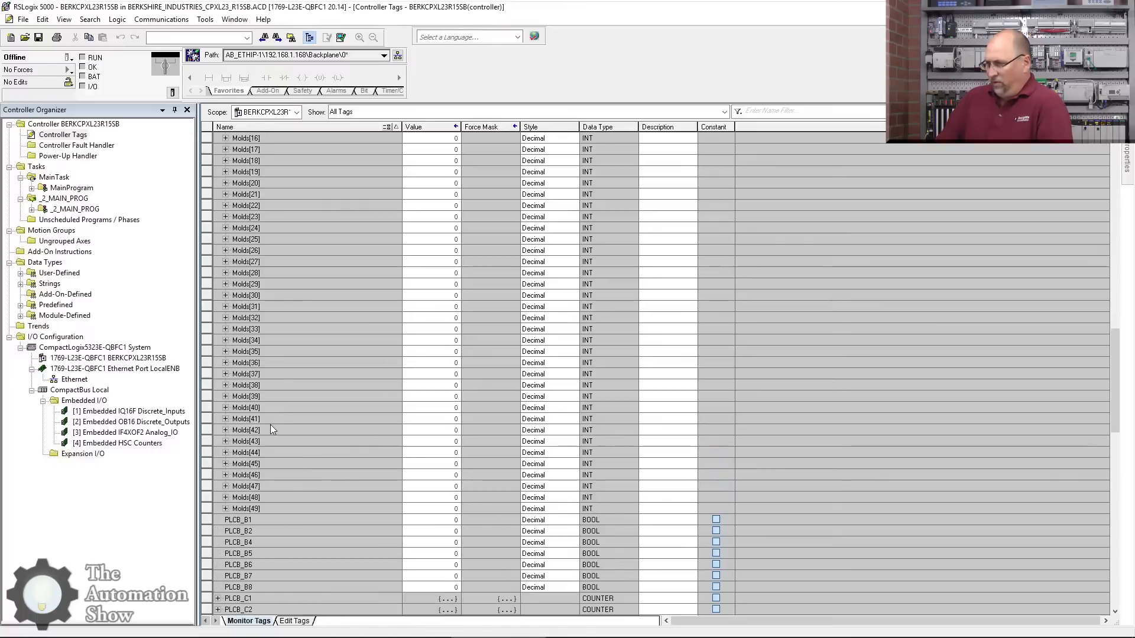
pyautogui.scroll(3)
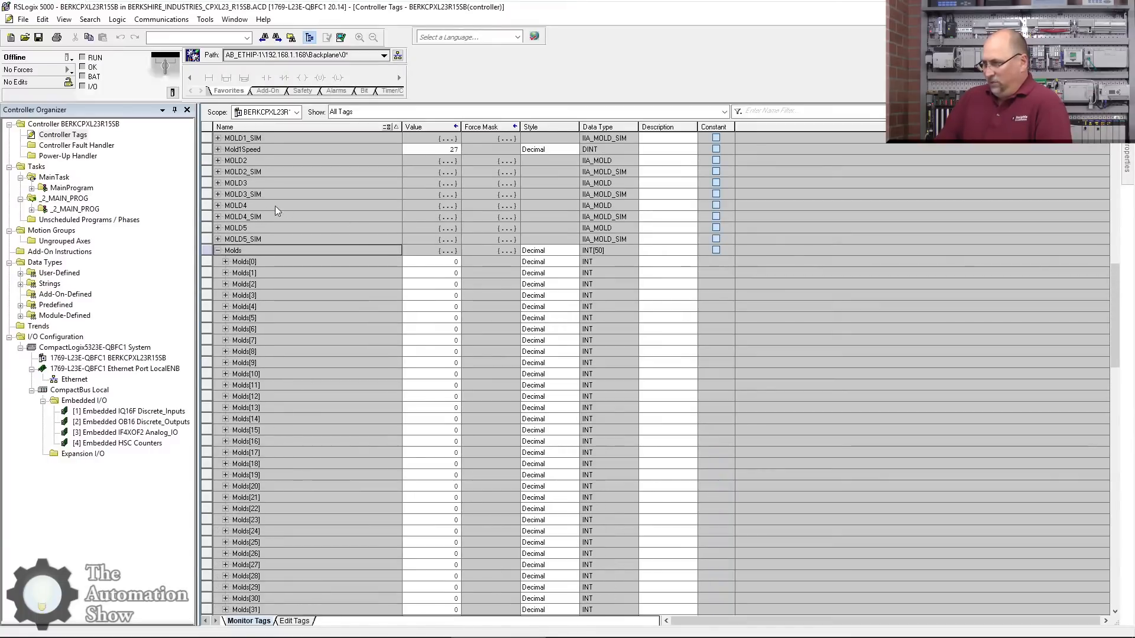
pyautogui.moveTo(272, 230)
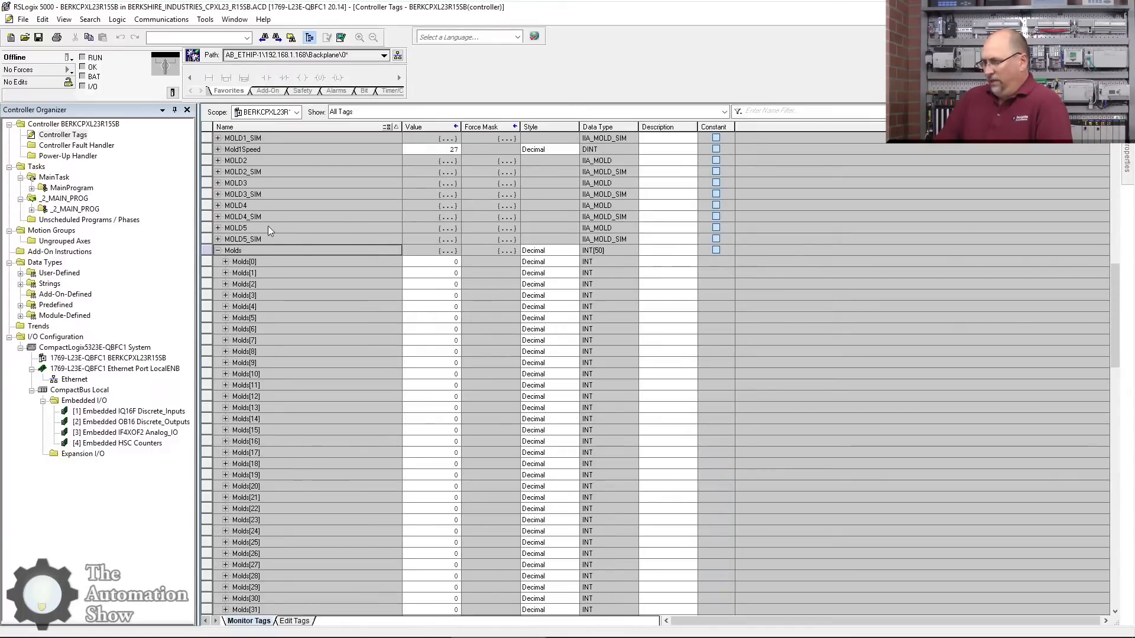
pyautogui.click(217, 249)
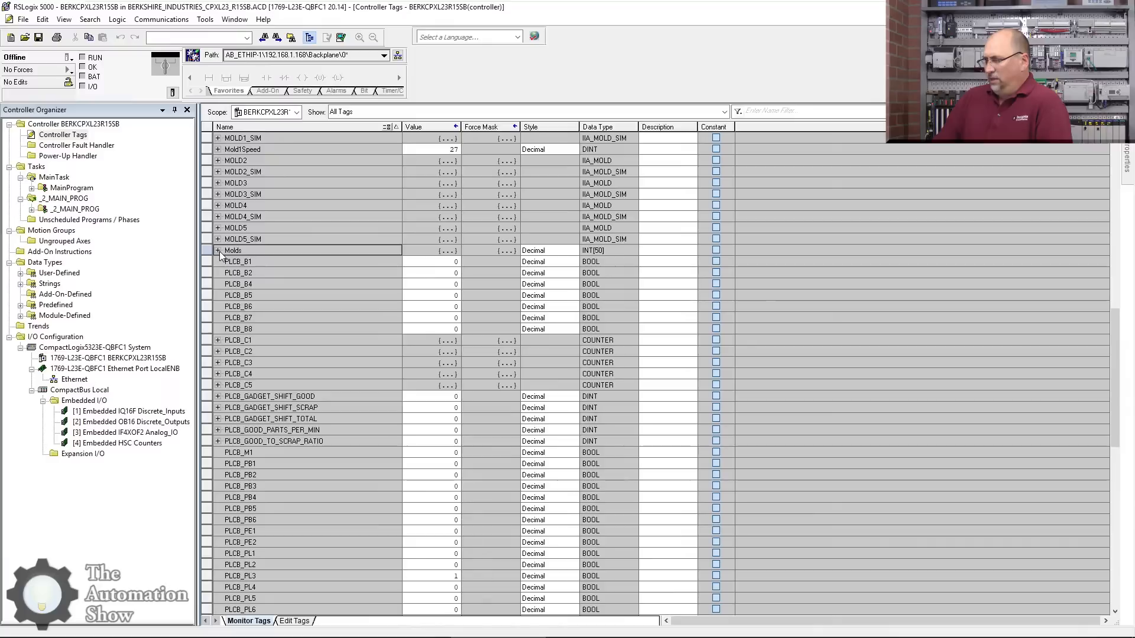
# Step: Expand the _2_MAIN_PROG program to list its routines
pyautogui.scroll(3)
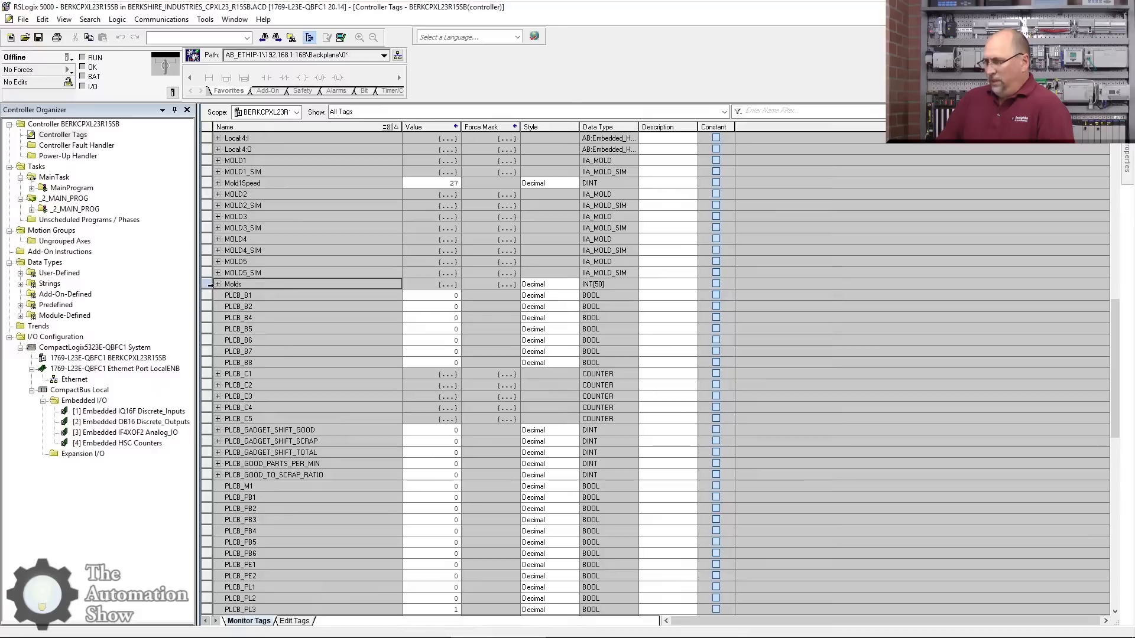
pyautogui.click(32, 208)
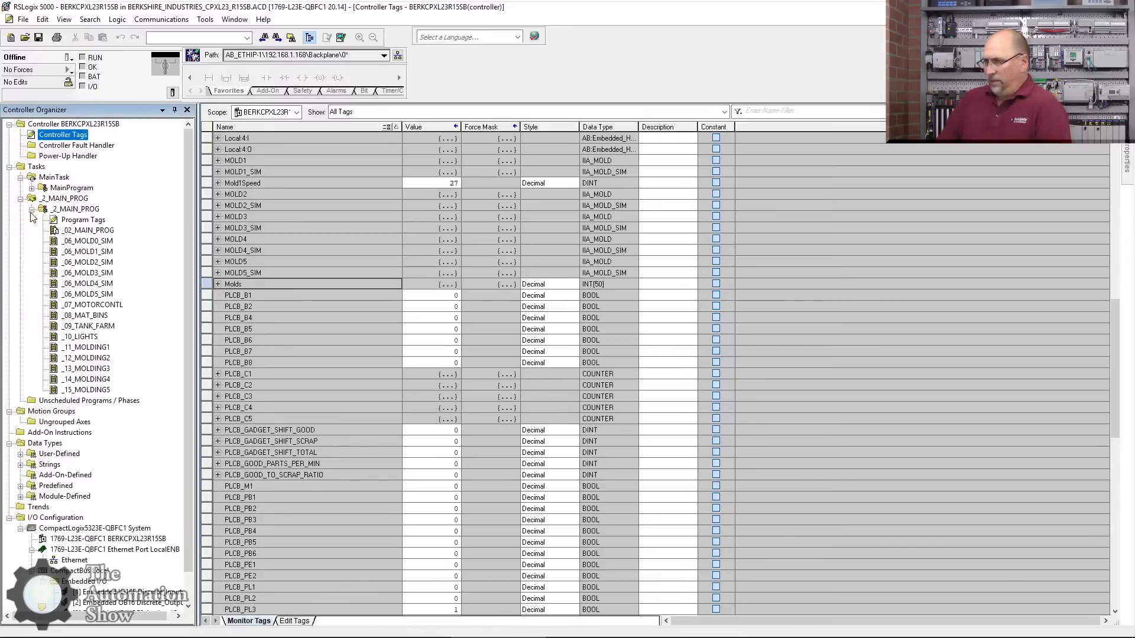
# Step: View the _02_MAIN_PROG ladder routine and the file 7 → Molds PLC/SLC mapping
pyautogui.doubleClick(87, 230)
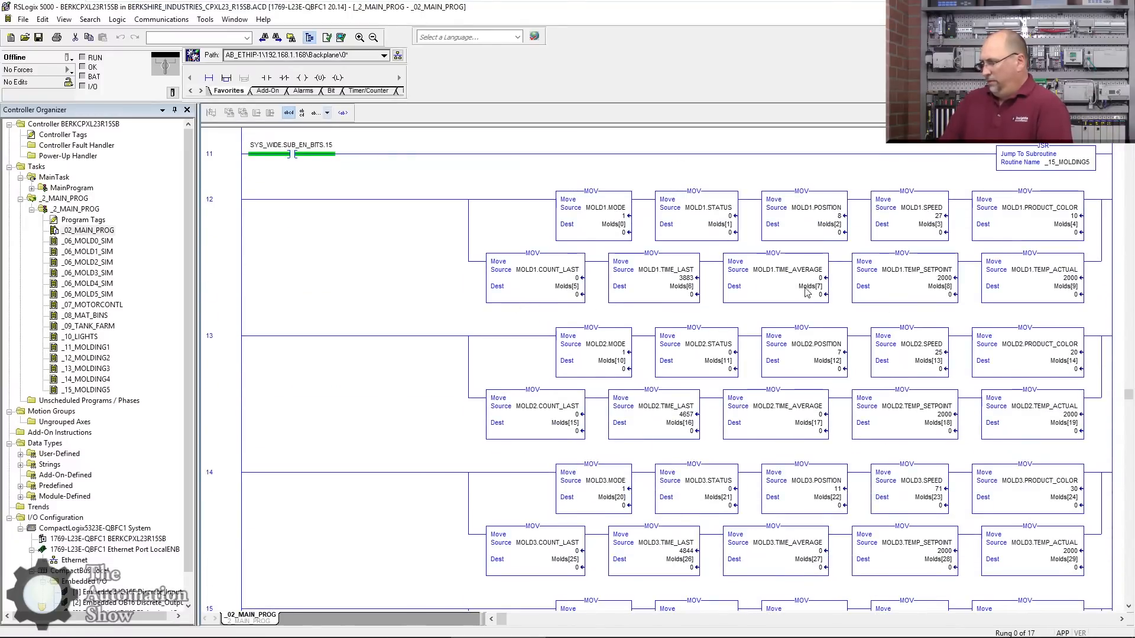
pyautogui.moveTo(398, 297)
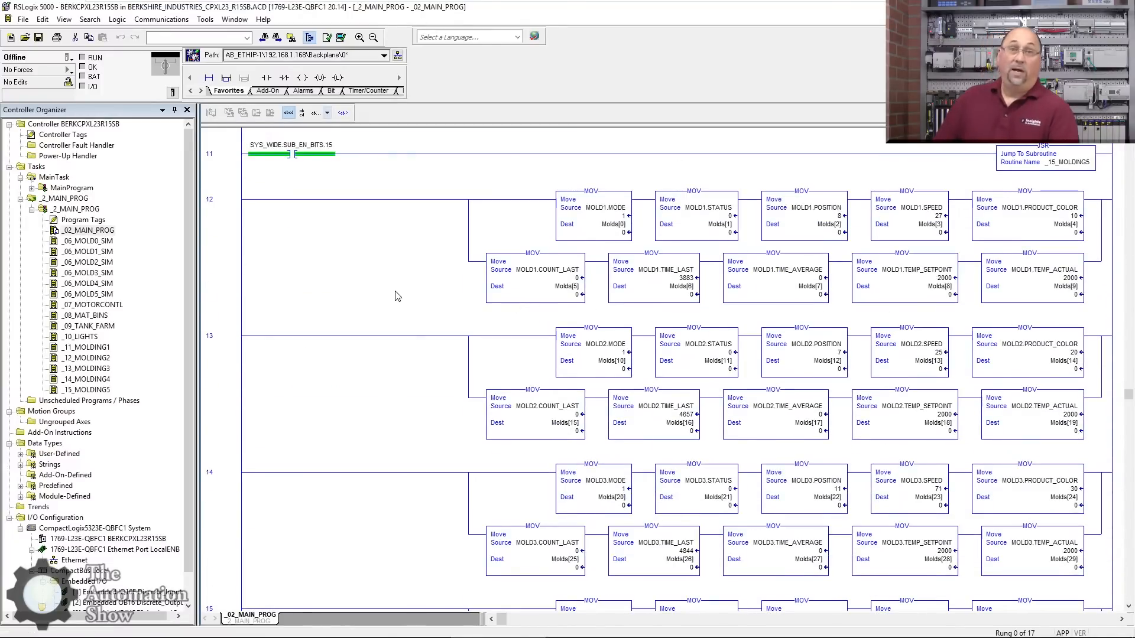
pyautogui.moveTo(356, 290)
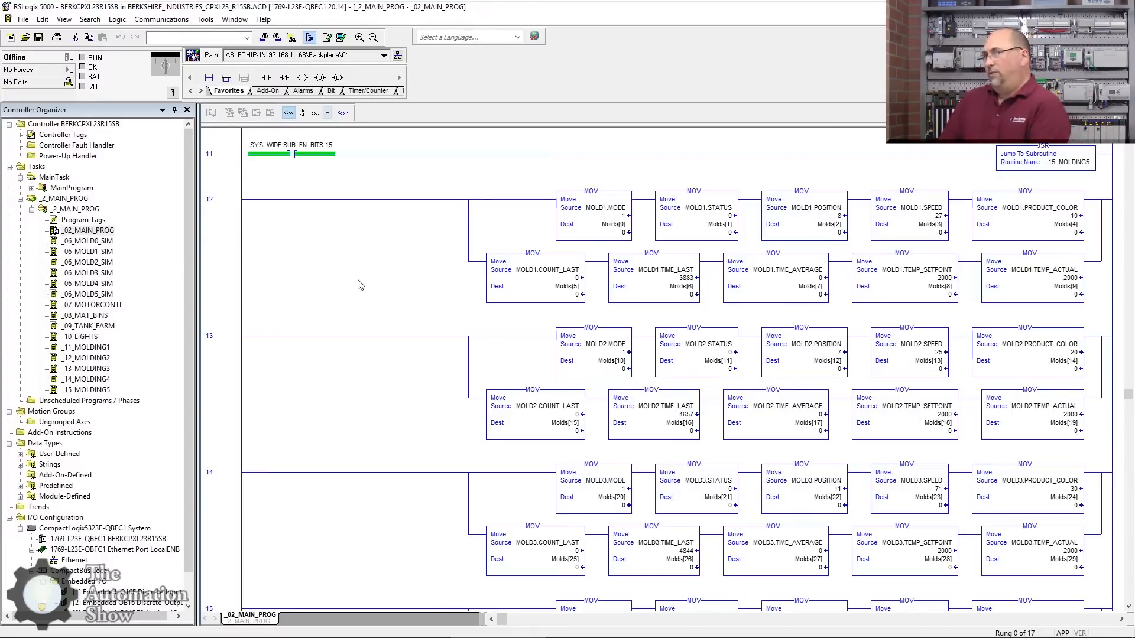
pyautogui.click(162, 19)
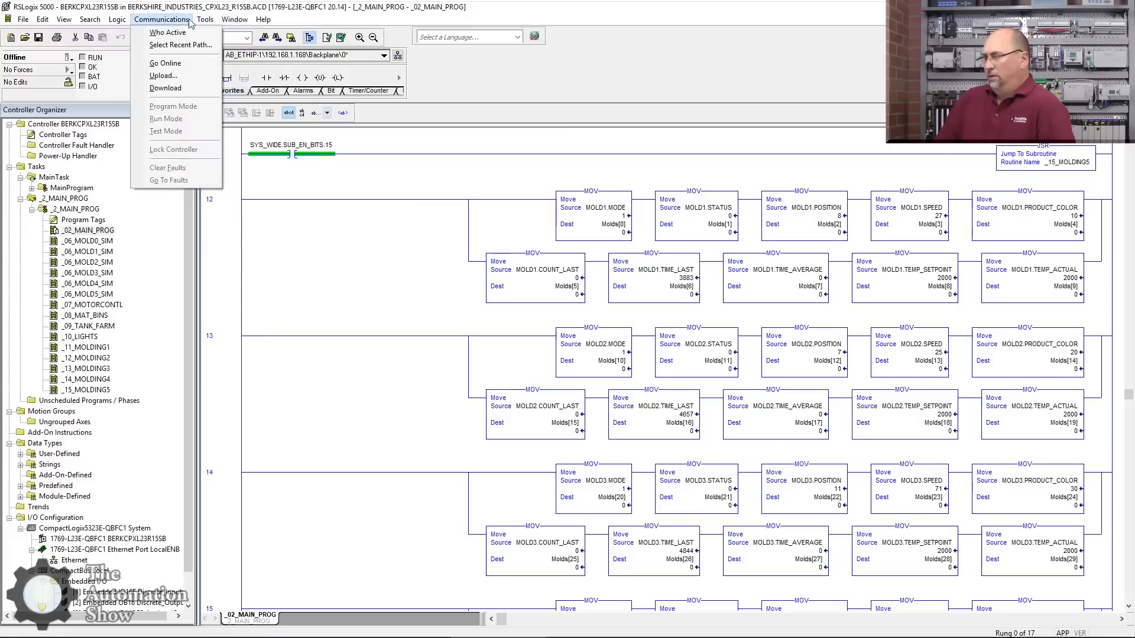
pyautogui.click(117, 19)
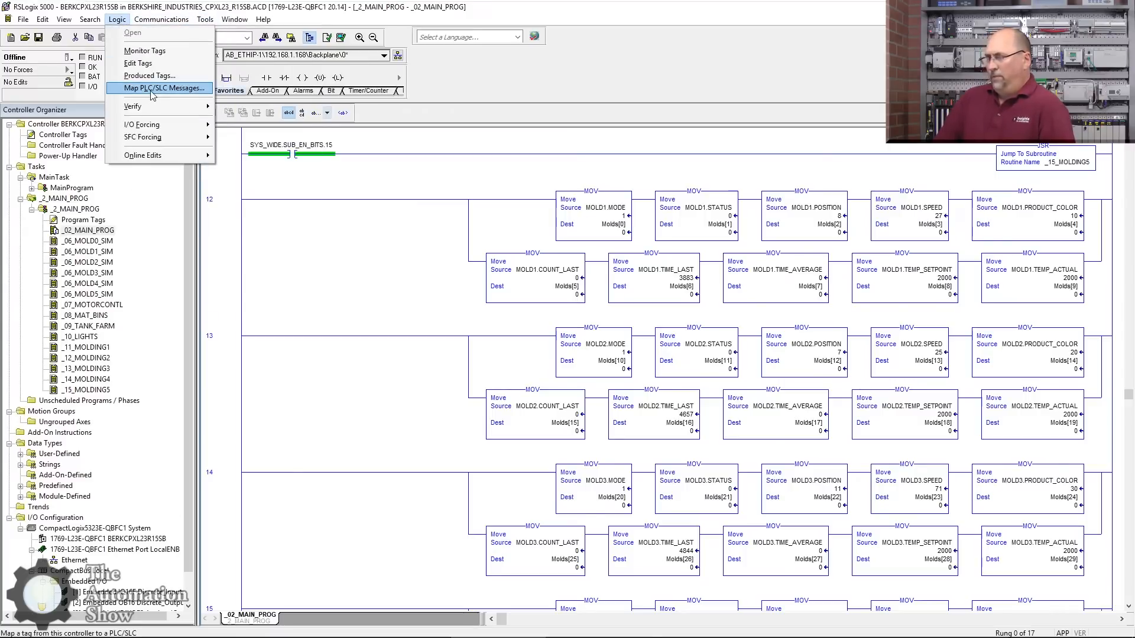
pyautogui.click(166, 87)
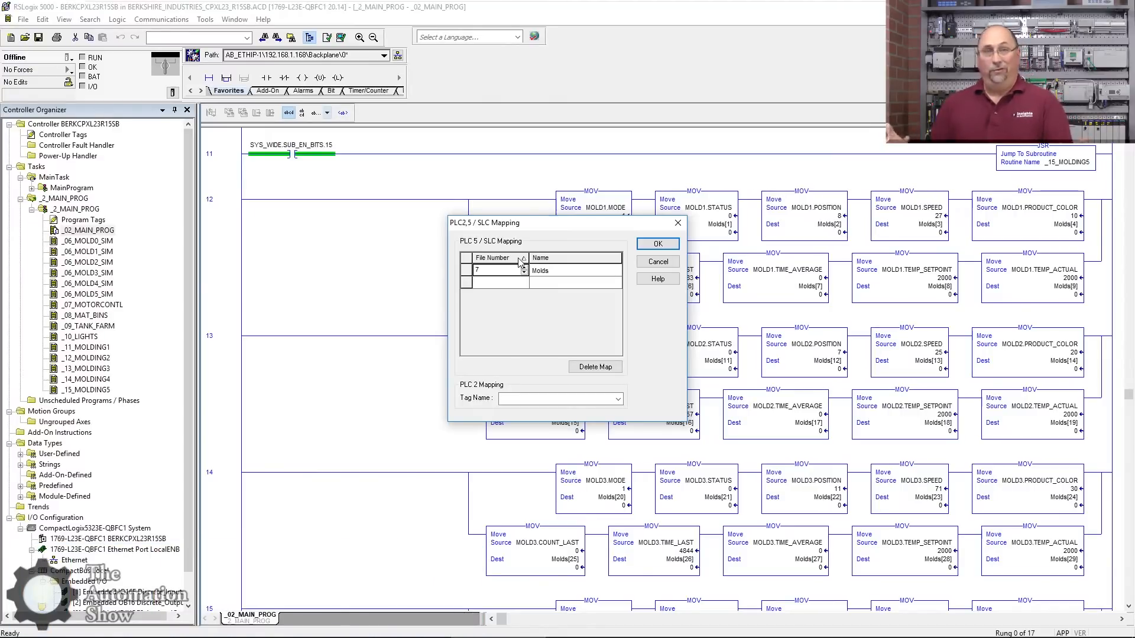
pyautogui.moveTo(512, 260)
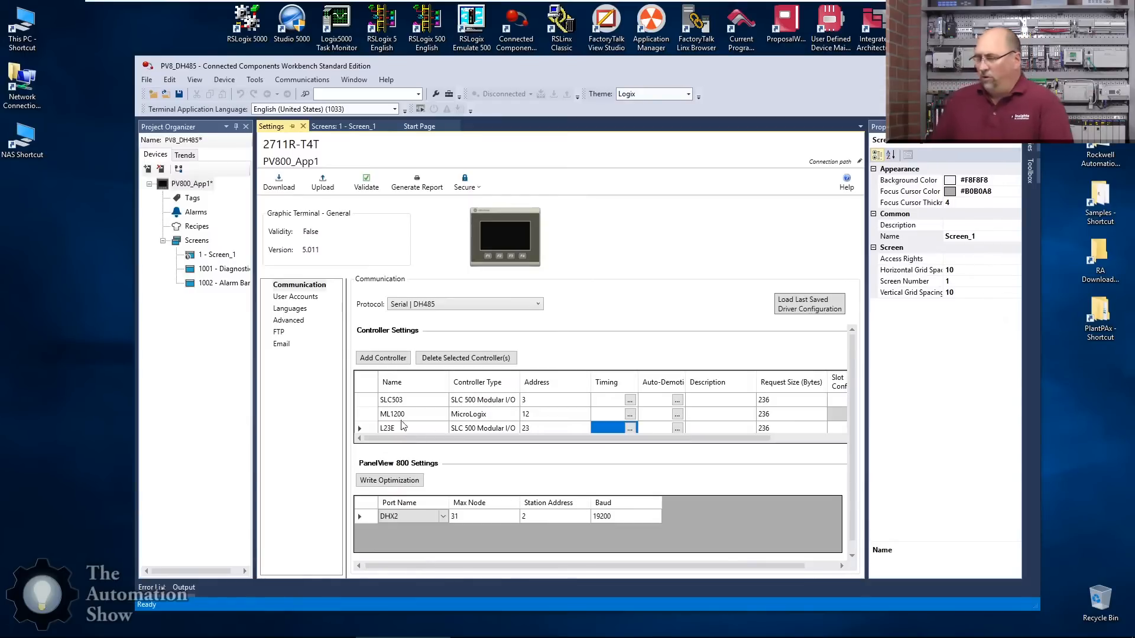
pyautogui.moveTo(415, 401)
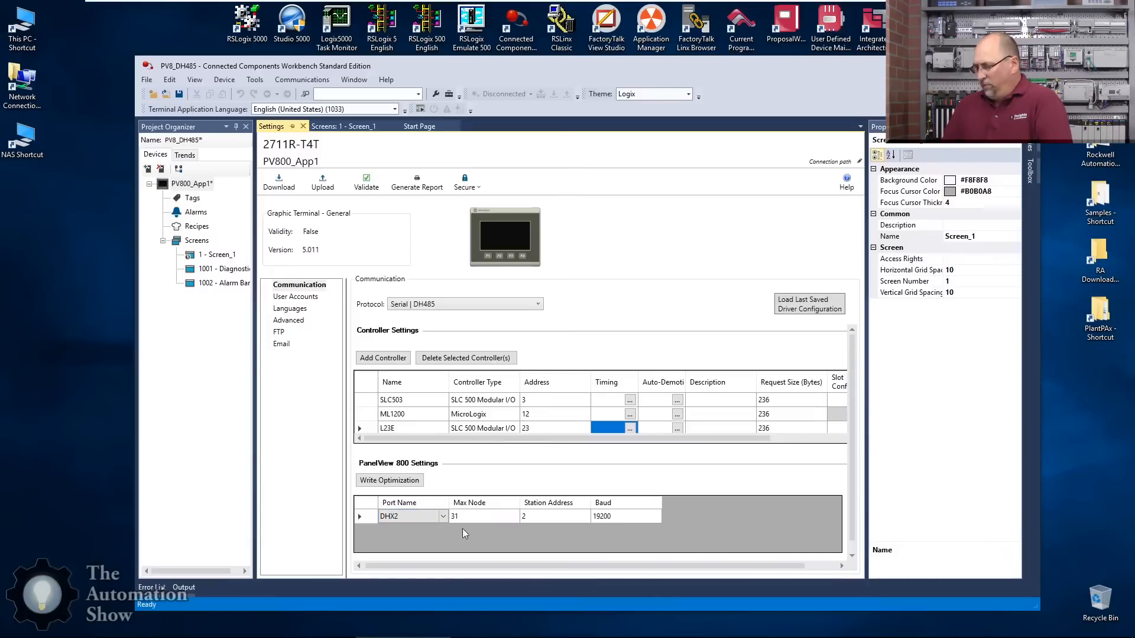
pyautogui.moveTo(557, 521)
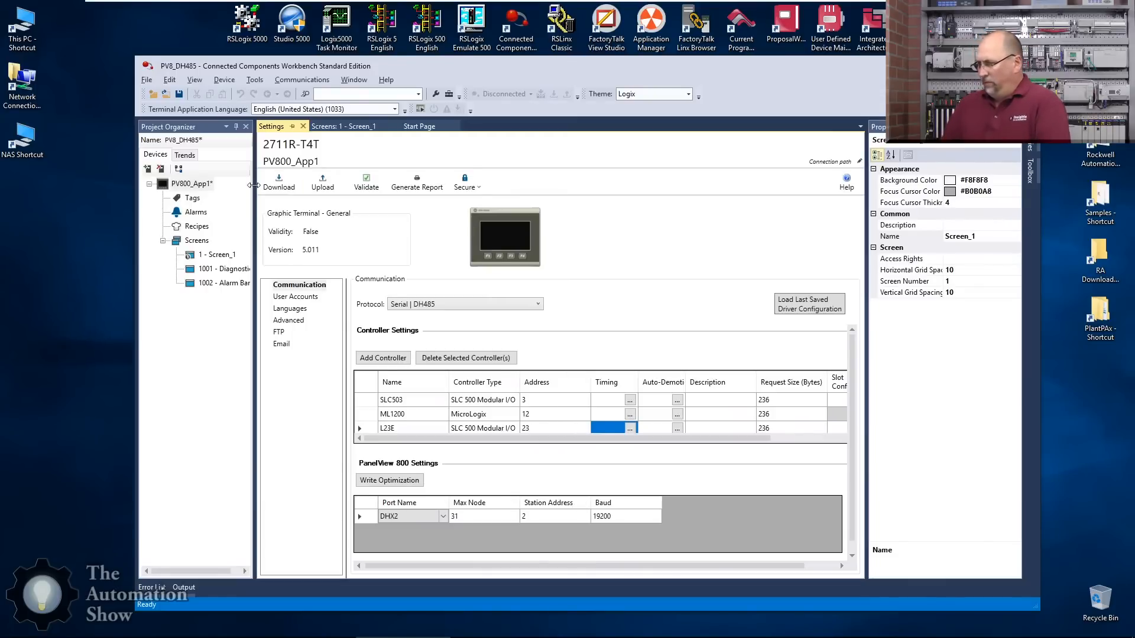
pyautogui.moveTo(191, 237)
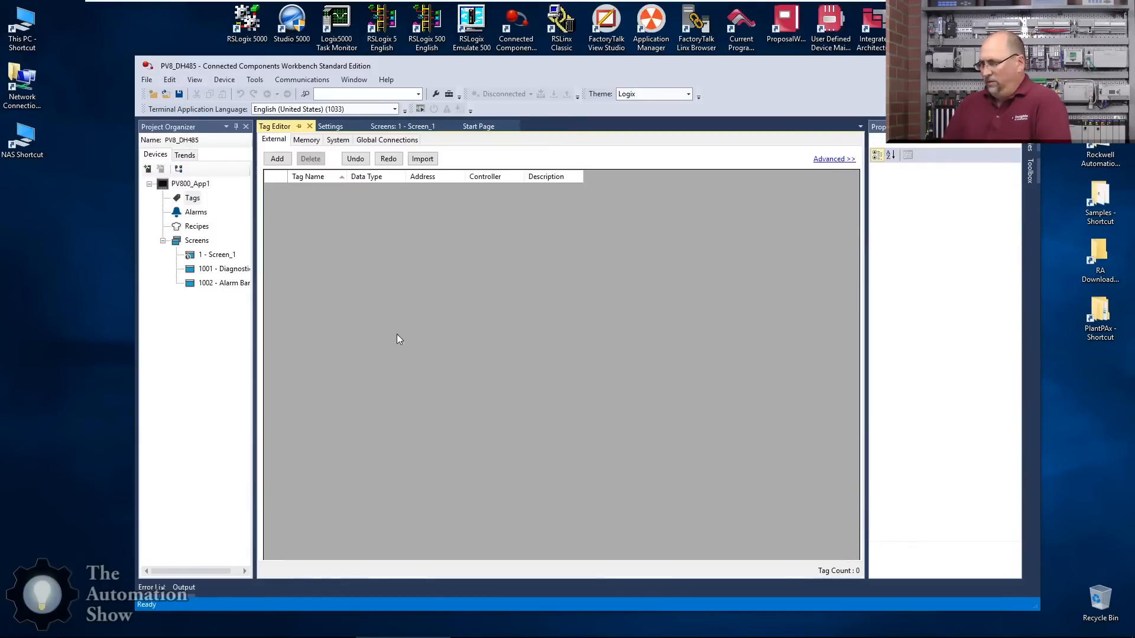
# Step: Add external tag SLC503_MS1, dismissing the no-controller warning on its address
pyautogui.click(277, 158)
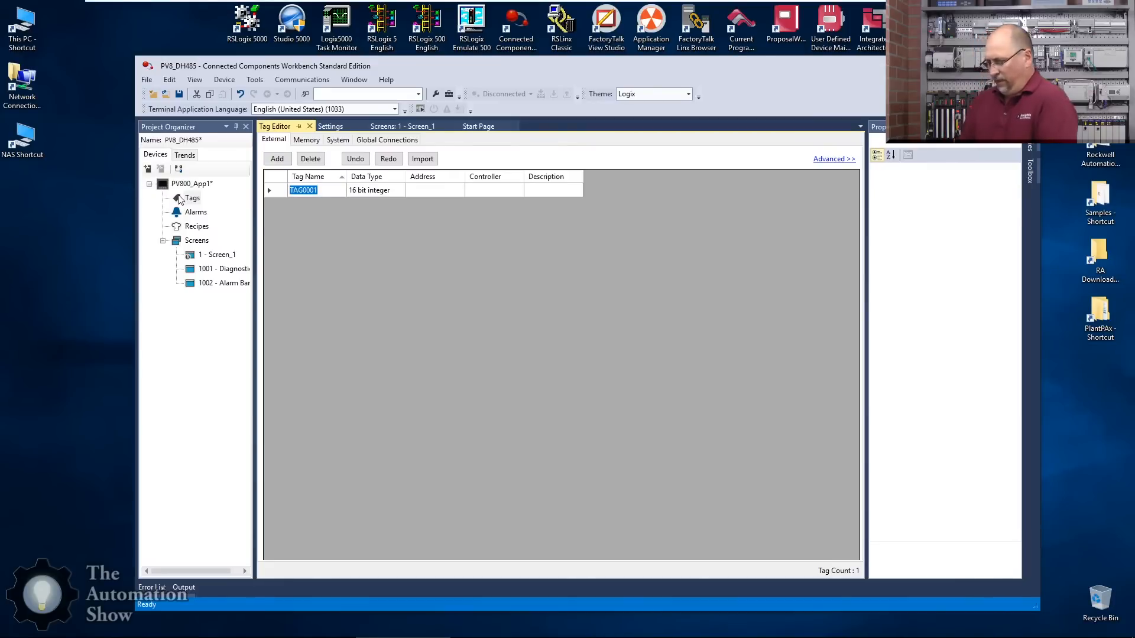
pyautogui.write('SLC50')
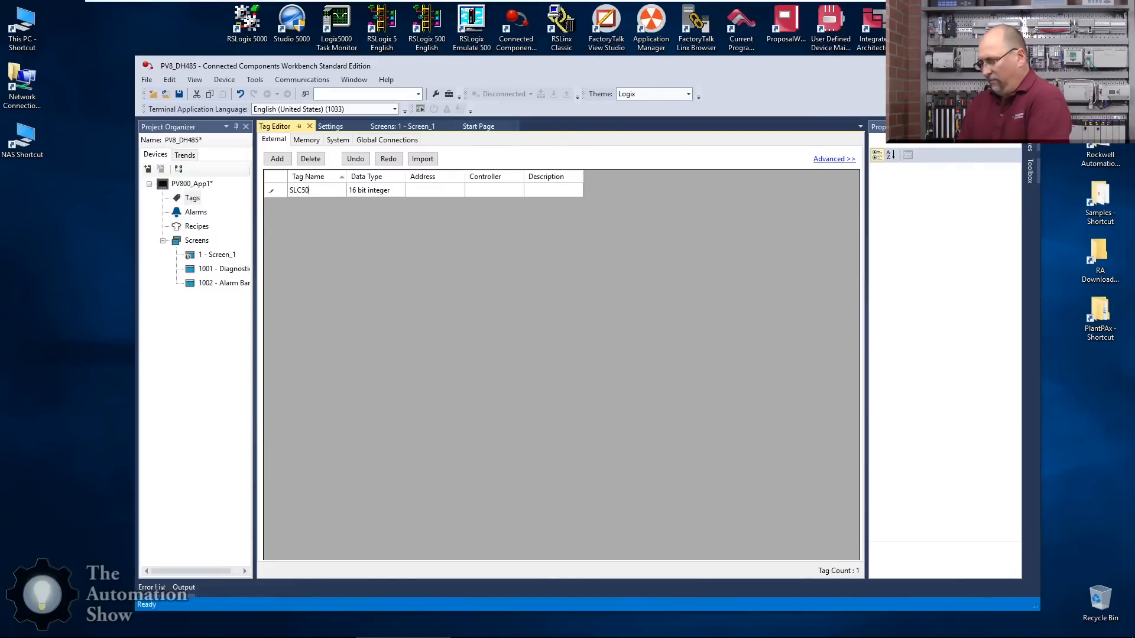
pyautogui.write('3_')
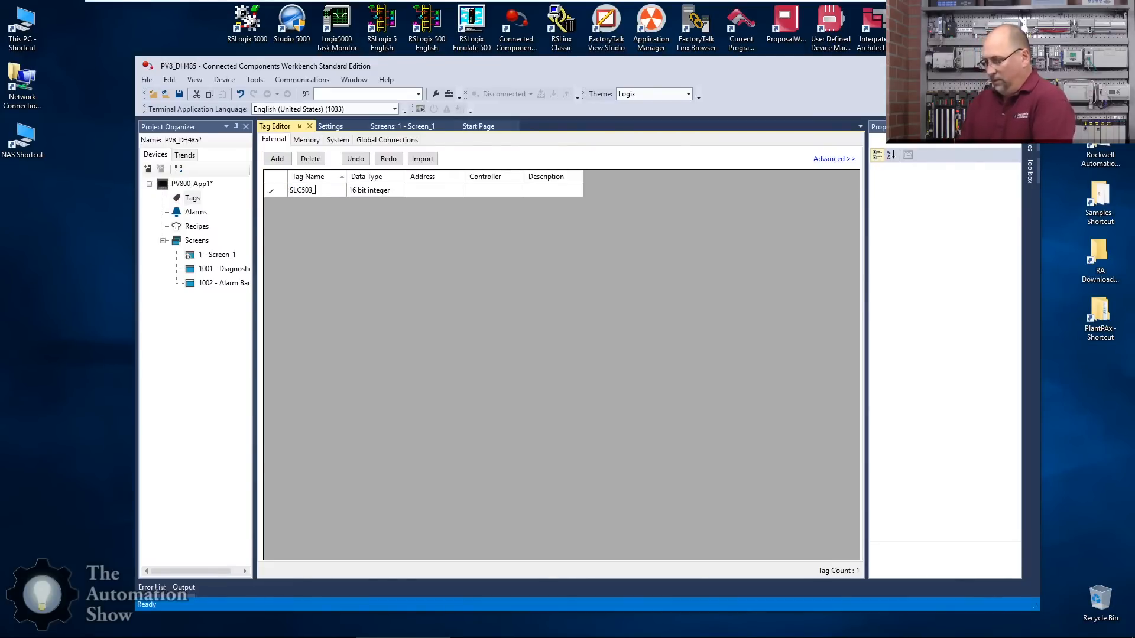
pyautogui.write('M')
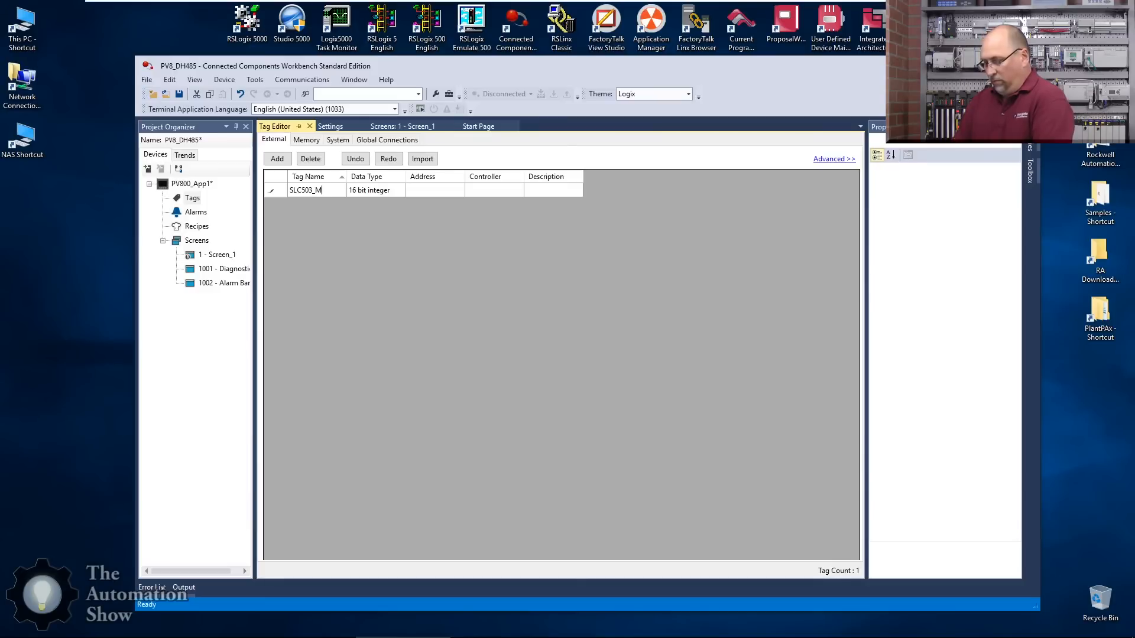
pyautogui.write('S1')
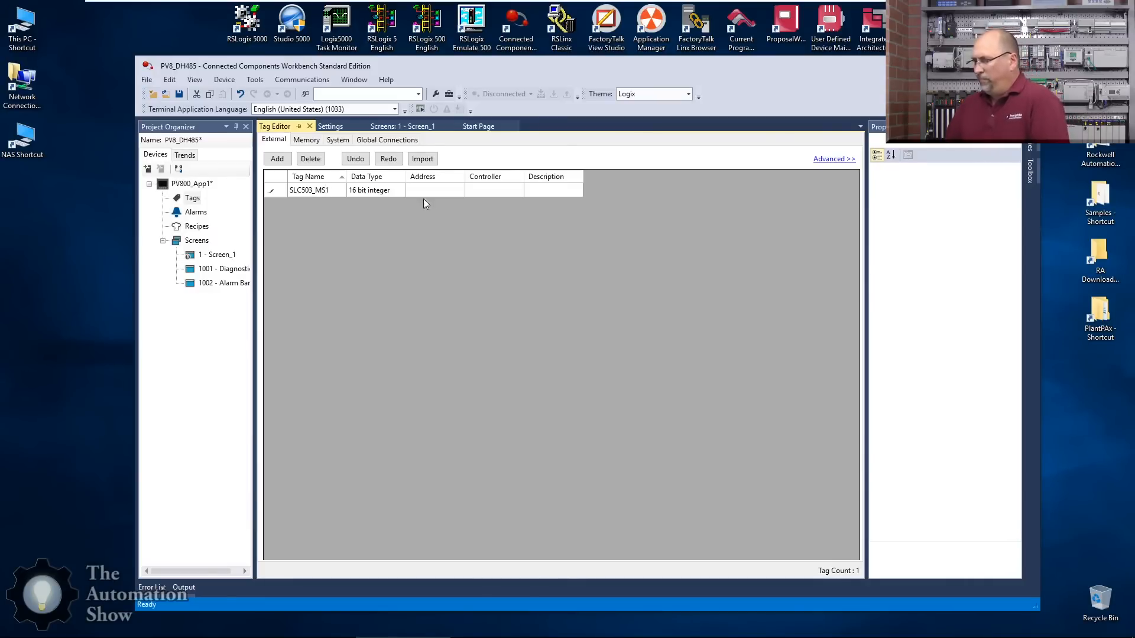
pyautogui.click(456, 190)
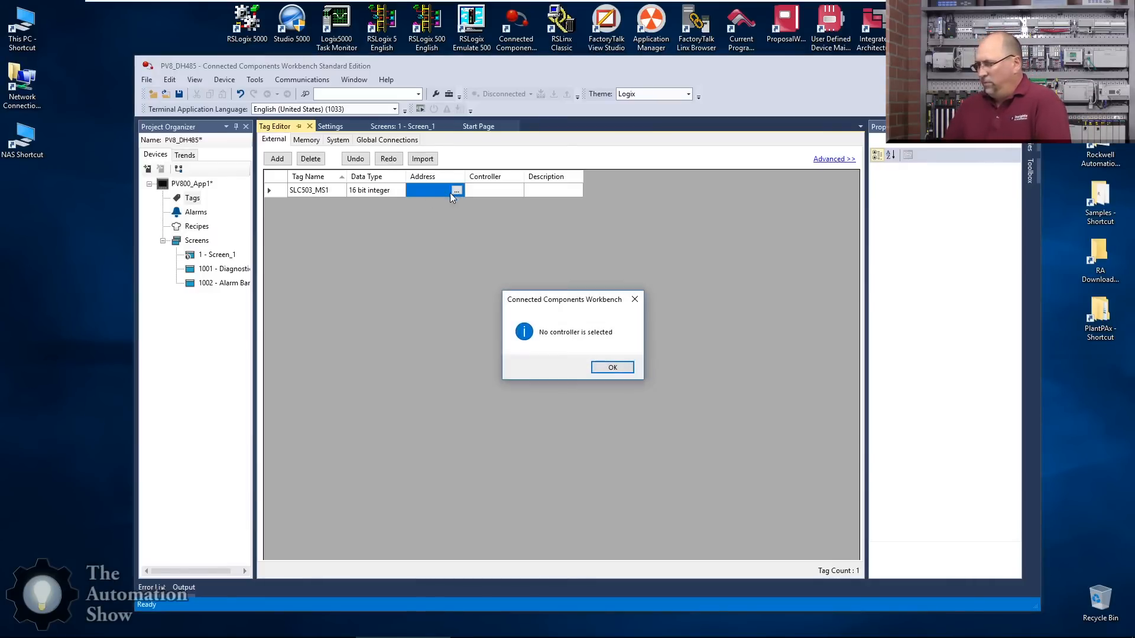
pyautogui.click(611, 367)
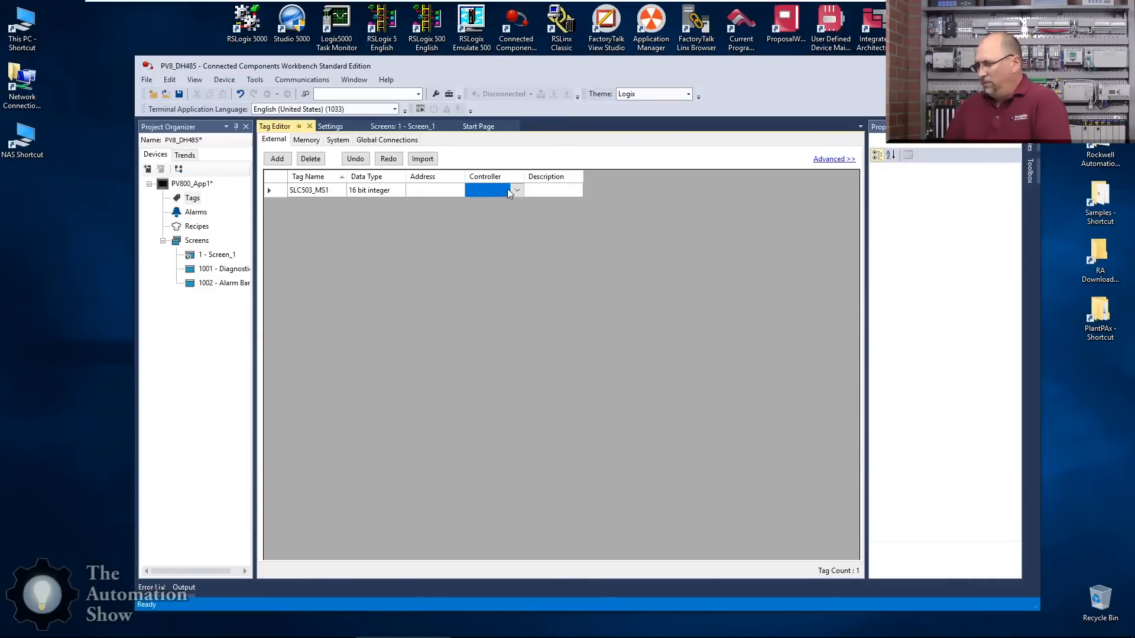
# Step: Assign SLC503_MS1 to controller SLC503 at address N7:53 and add a second tag
pyautogui.write('SLC503')
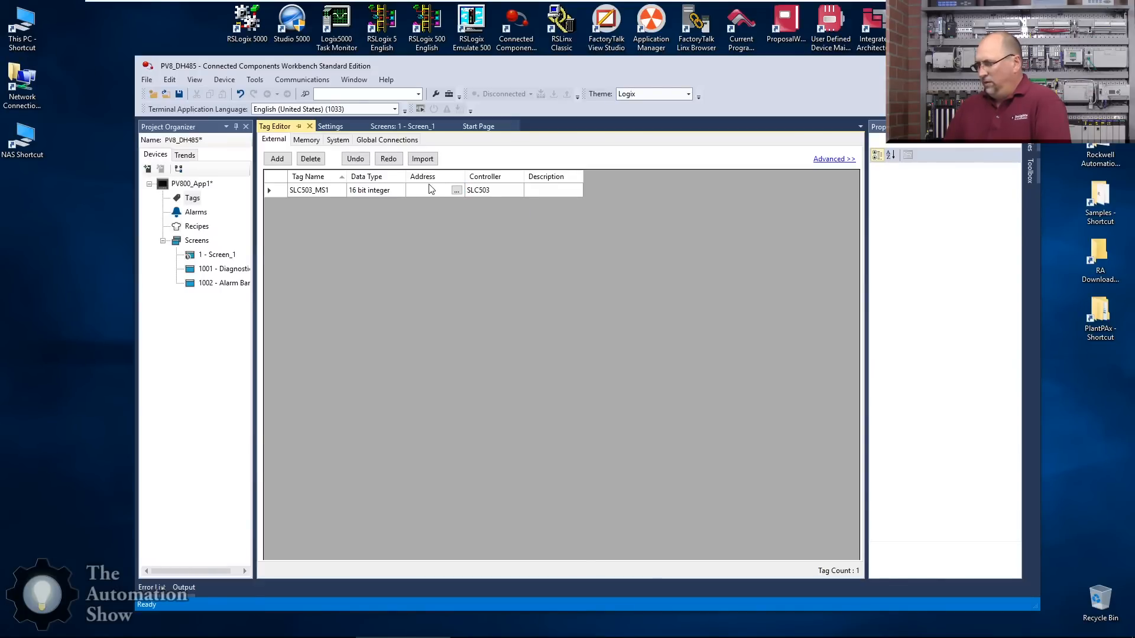
pyautogui.click(430, 189)
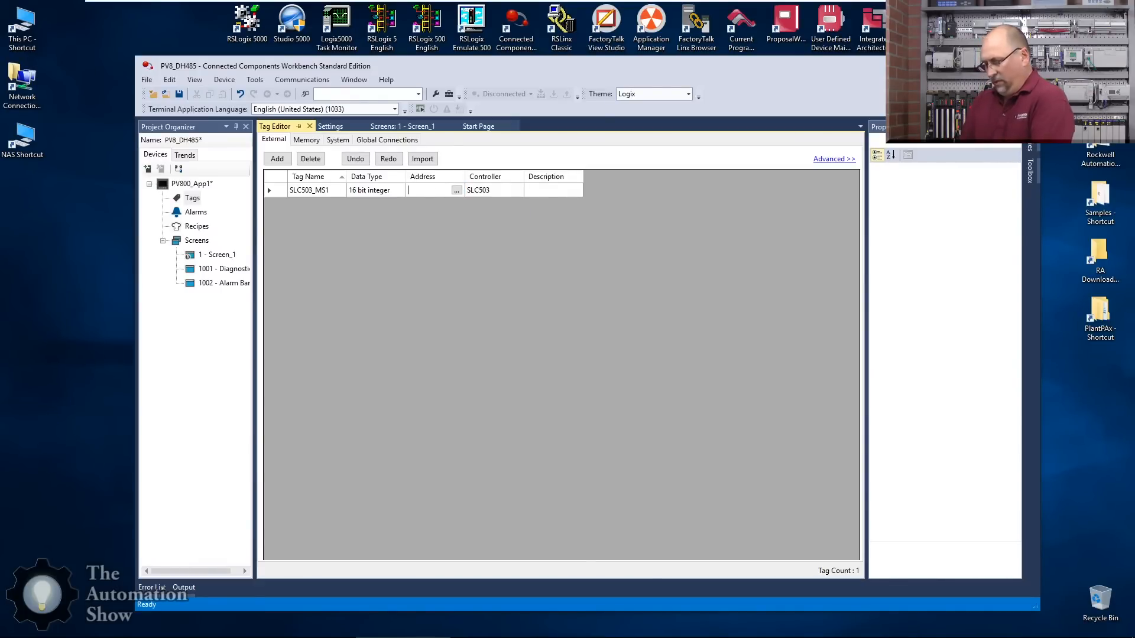
pyautogui.write('N7:53')
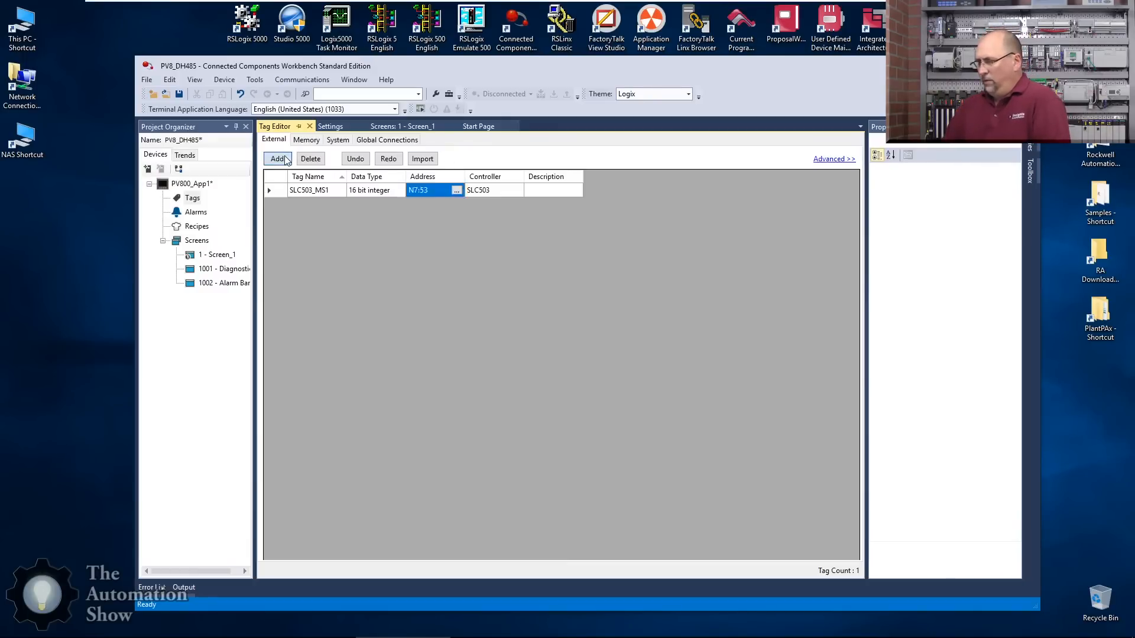
pyautogui.click(277, 158)
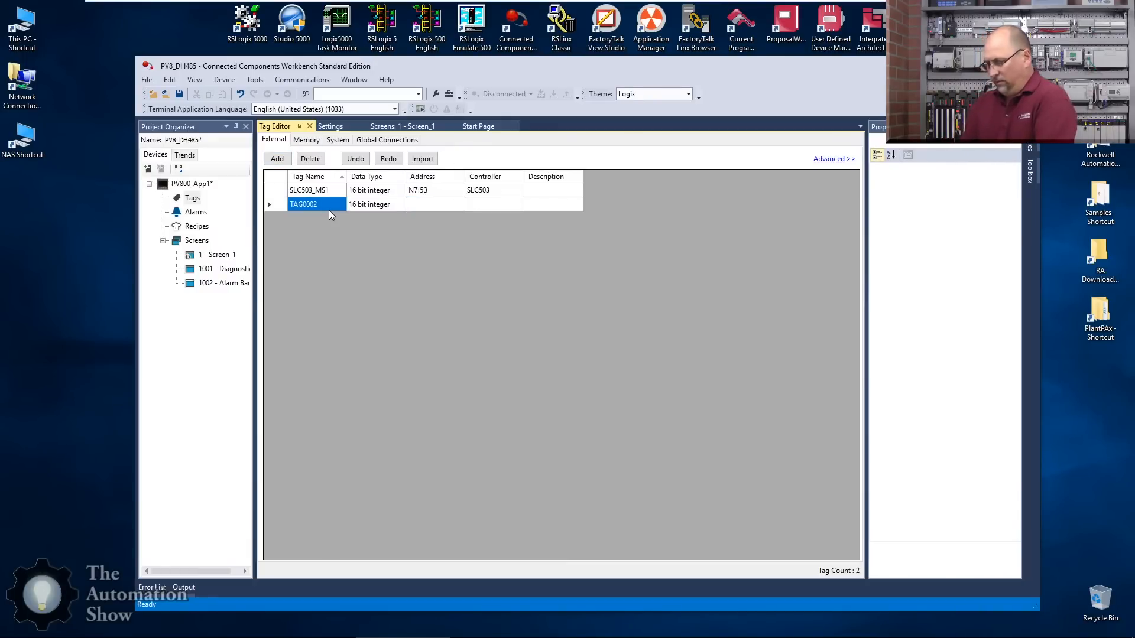
# Step: Address the ML12_MS1 tag as N7:53 on ML1200 and add a third tag row
pyautogui.write('ML12_MS1')
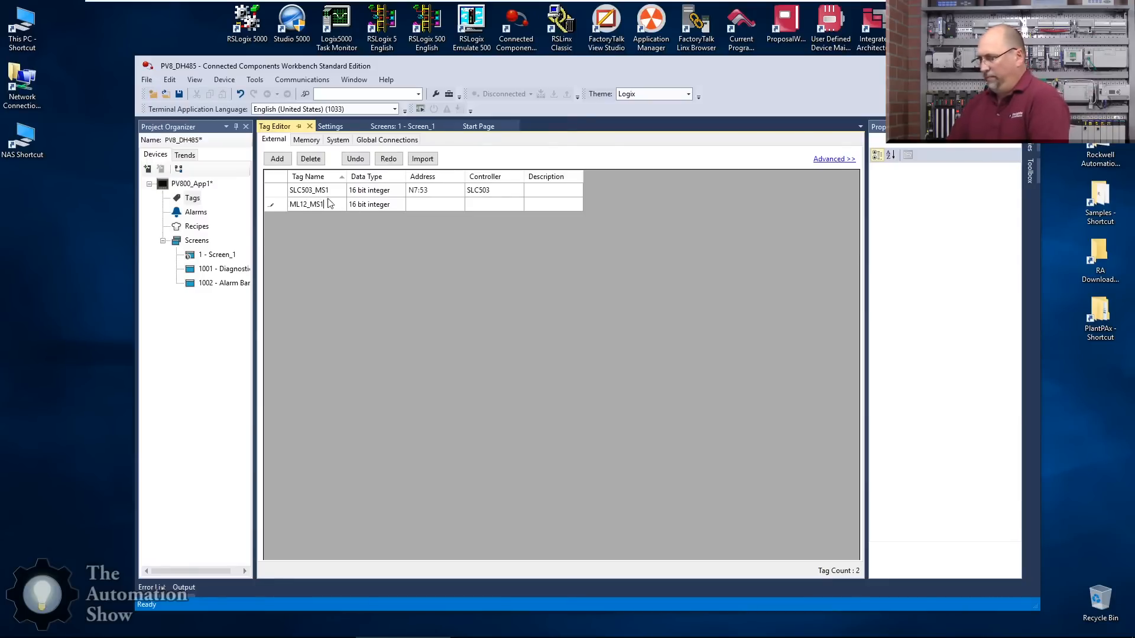
pyautogui.click(431, 204)
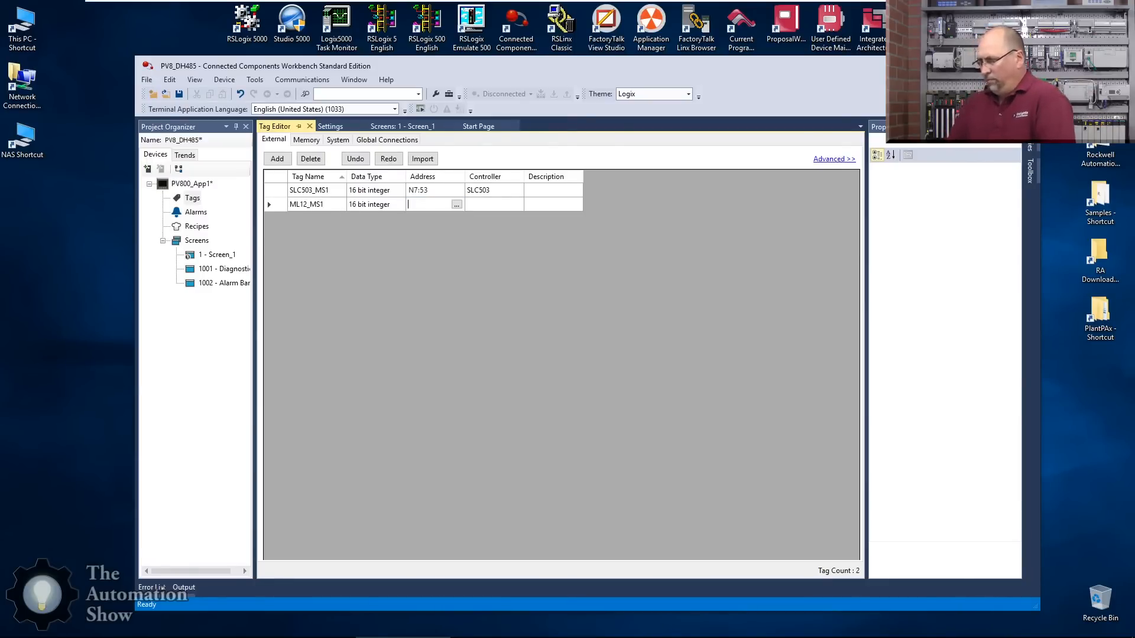
pyautogui.write('N7:53')
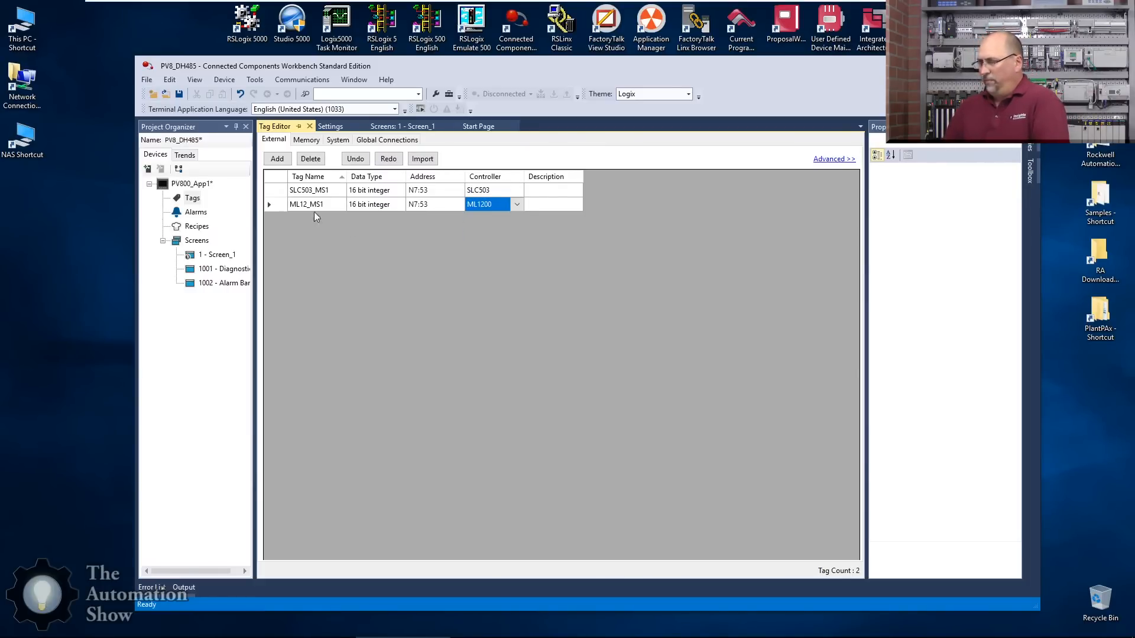
pyautogui.click(277, 158)
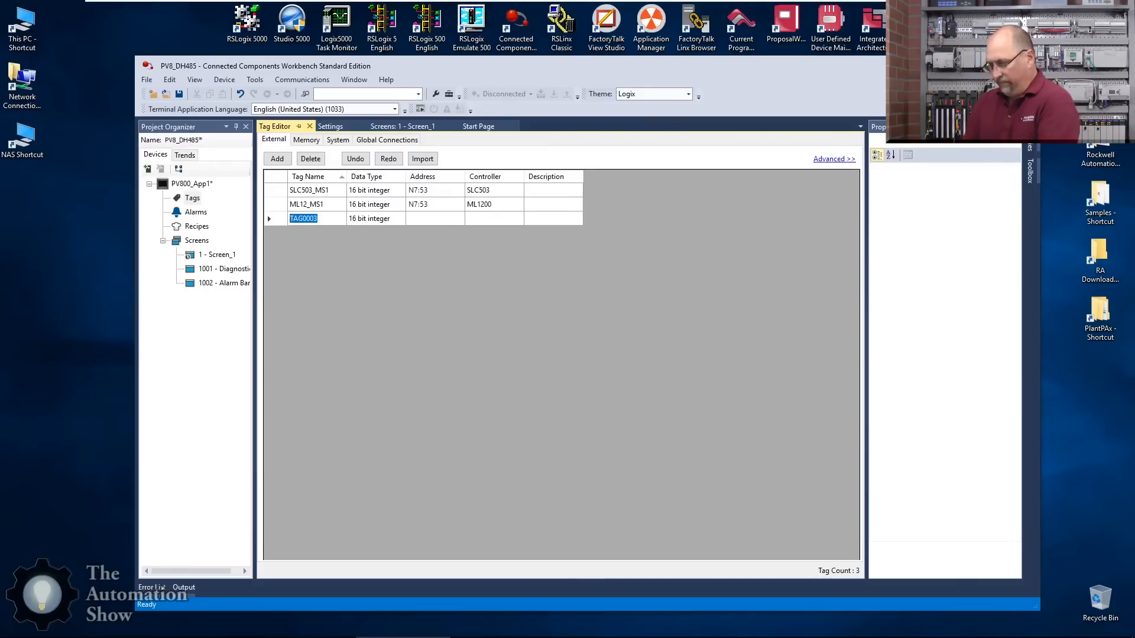
# Step: Name the third tag L23E with address N7:3 on the L23E controller
pyautogui.write('L23E')
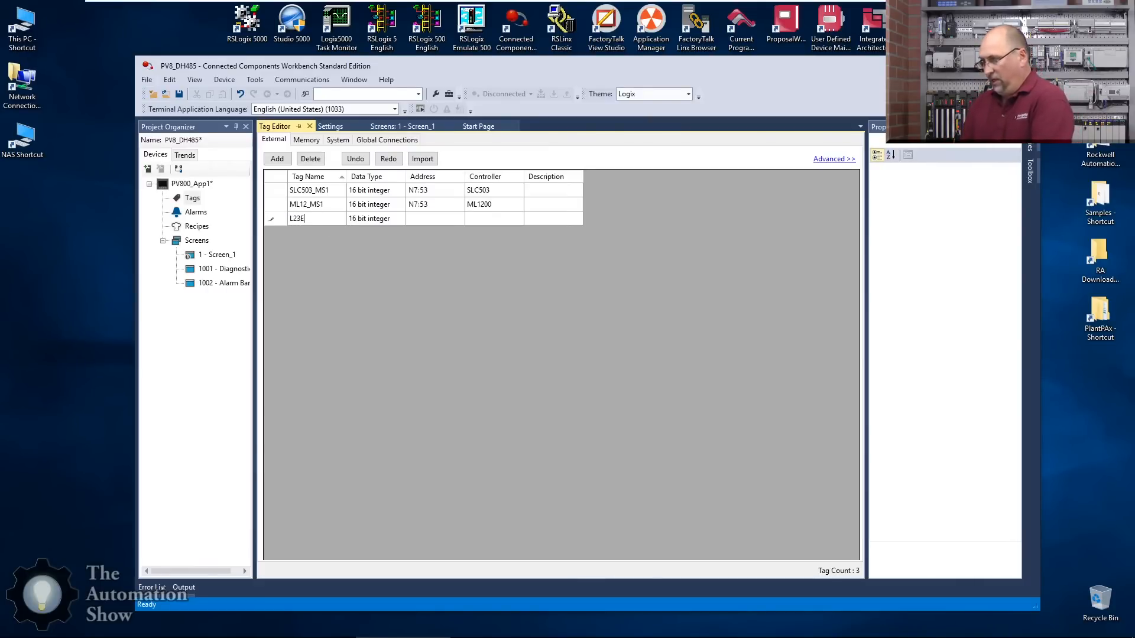
pyautogui.click(434, 218)
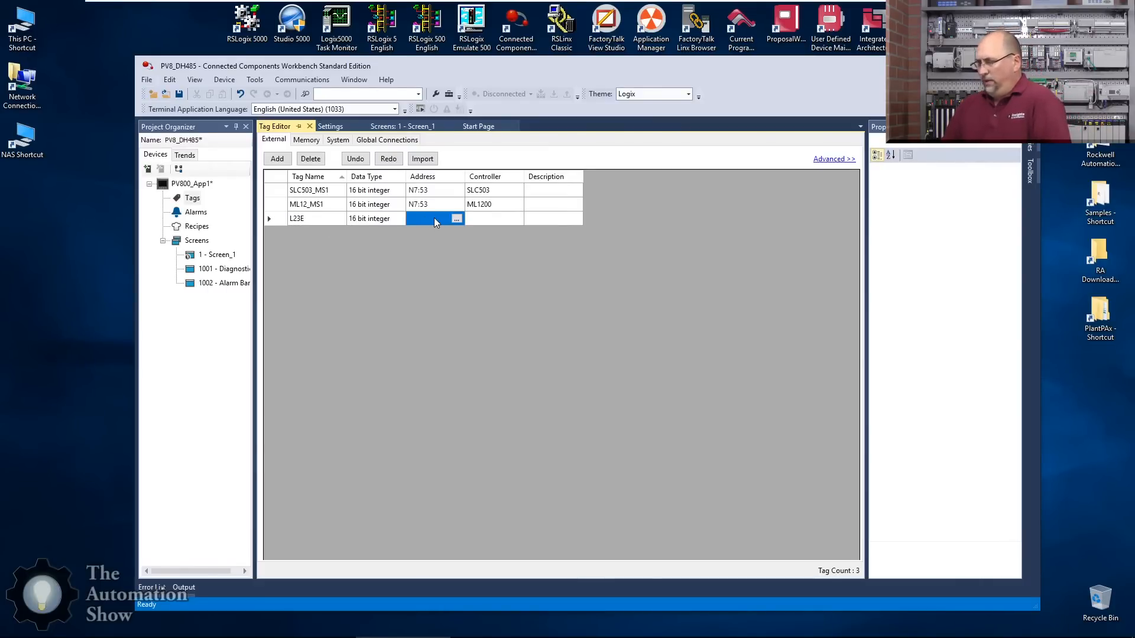
pyautogui.write('N')
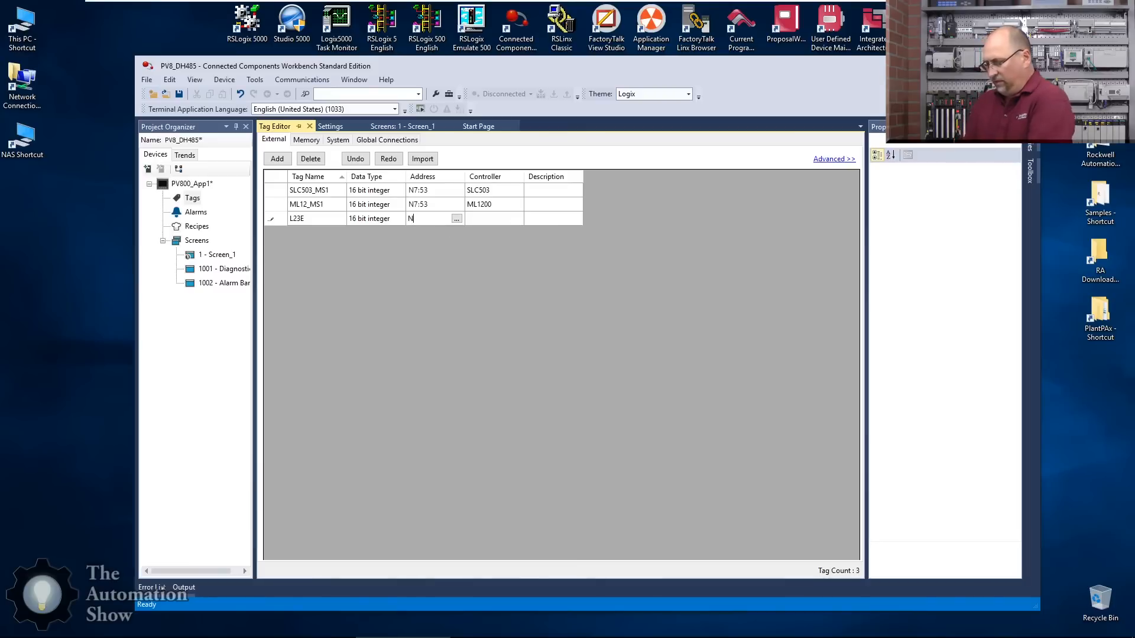
pyautogui.write('7:3')
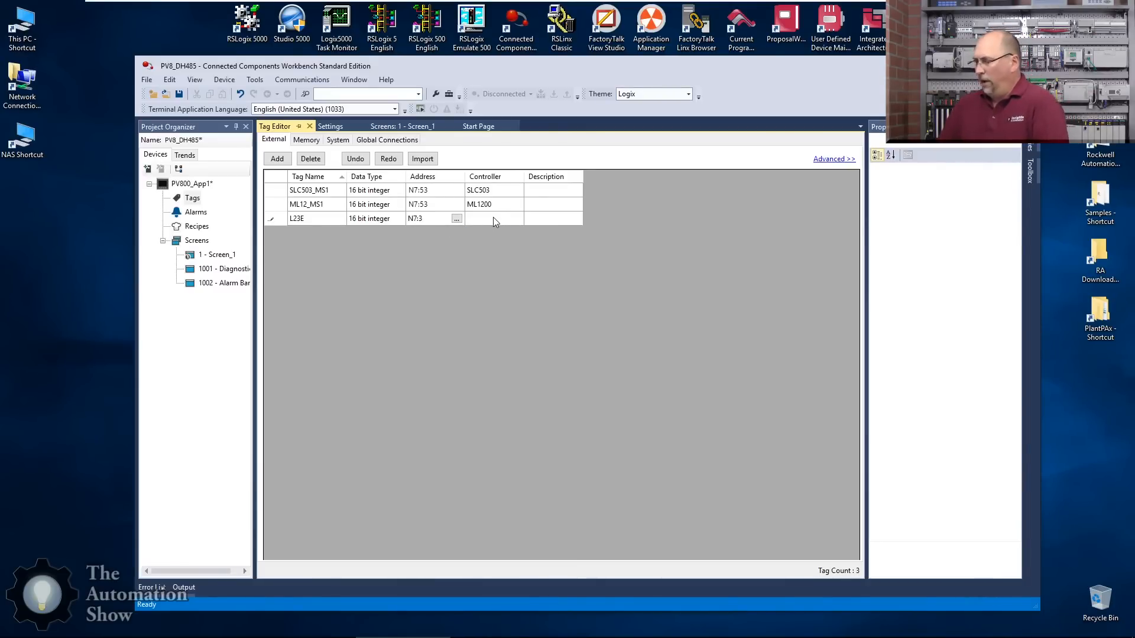
pyautogui.click(518, 219)
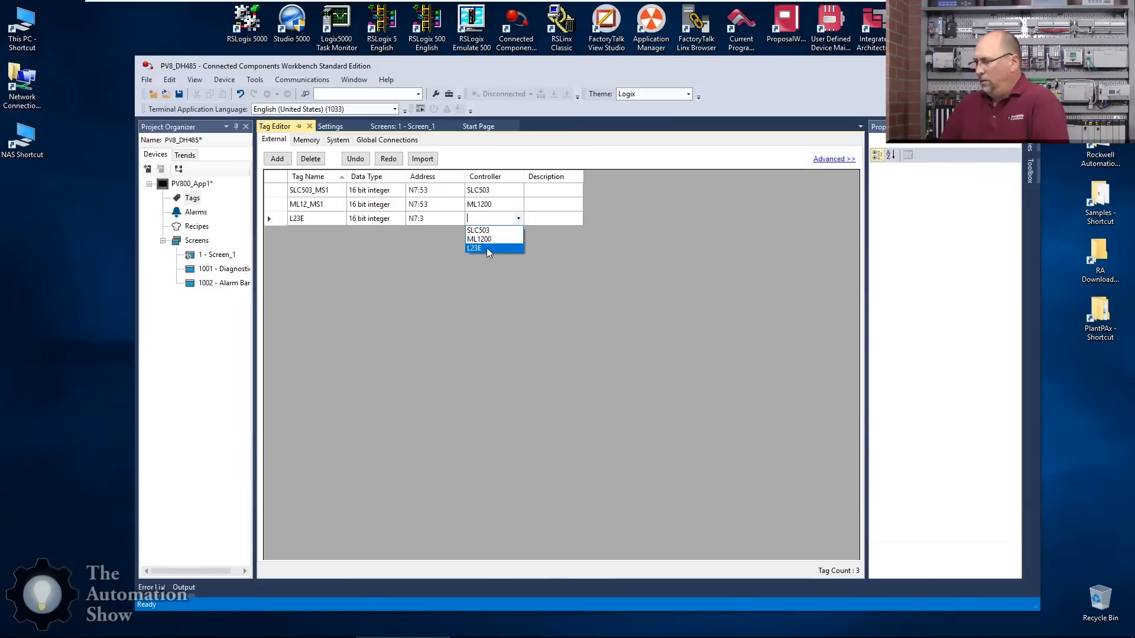
pyautogui.click(473, 247)
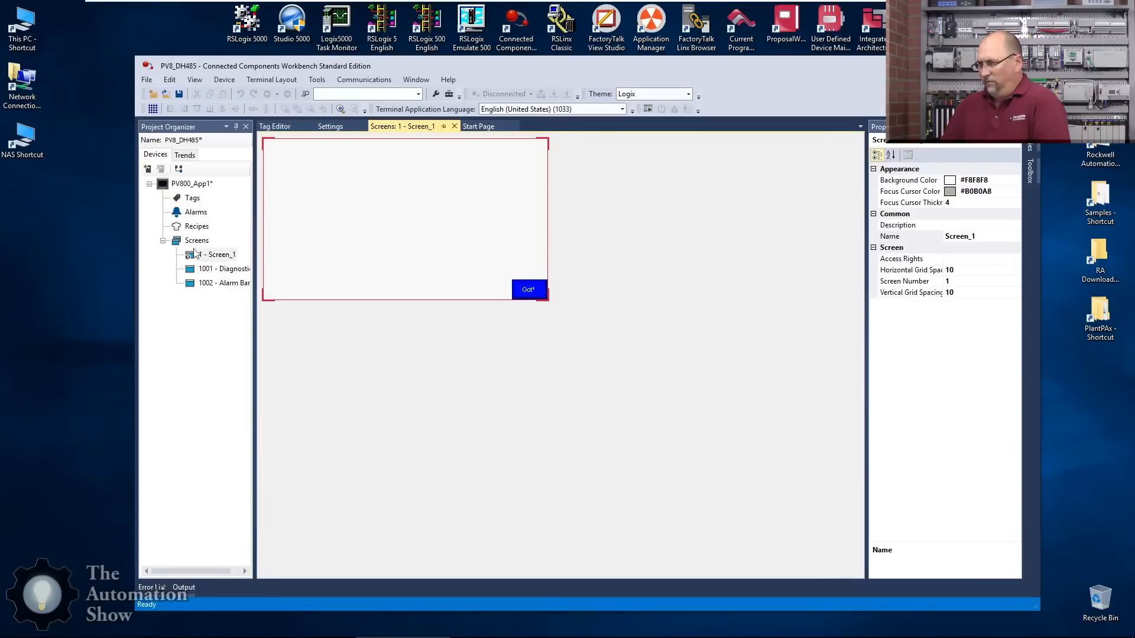
pyautogui.moveTo(405, 221)
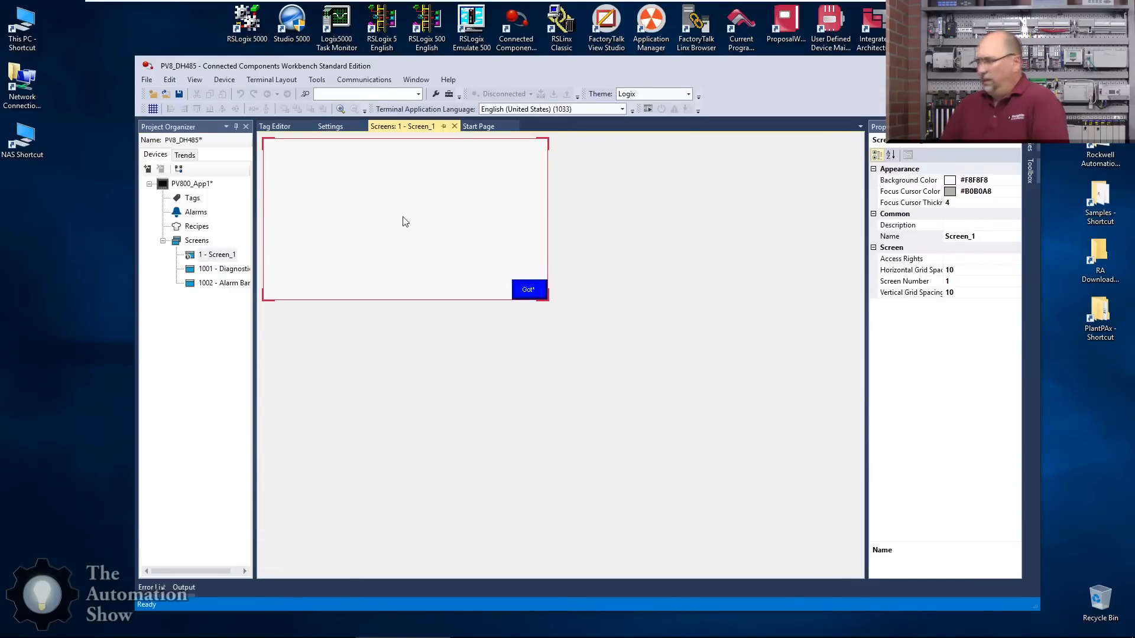
# Step: Add a Toolbox text object to Screen_1 reading SLC-5/03
pyautogui.click(1030, 171)
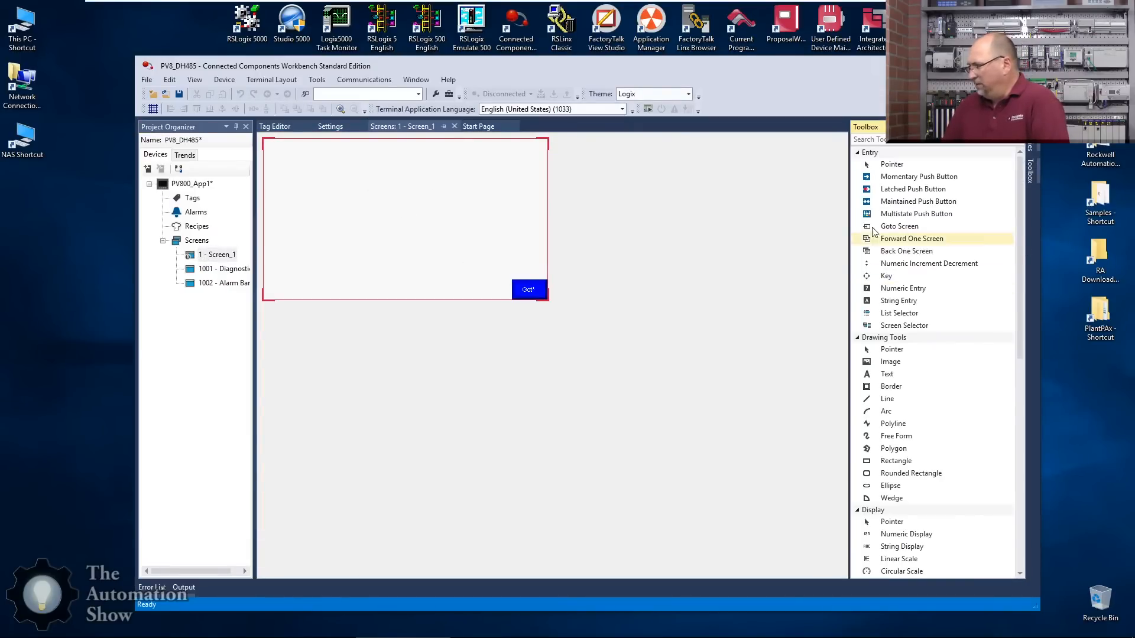
pyautogui.moveTo(899, 312)
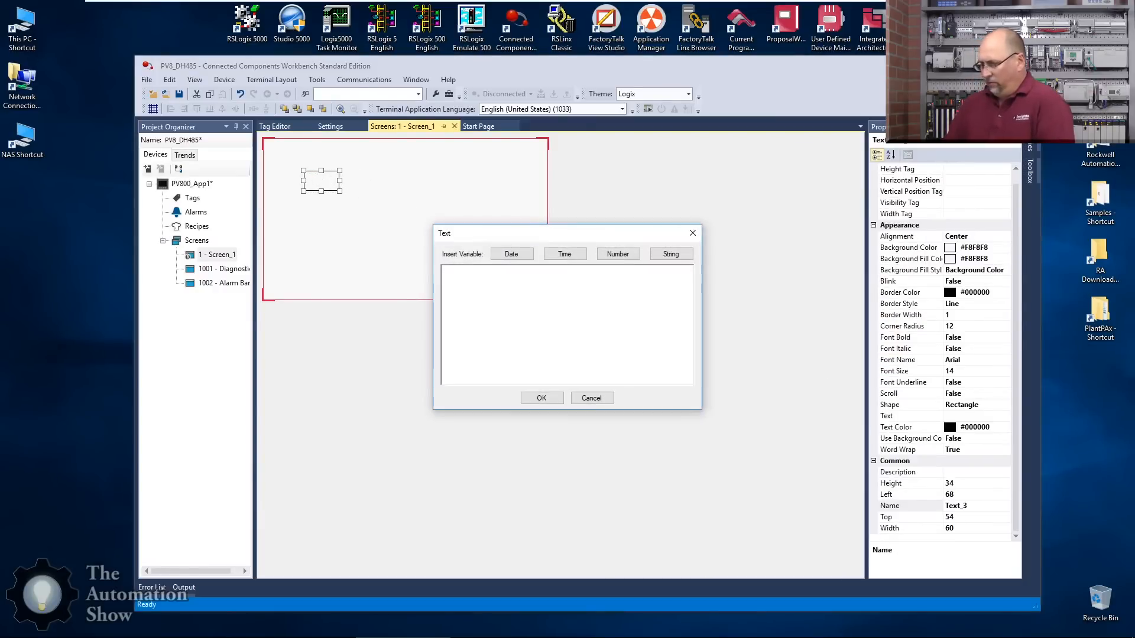
pyautogui.write('SLC')
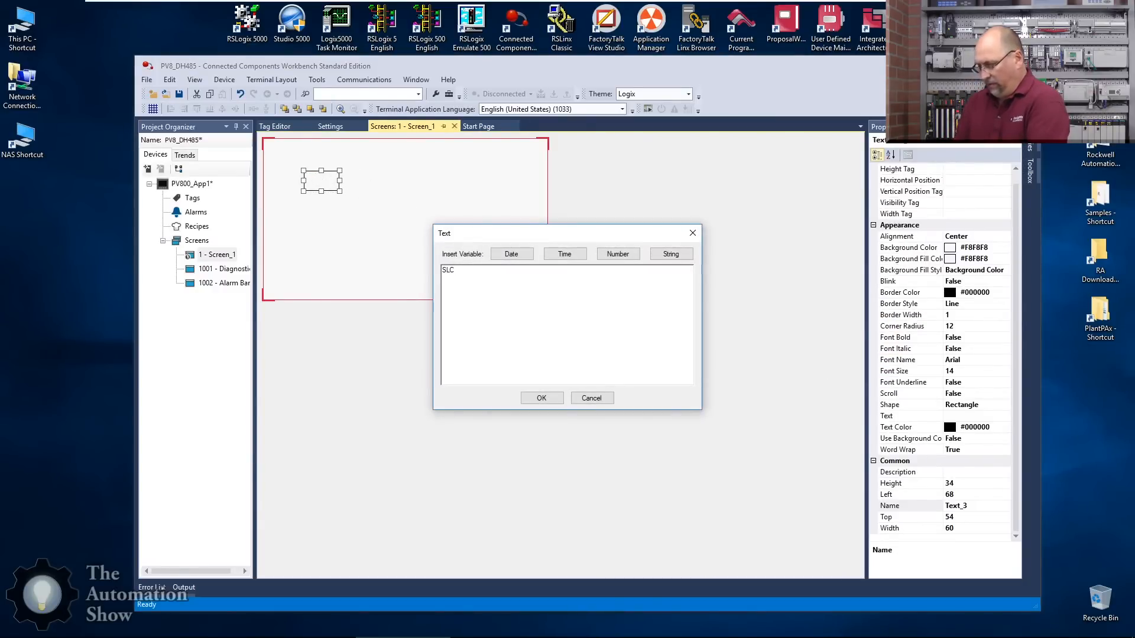
pyautogui.write('-5/03')
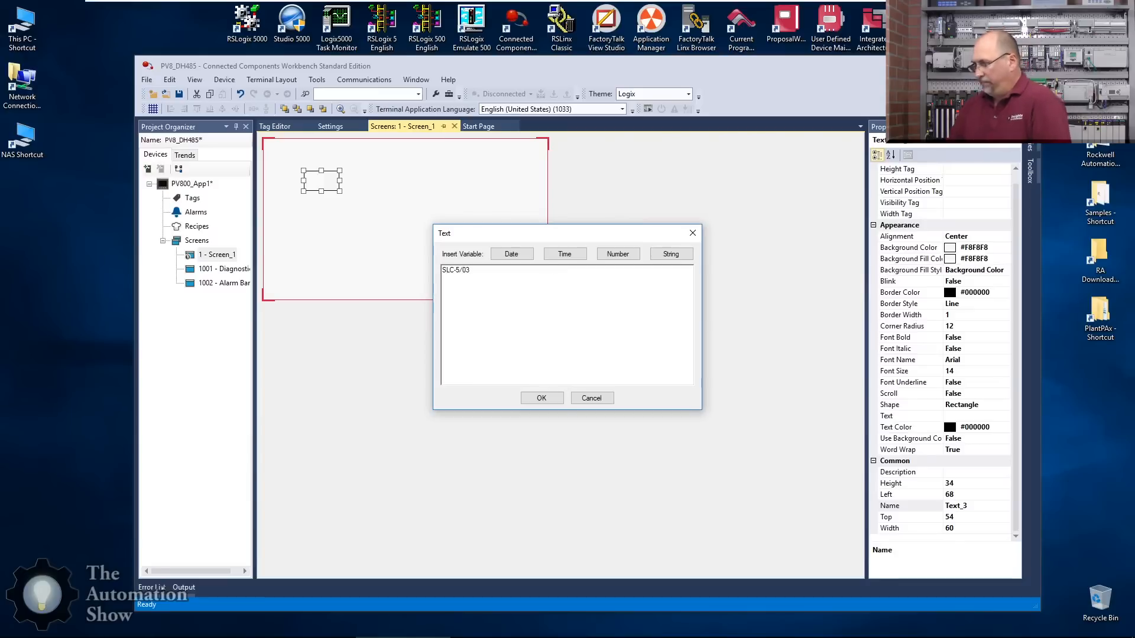
pyautogui.click(541, 398)
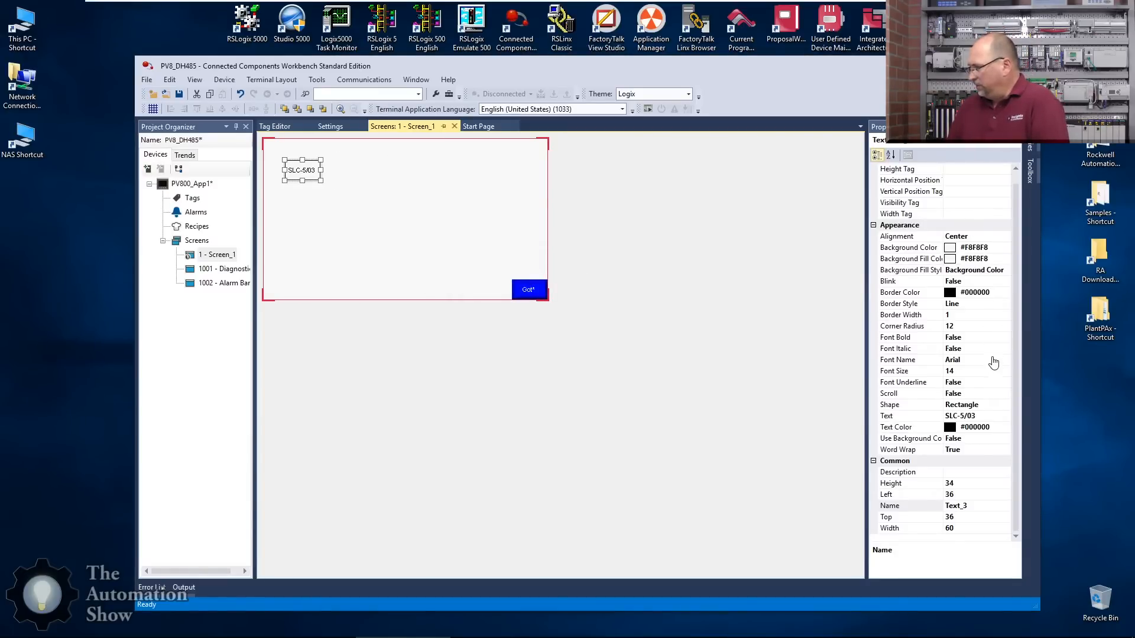
pyautogui.moveTo(1037, 152)
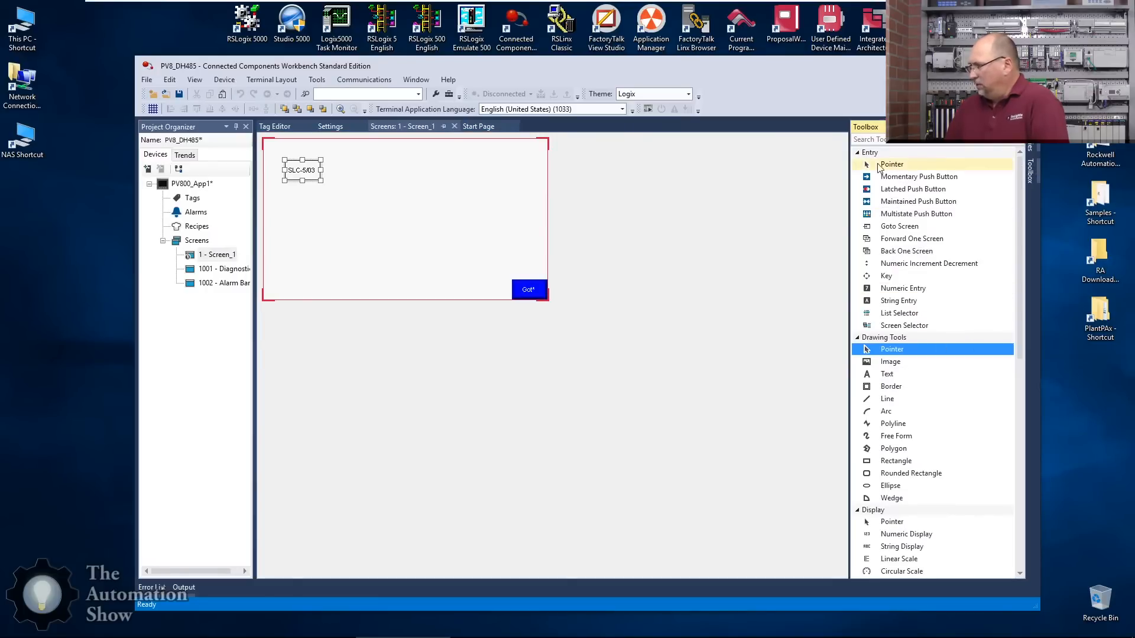
pyautogui.moveTo(930, 263)
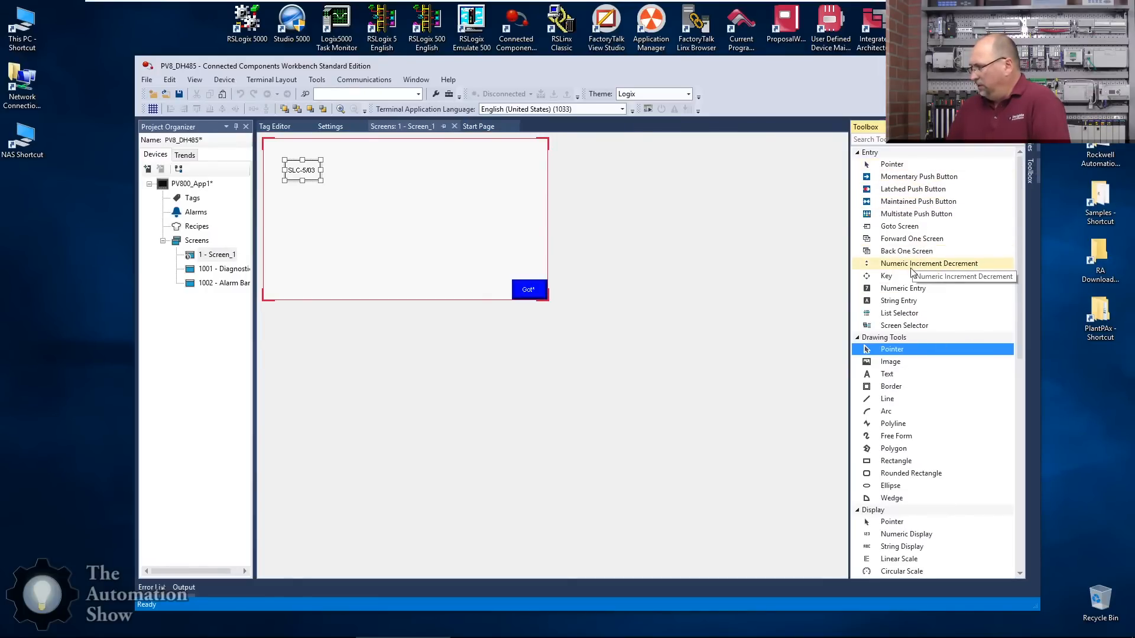
pyautogui.moveTo(925, 301)
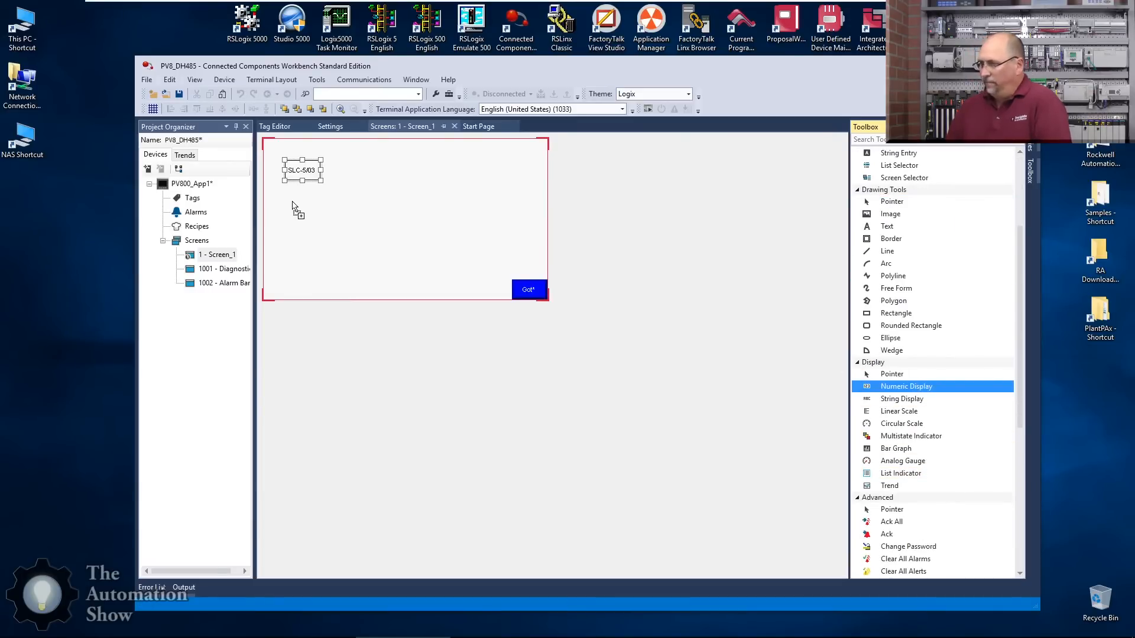
# Step: Place a numeric display under the label bound to read tag SLC503_MS1
pyautogui.click(301, 215)
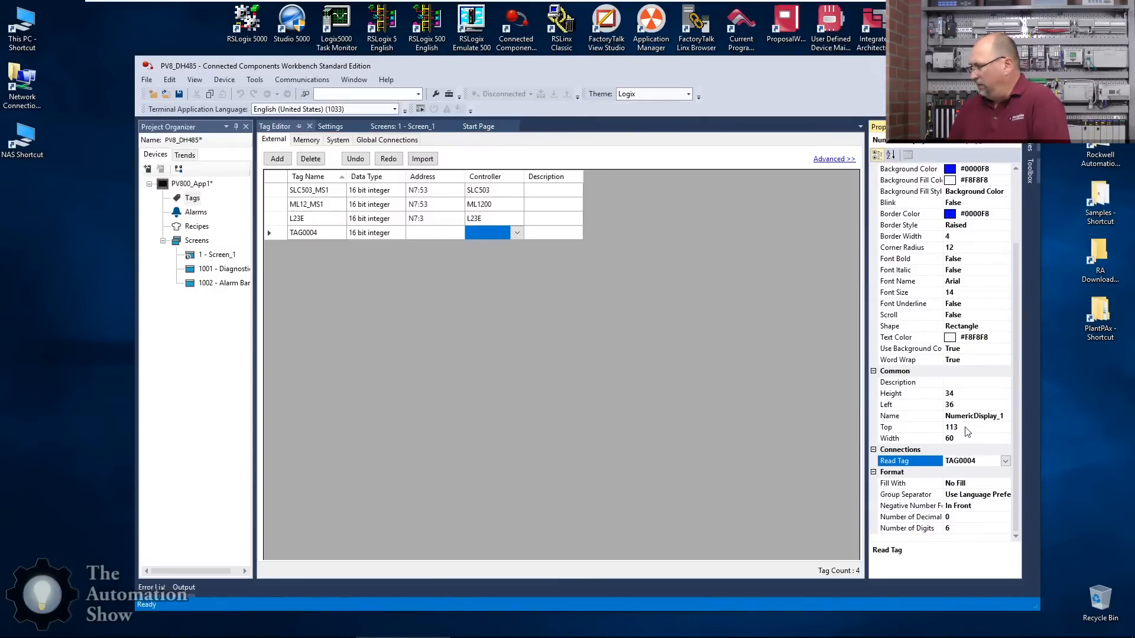
pyautogui.click(1005, 460)
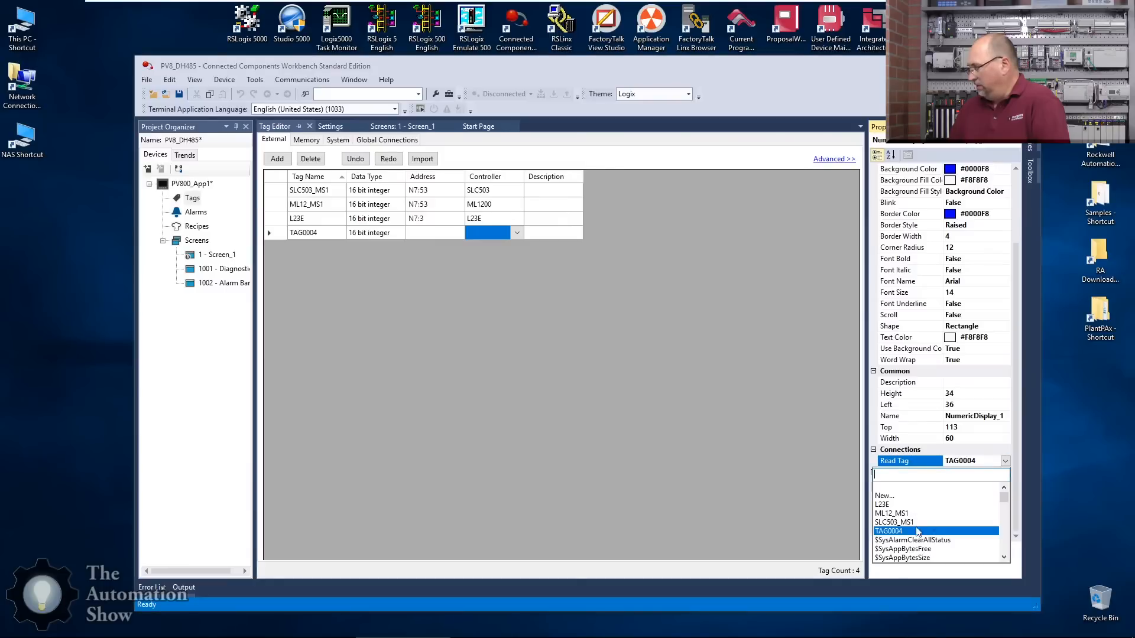
pyautogui.click(894, 521)
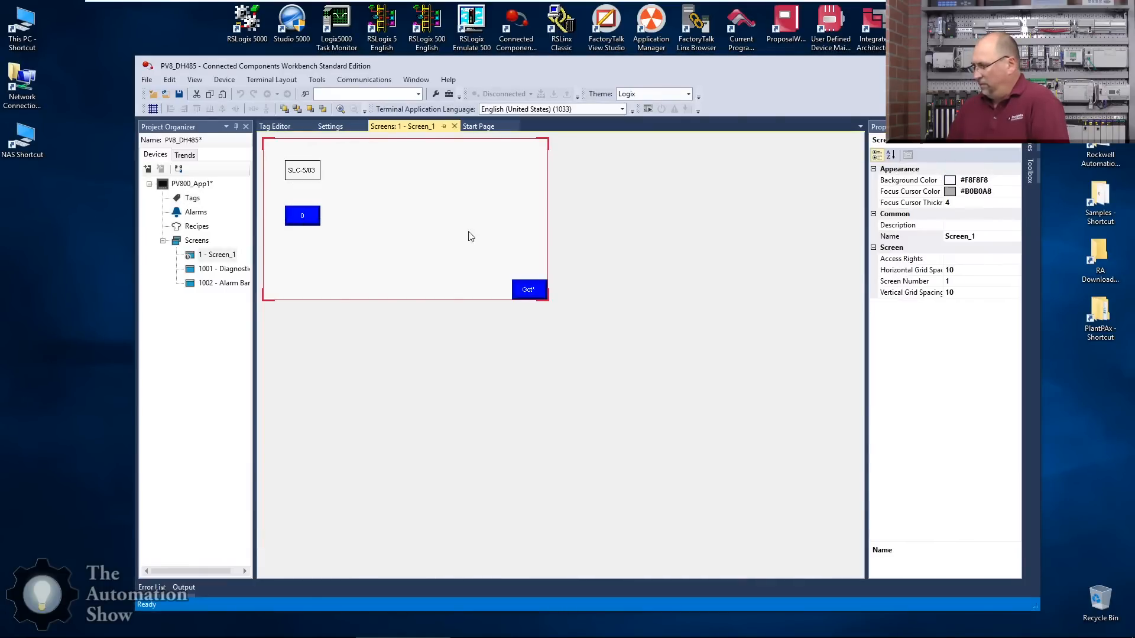
# Step: Enlarge the Goto Config button so its text fits, then select the label-display pair
pyautogui.click(529, 290)
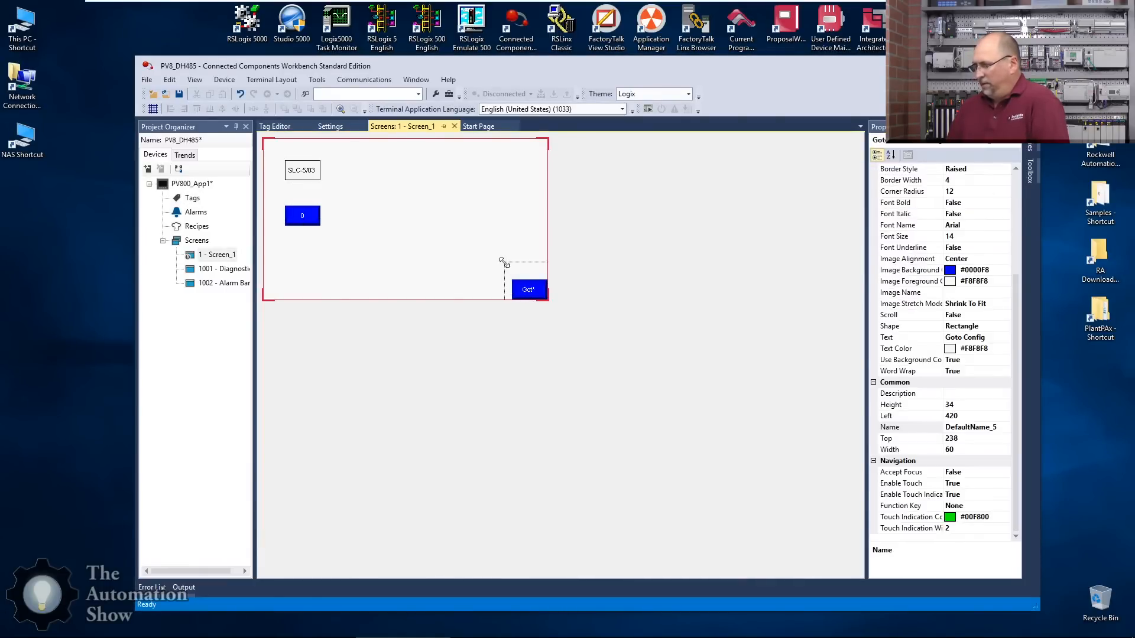
pyautogui.click(302, 215)
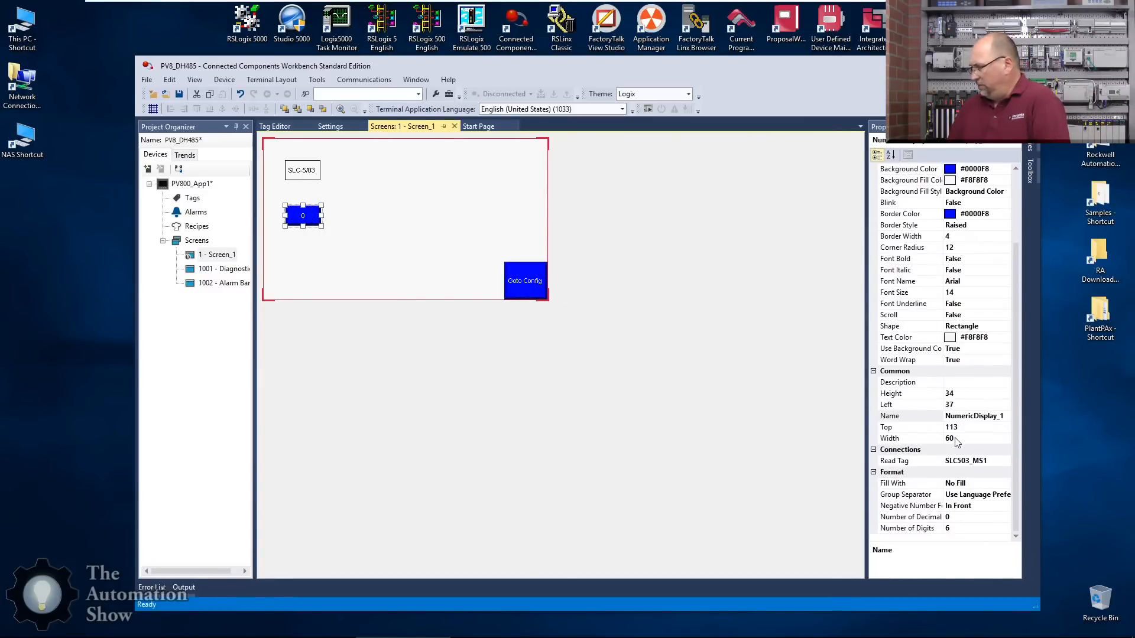
pyautogui.moveTo(963, 471)
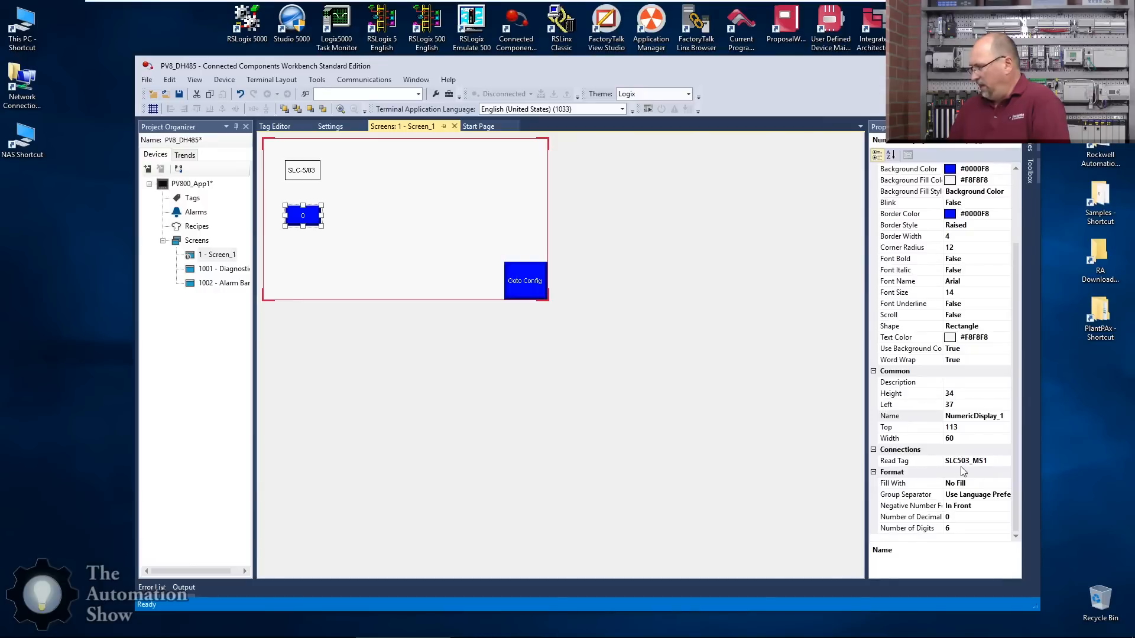
pyautogui.moveTo(1004, 472)
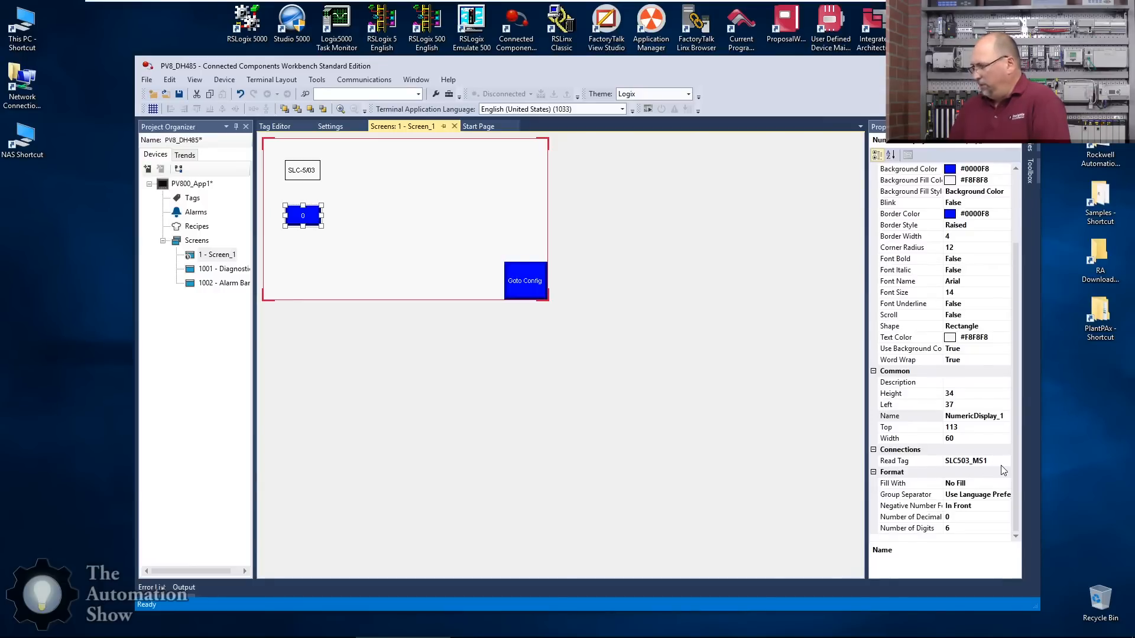
pyautogui.moveTo(346, 247)
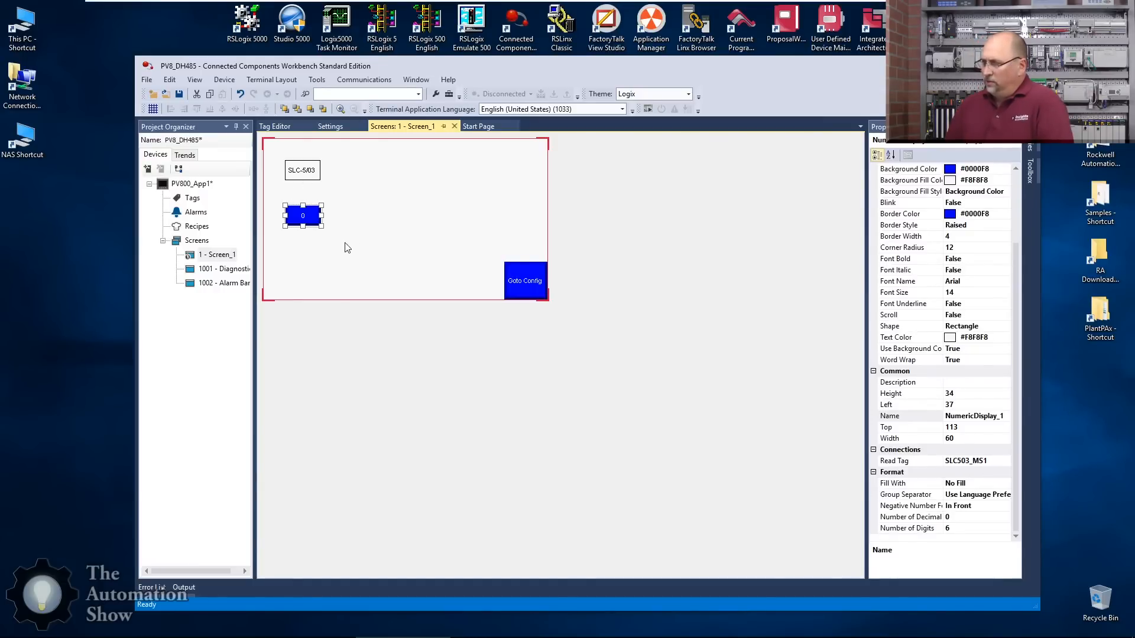
pyautogui.click(301, 171)
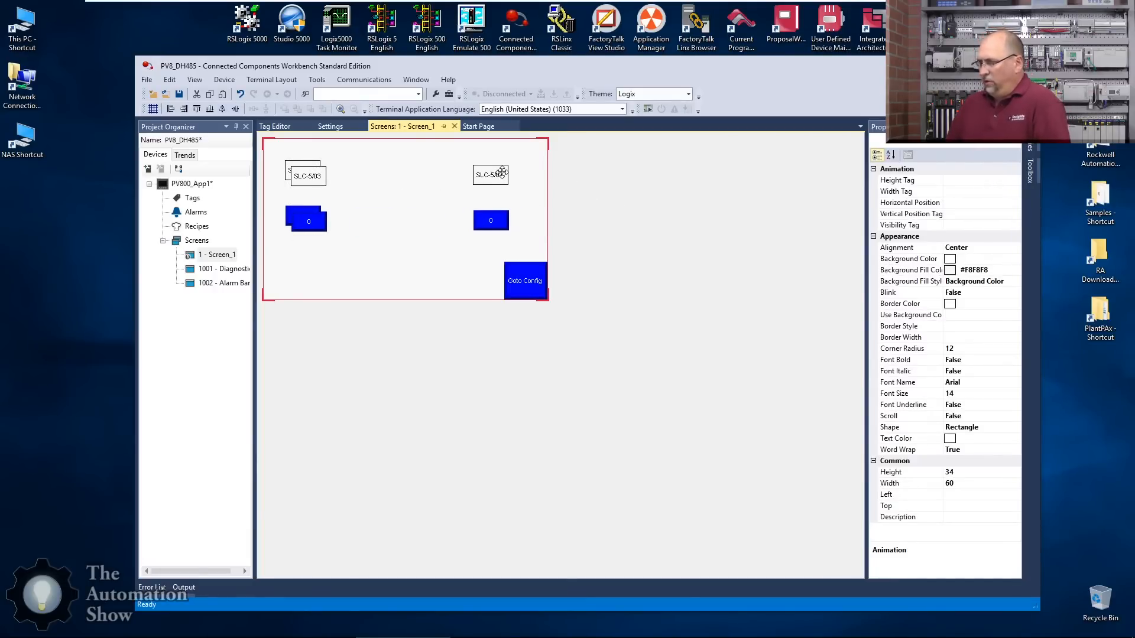
pyautogui.click(308, 175)
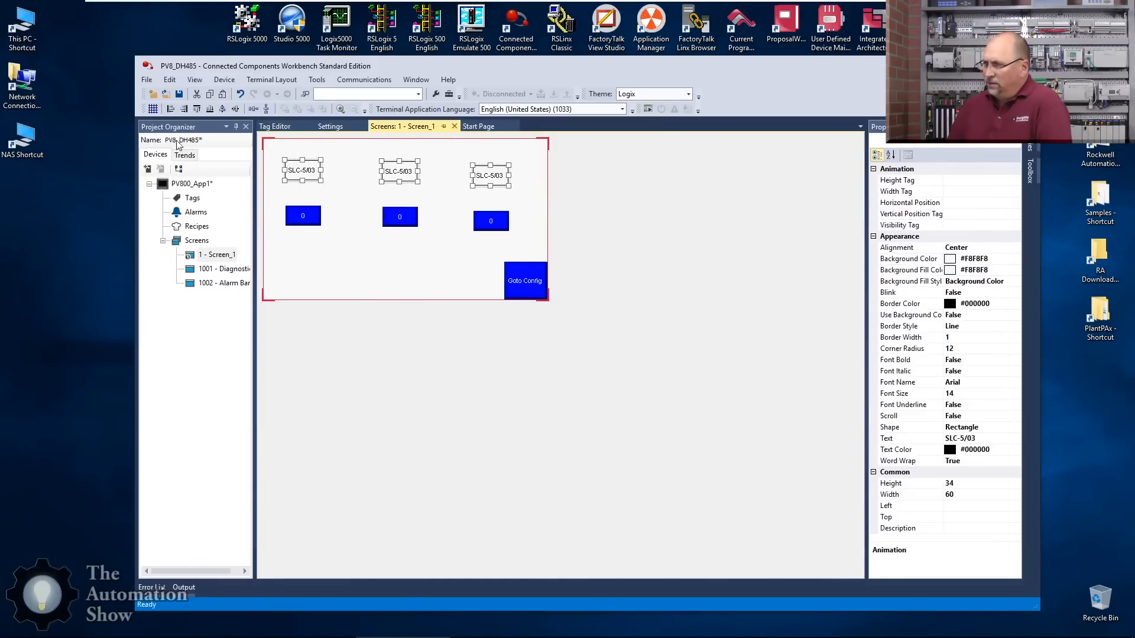
pyautogui.moveTo(197, 109)
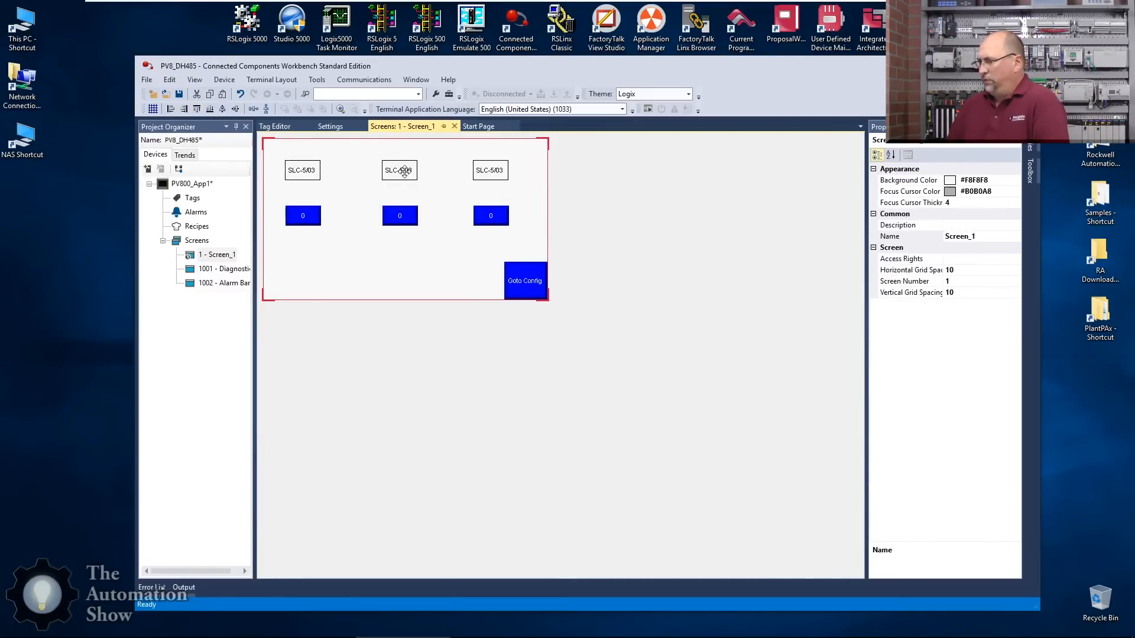
pyautogui.doubleClick(399, 170)
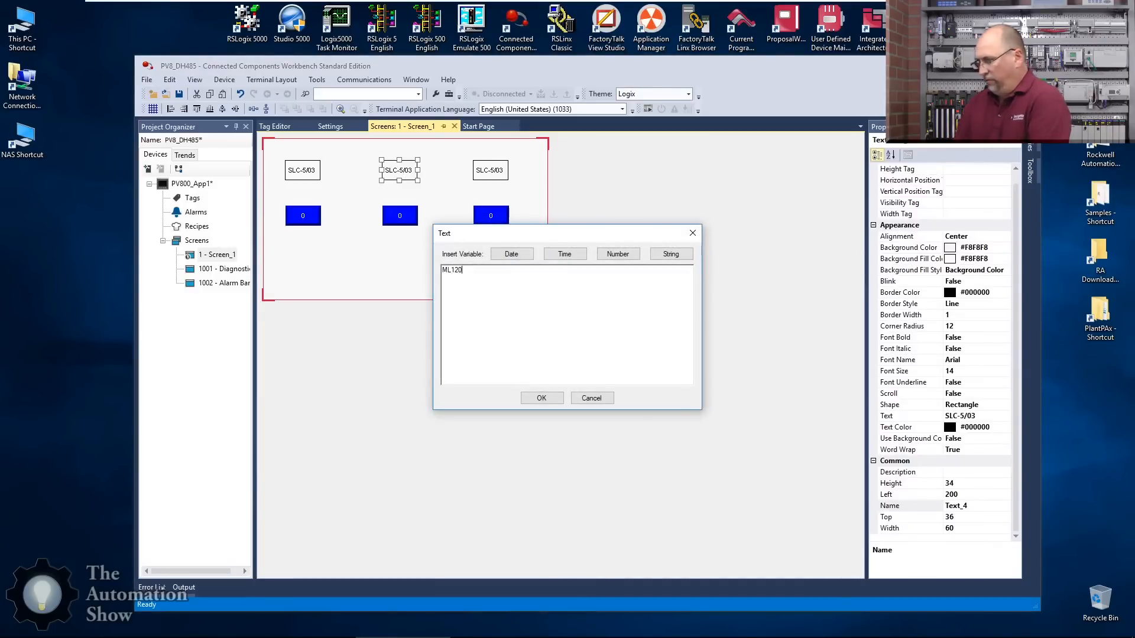
# Step: Set the middle label to ML1200 and the right label to L23E
pyautogui.click(541, 399)
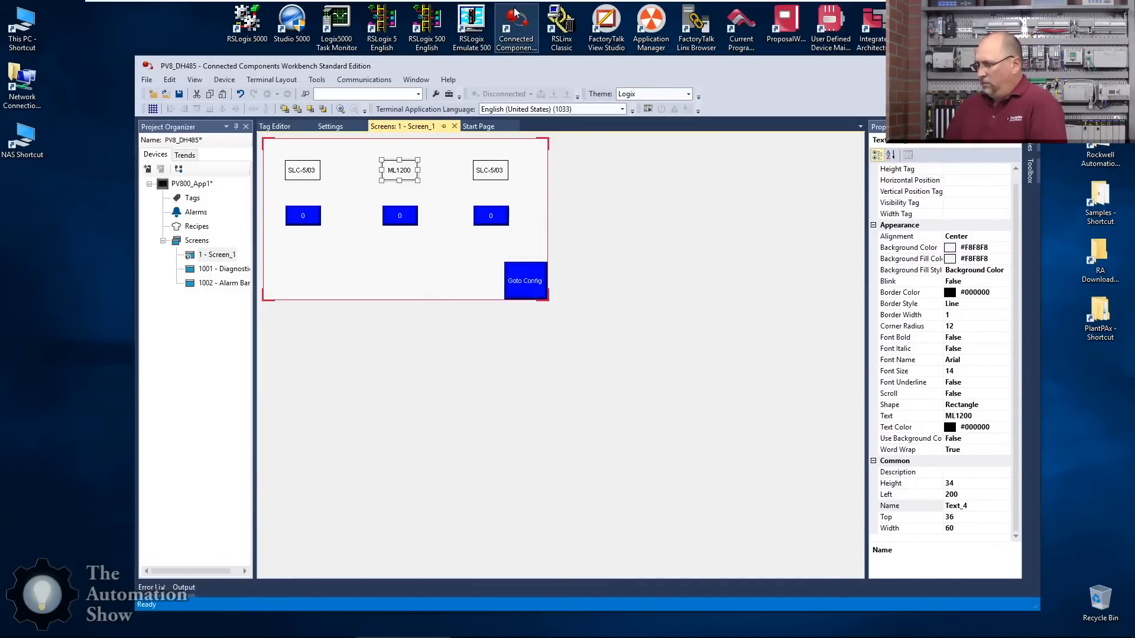
pyautogui.doubleClick(489, 169)
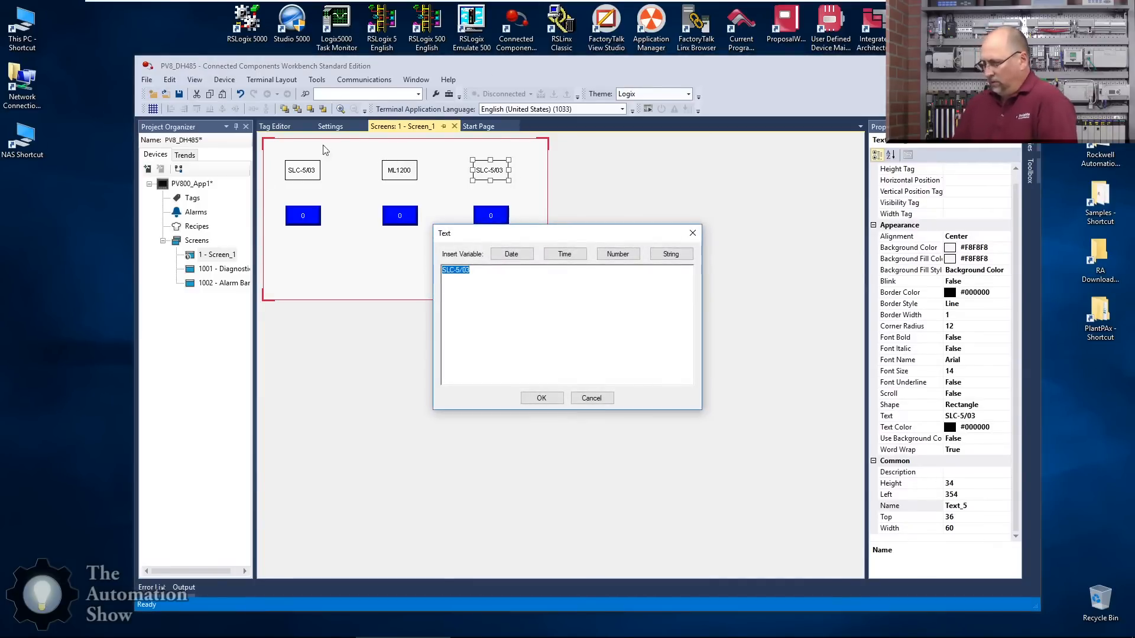
pyautogui.write('L23E')
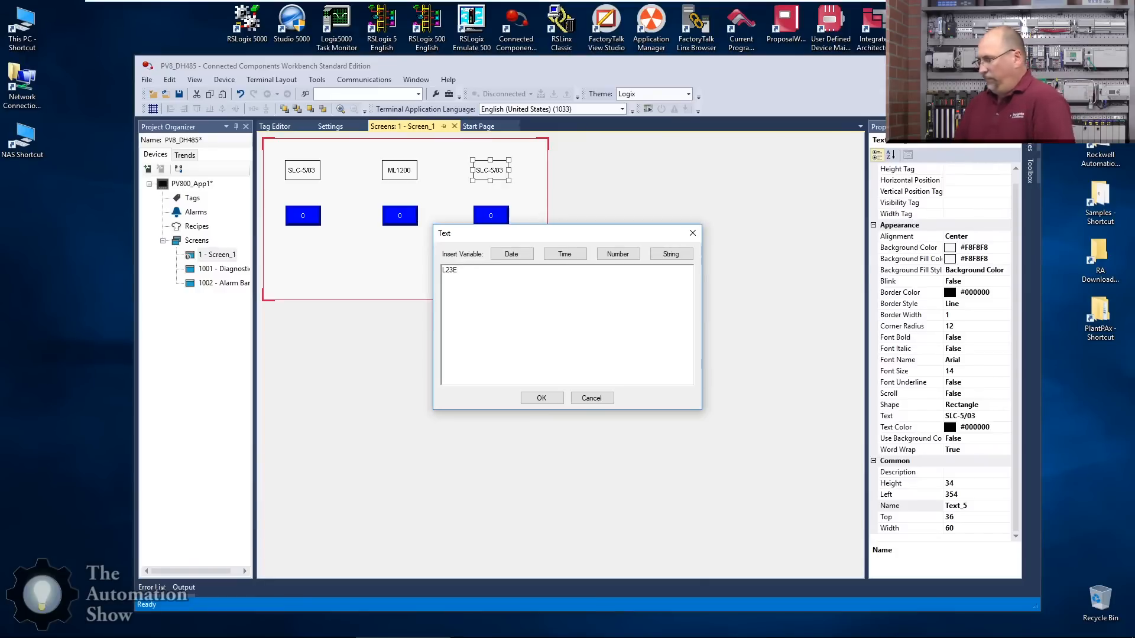
pyautogui.click(540, 398)
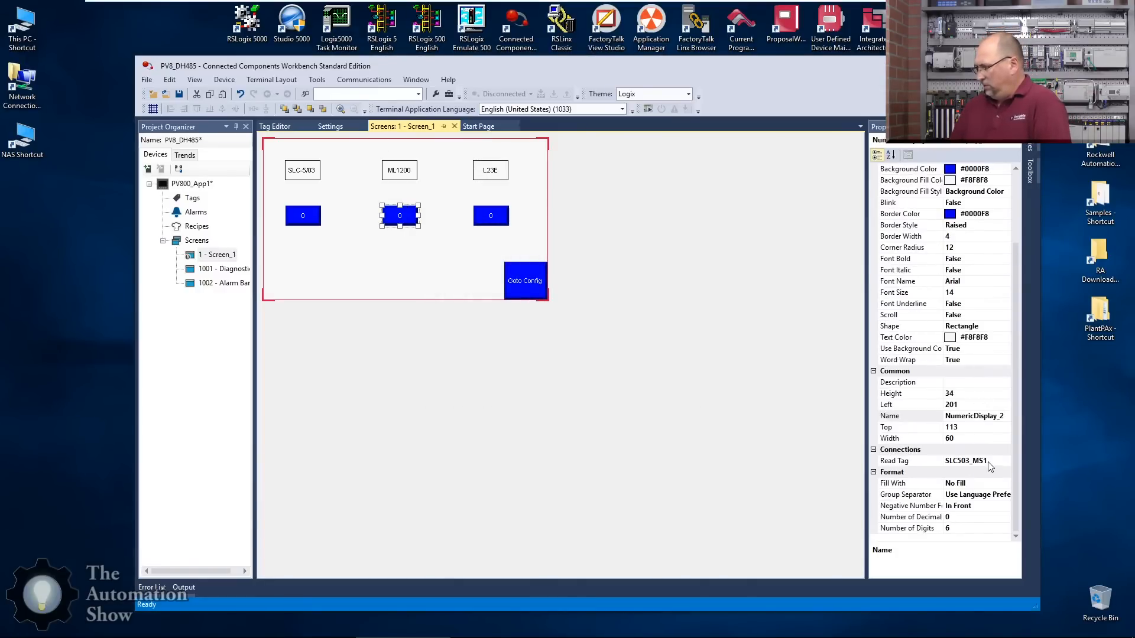
# Step: Bind the middle display to ML12_MS1 and start the right display's read tag entry
pyautogui.click(1005, 461)
pyautogui.write('ML12')
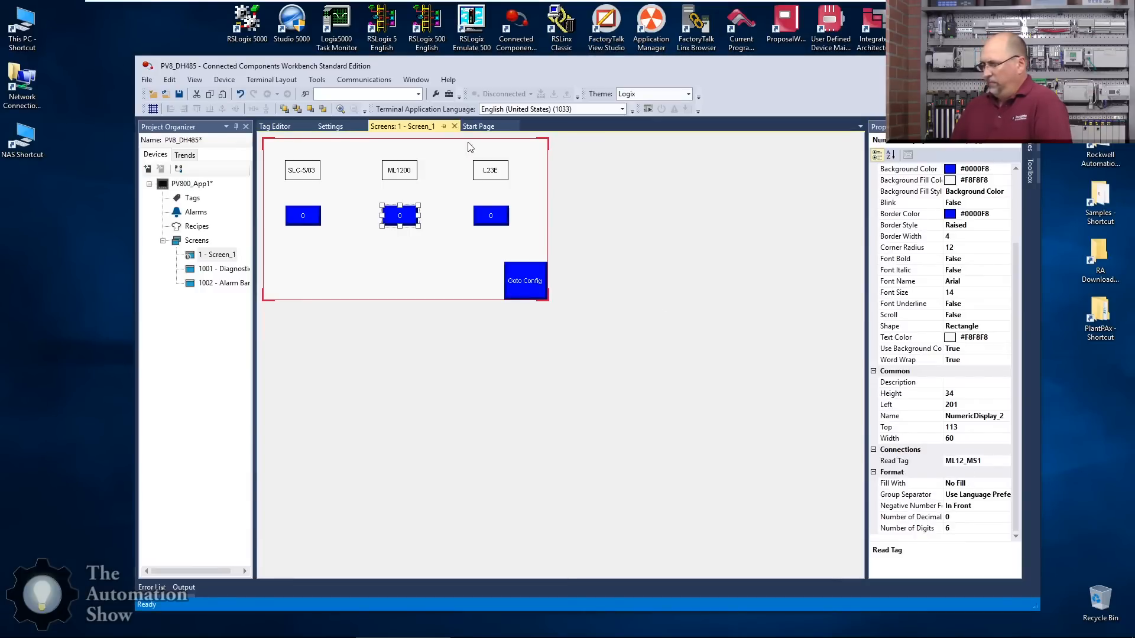
pyautogui.click(491, 215)
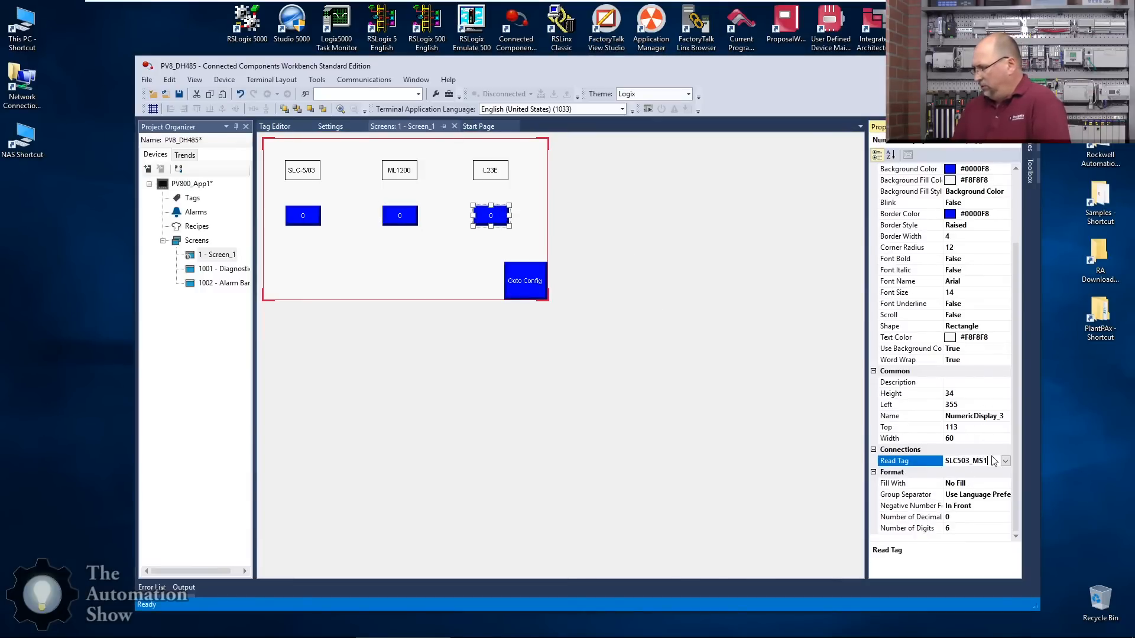
pyautogui.click(1005, 461)
pyautogui.write('L23E')
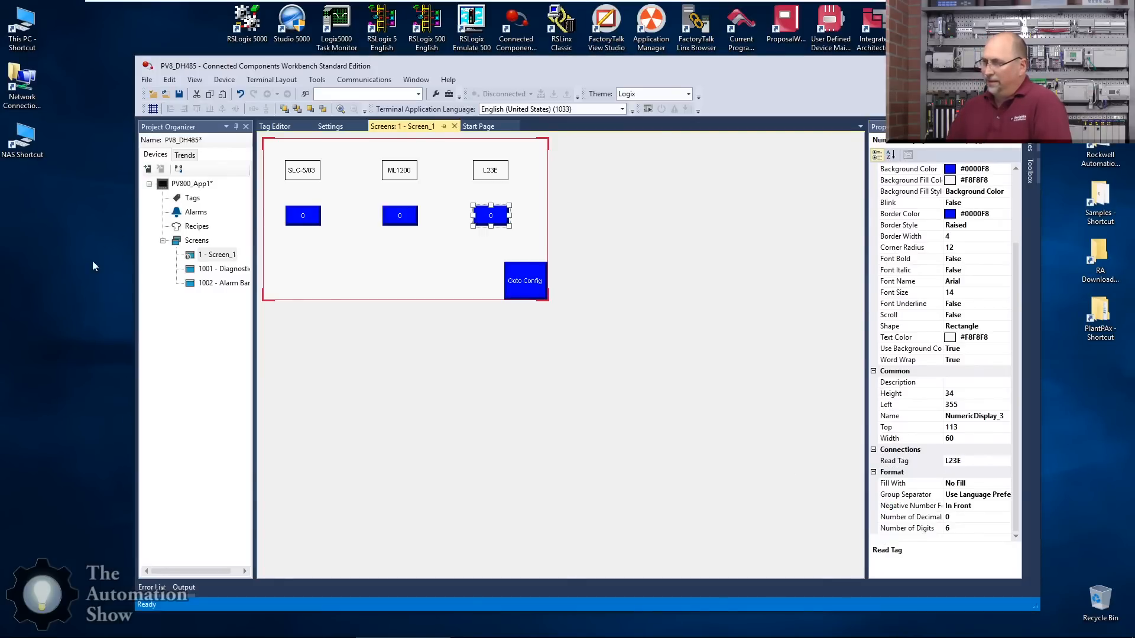
pyautogui.click(274, 127)
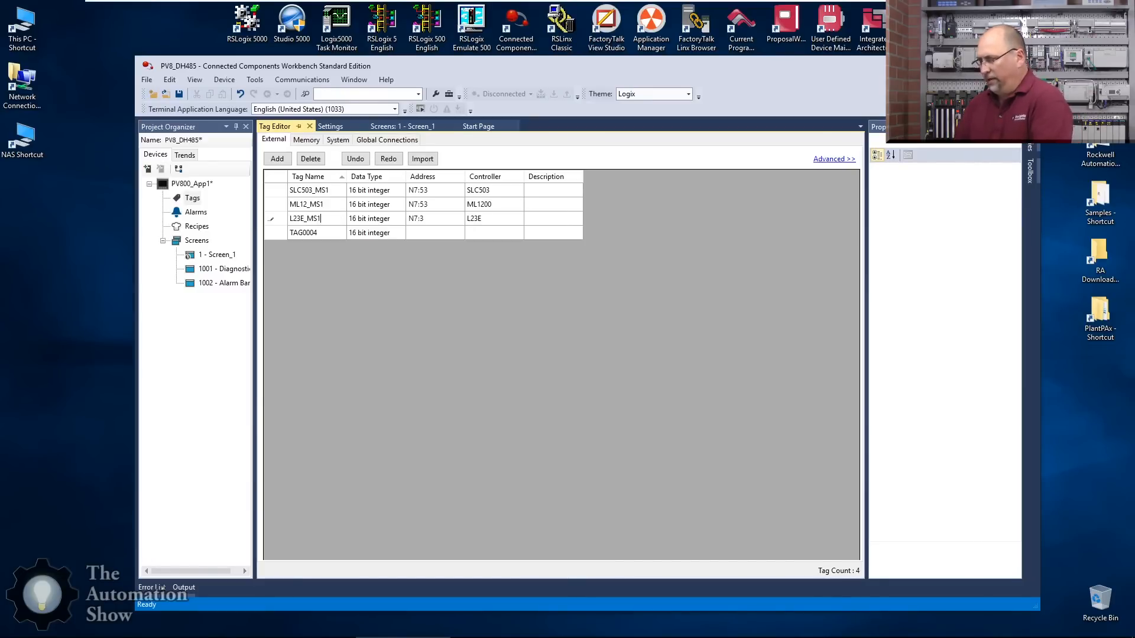
# Step: Finish the L23E_MS1 tag as N7:3 on L23E and verify the displays' tag bindings
pyautogui.click(303, 233)
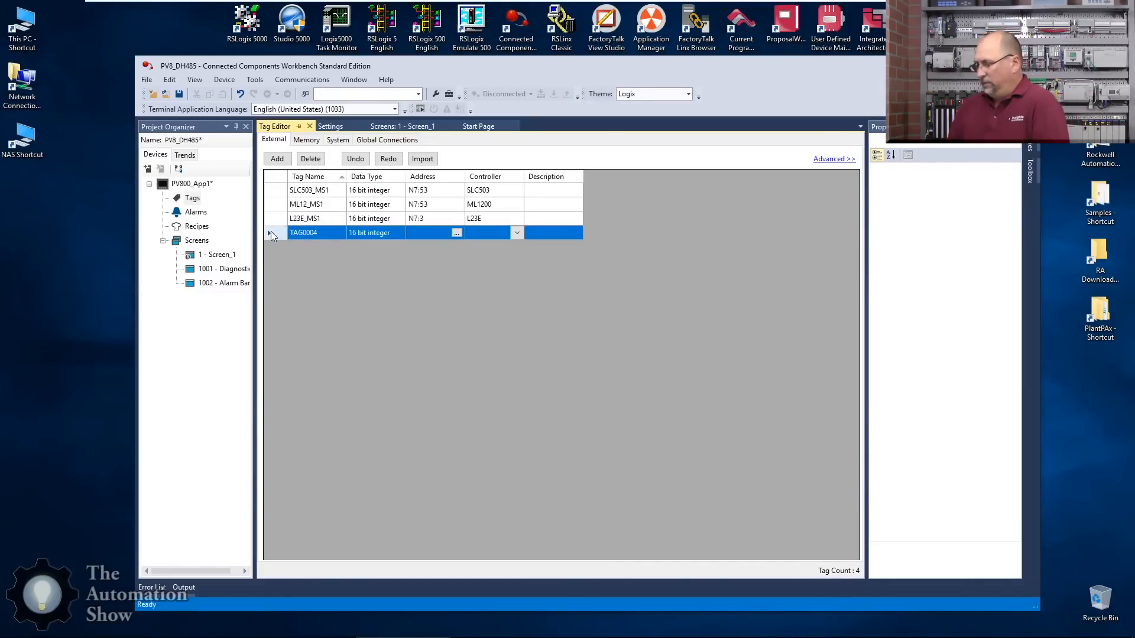
pyautogui.click(311, 159)
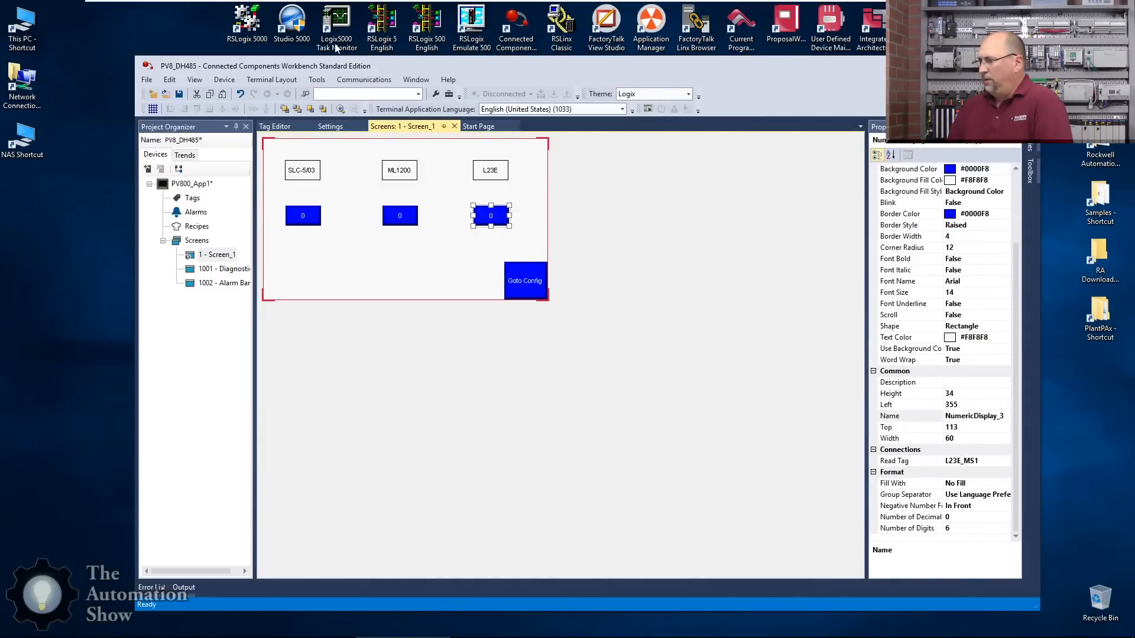
pyautogui.click(399, 215)
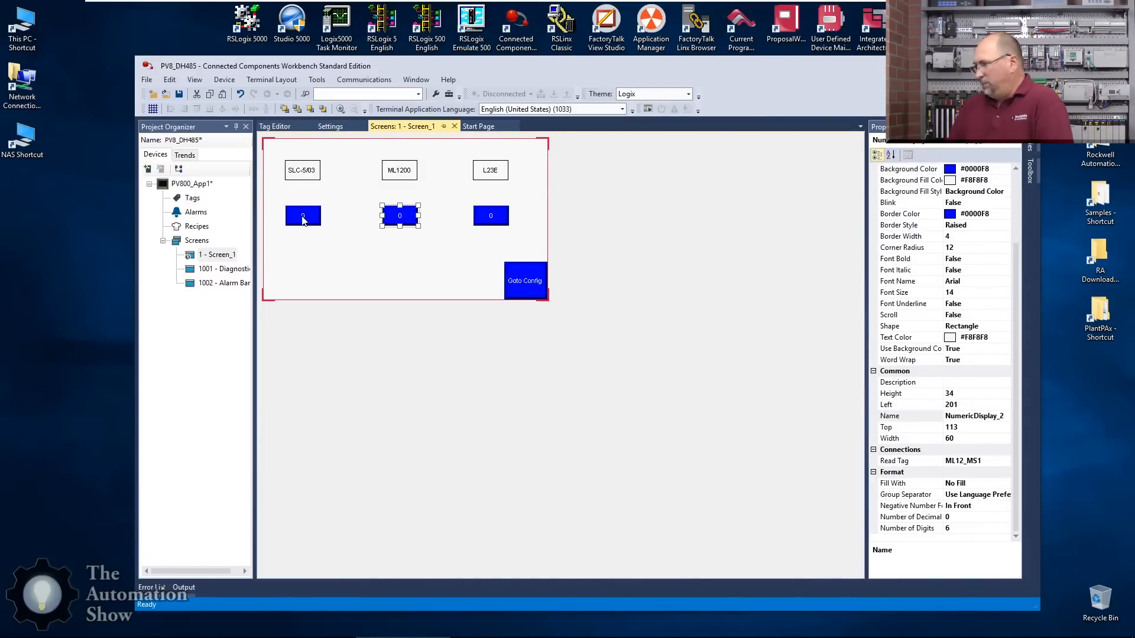
pyautogui.click(302, 215)
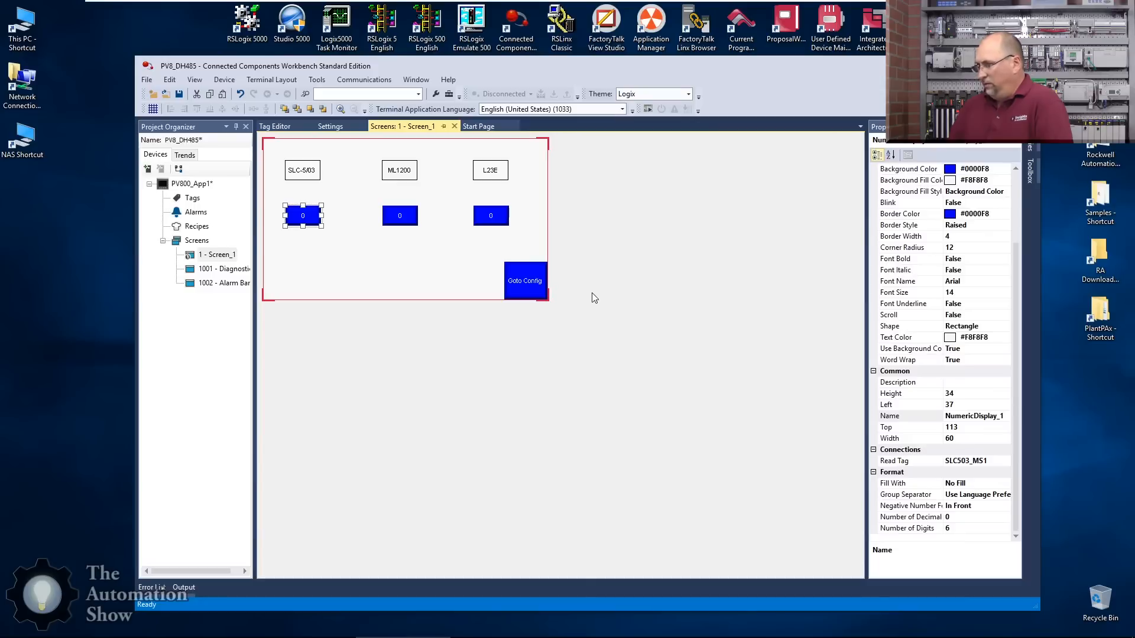
# Step: Save the PV800_App1 project and begin downloading it to the terminal
pyautogui.click(178, 95)
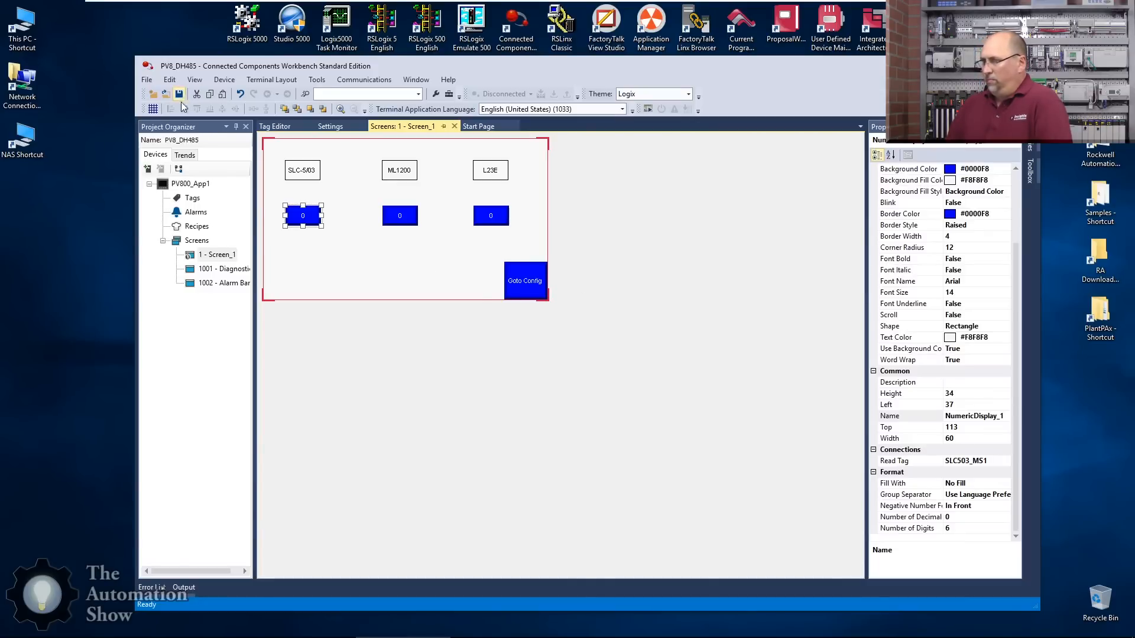
pyautogui.click(330, 127)
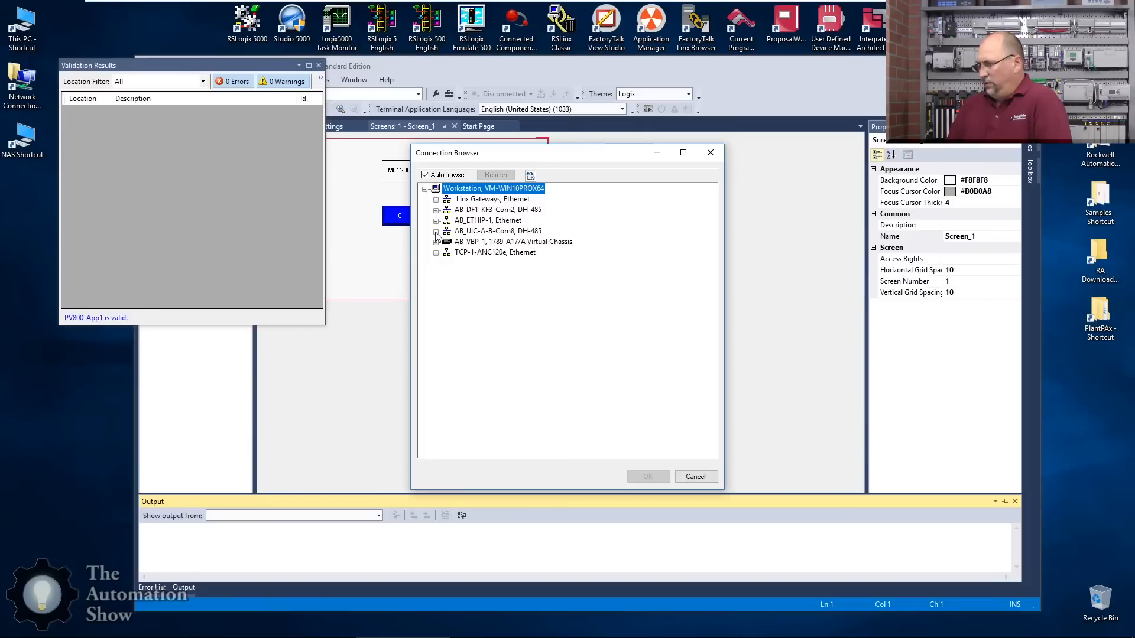
# Step: Browse the AB_UIC-A-8-Com8 DH-485 network in the Connection Browser after zero-error validation
pyautogui.click(437, 230)
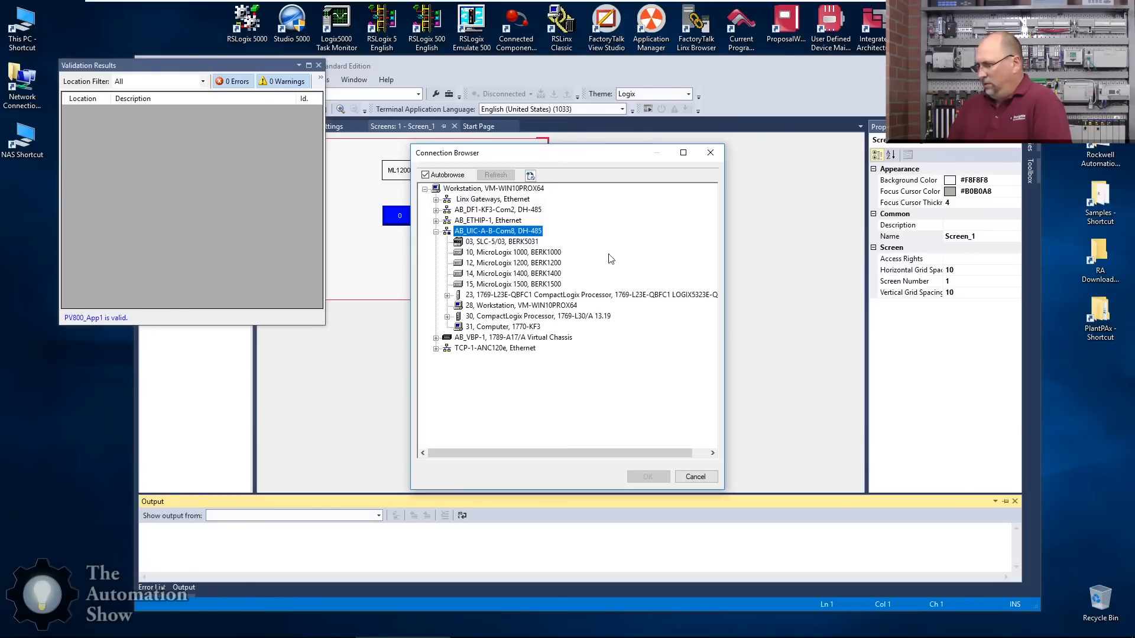
pyautogui.moveTo(503, 277)
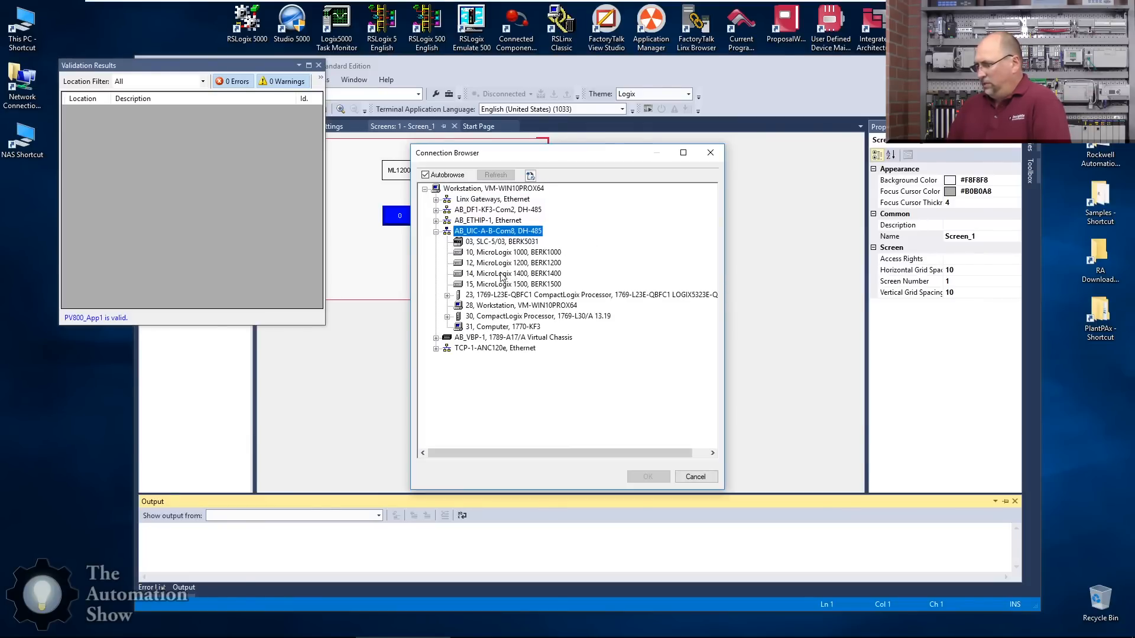
pyautogui.click(436, 231)
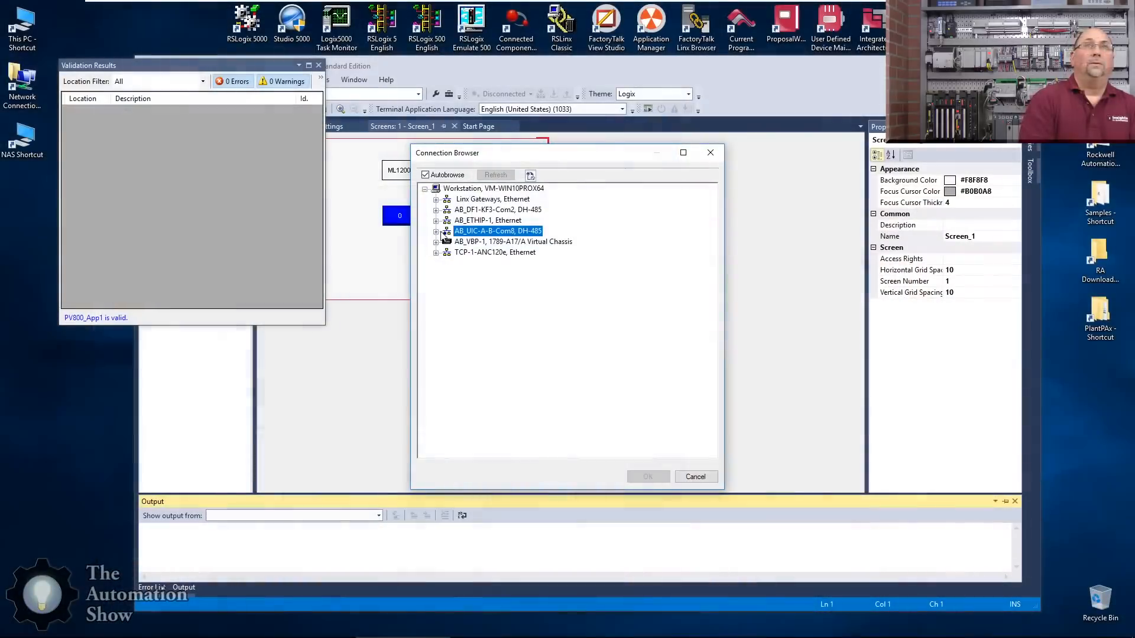
pyautogui.moveTo(383, 210)
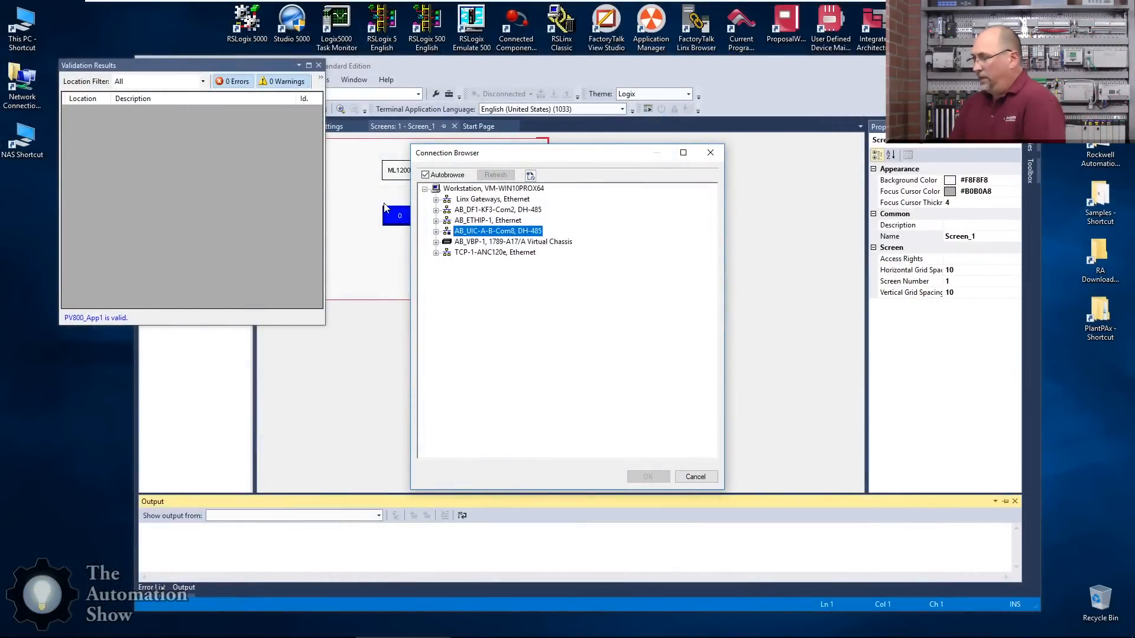
# Step: Download the application to the PanelView 800 at 192.168.1.21 on AB_ETHIP-1
pyautogui.click(437, 220)
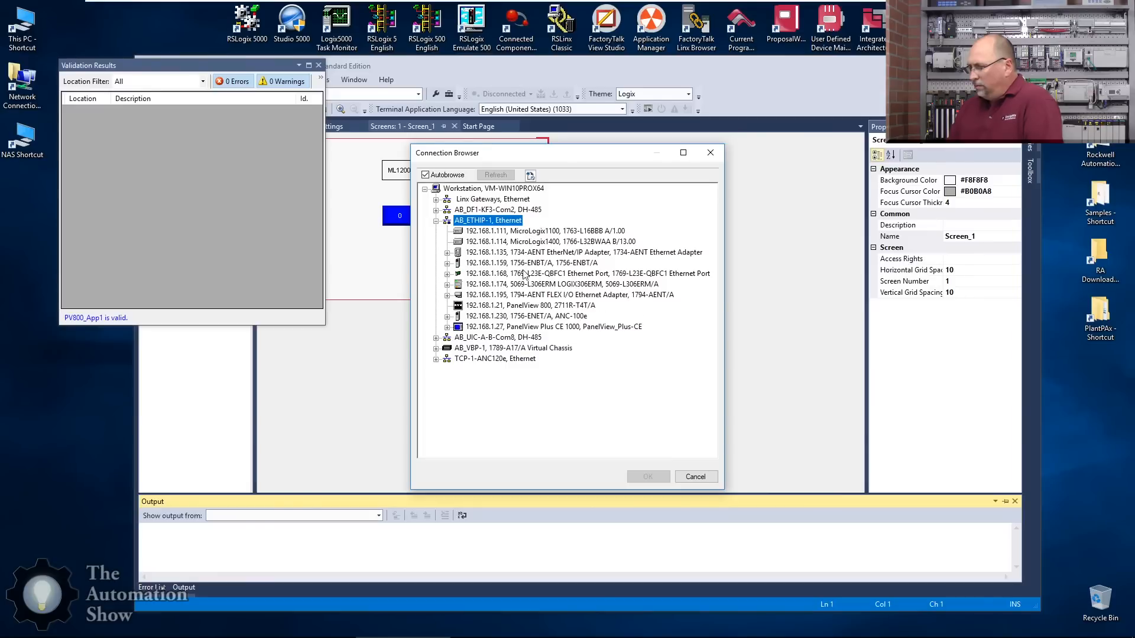
pyautogui.click(529, 305)
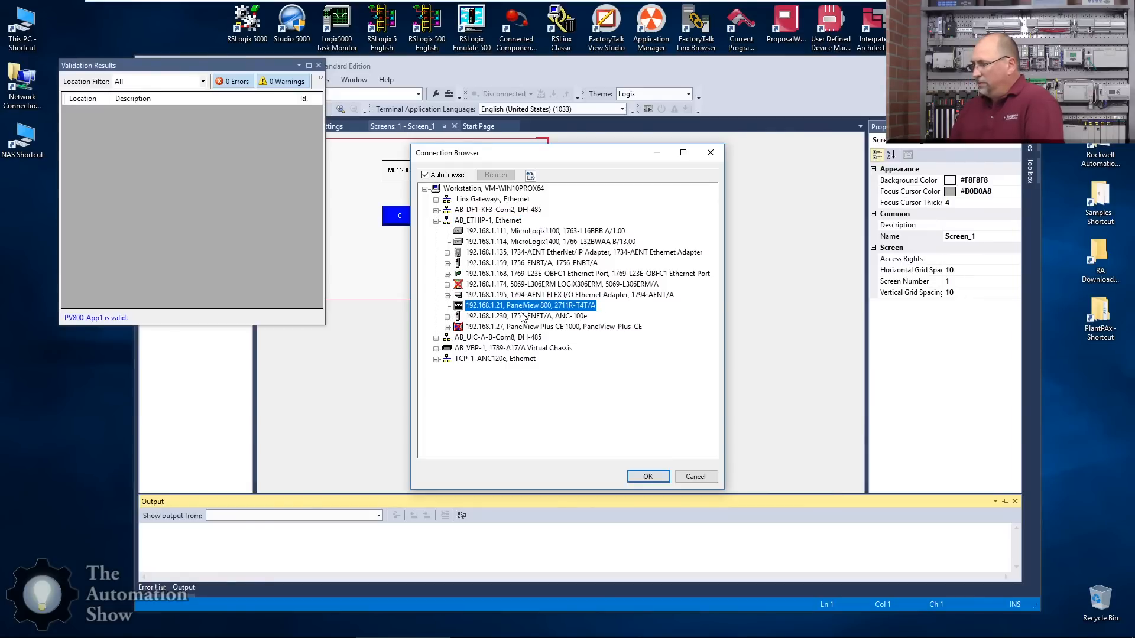
pyautogui.click(647, 476)
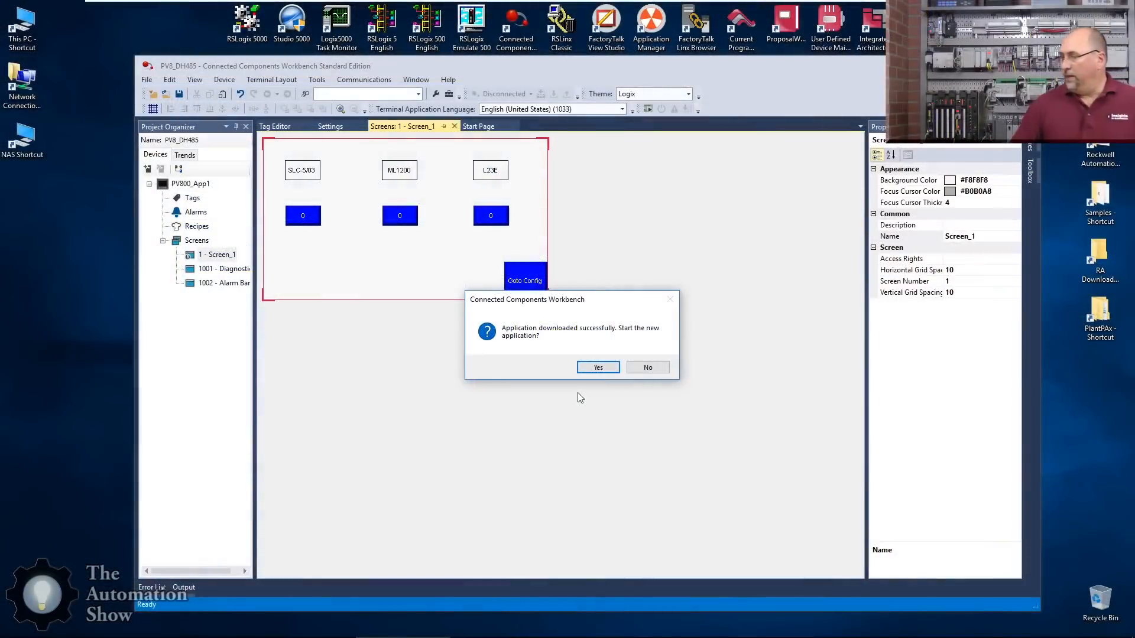
pyautogui.moveTo(599, 366)
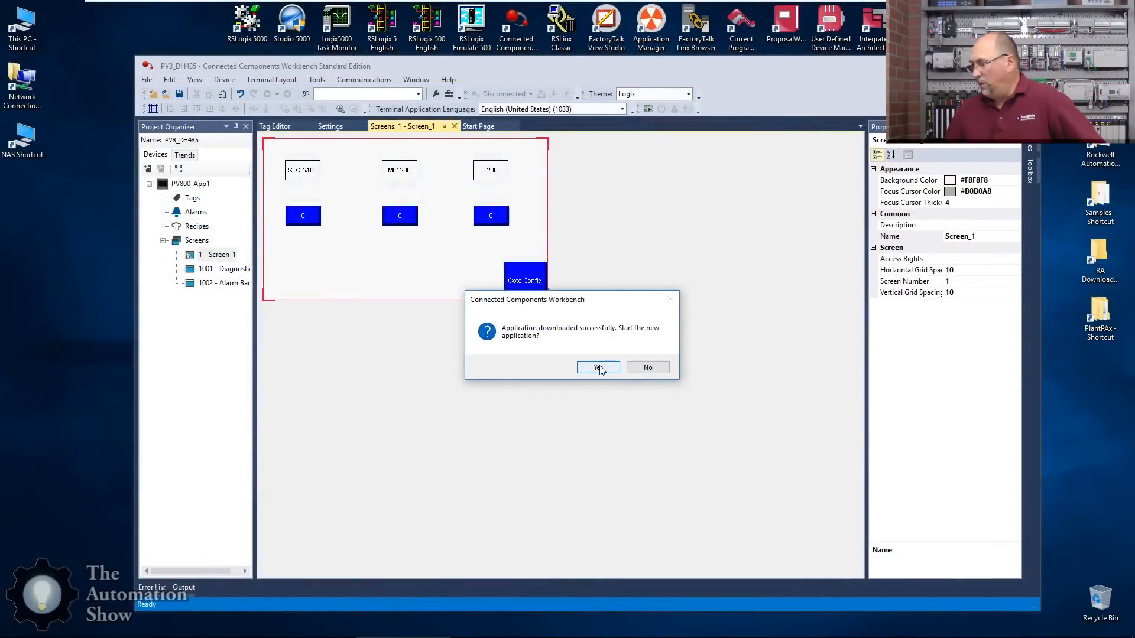